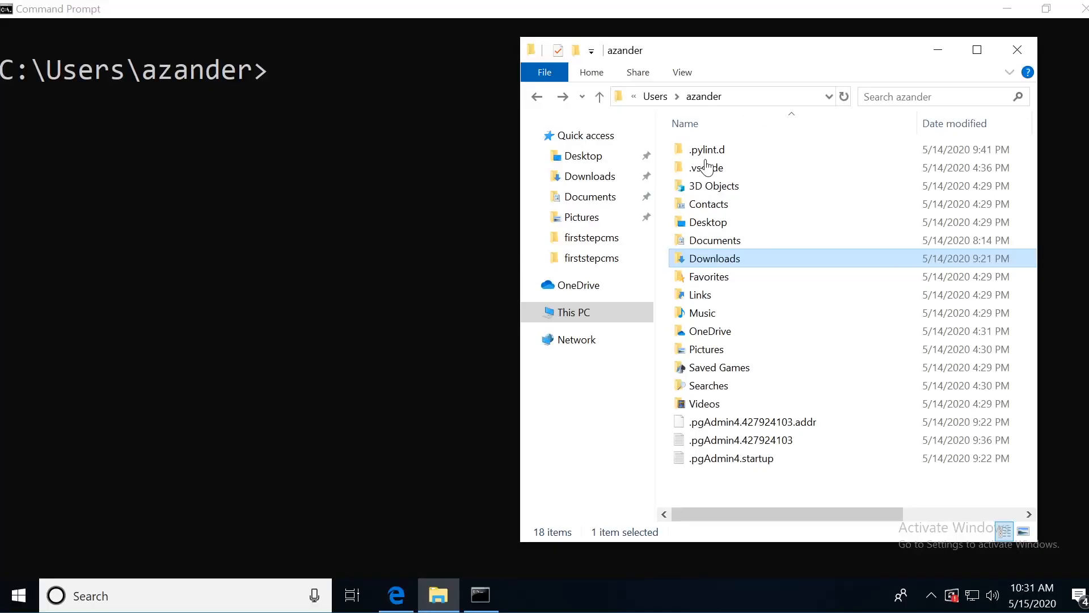
pyautogui.moveTo(704, 293)
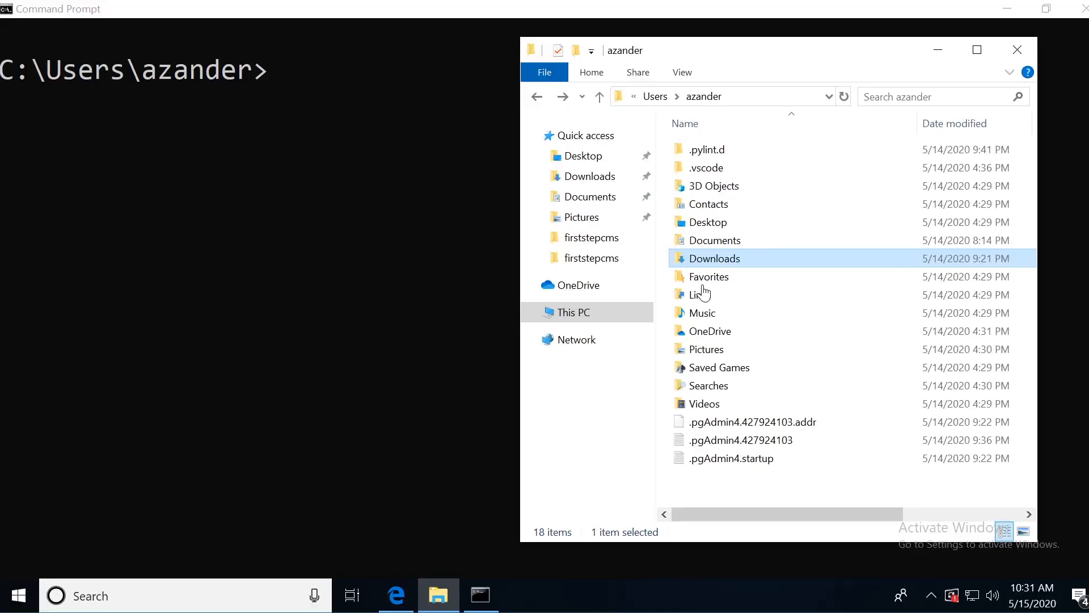
pyautogui.moveTo(716, 469)
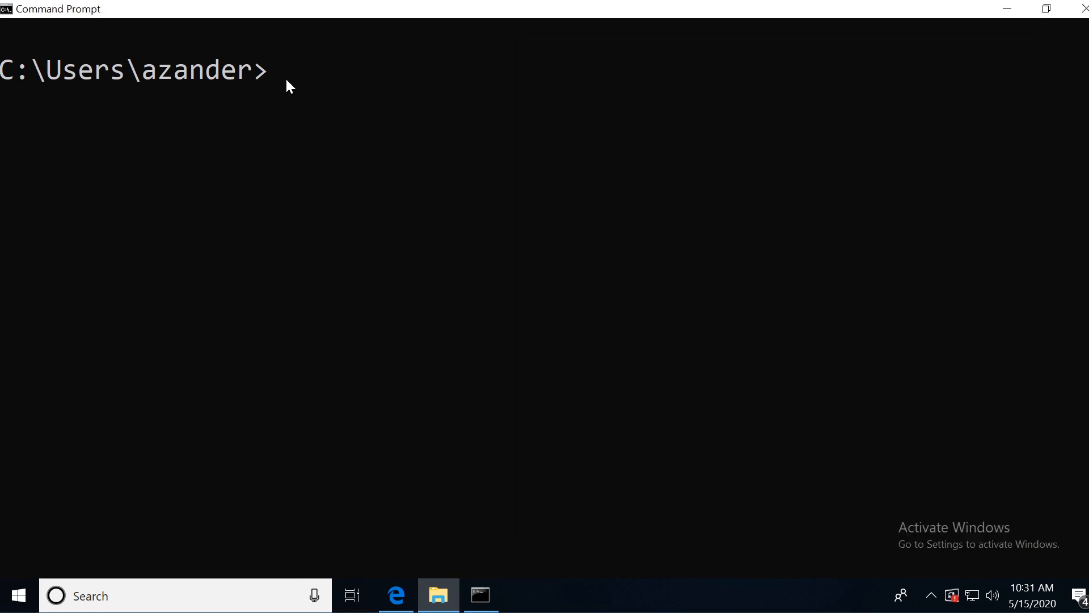
# - Focus the Command Prompt window to list the home folder's contents with dir
pyautogui.click(288, 78)
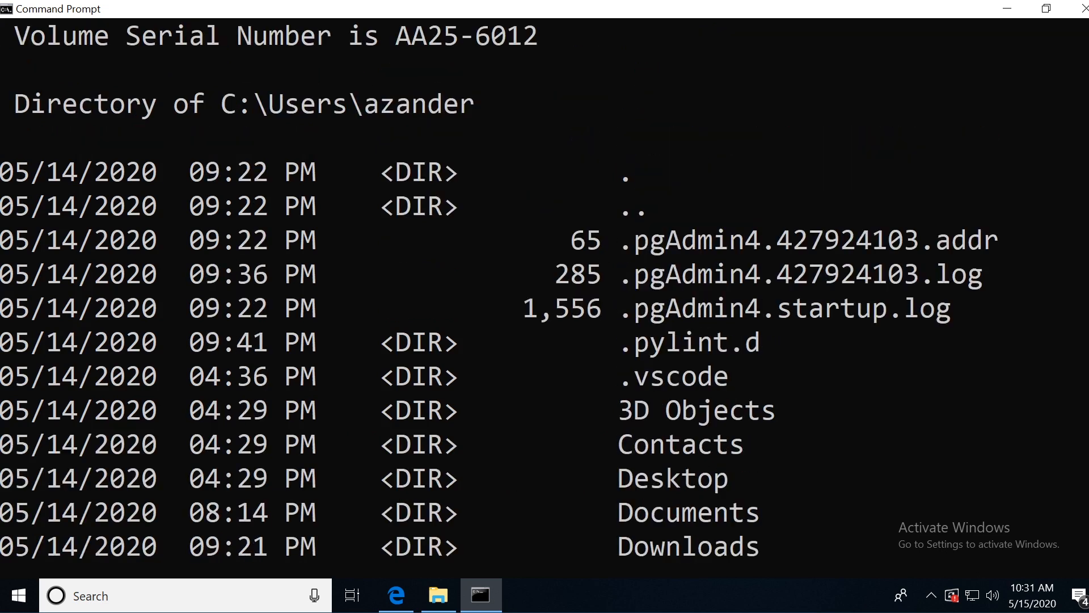
pyautogui.moveTo(551, 264)
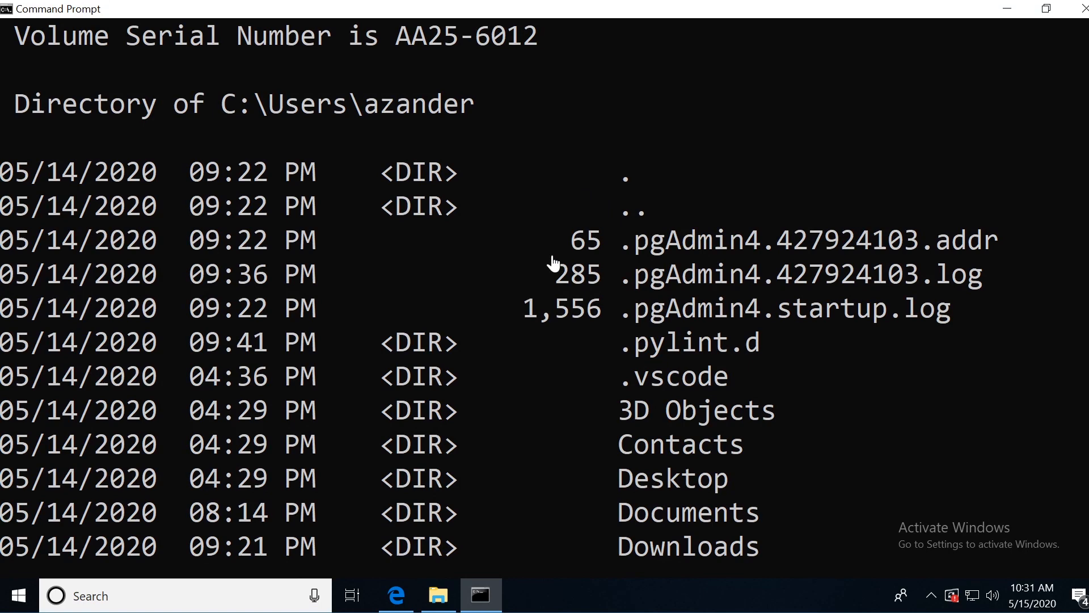
pyautogui.moveTo(465, 121)
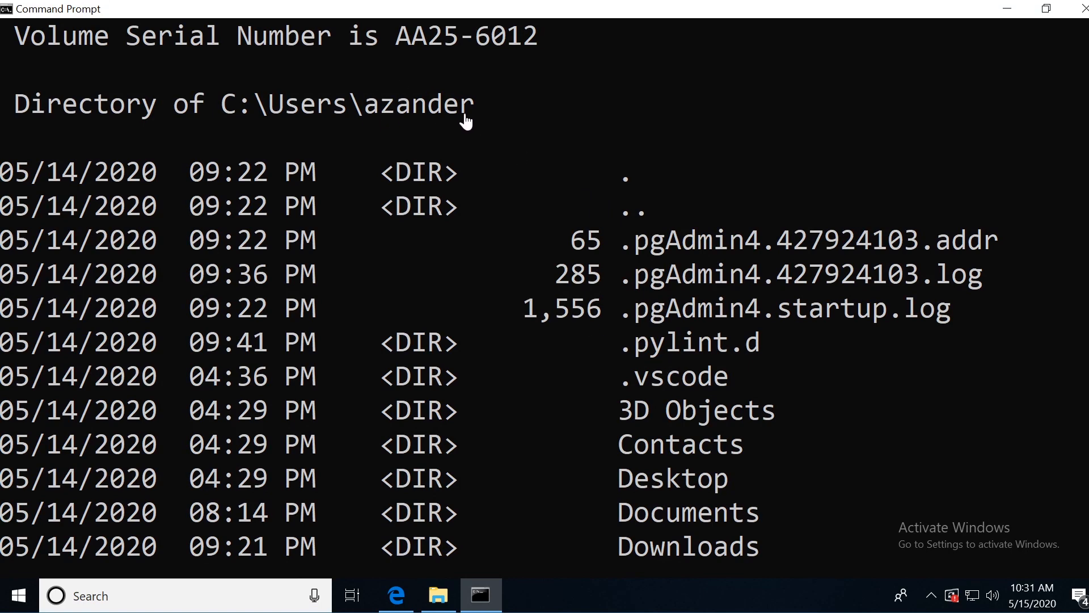
pyautogui.moveTo(465, 122)
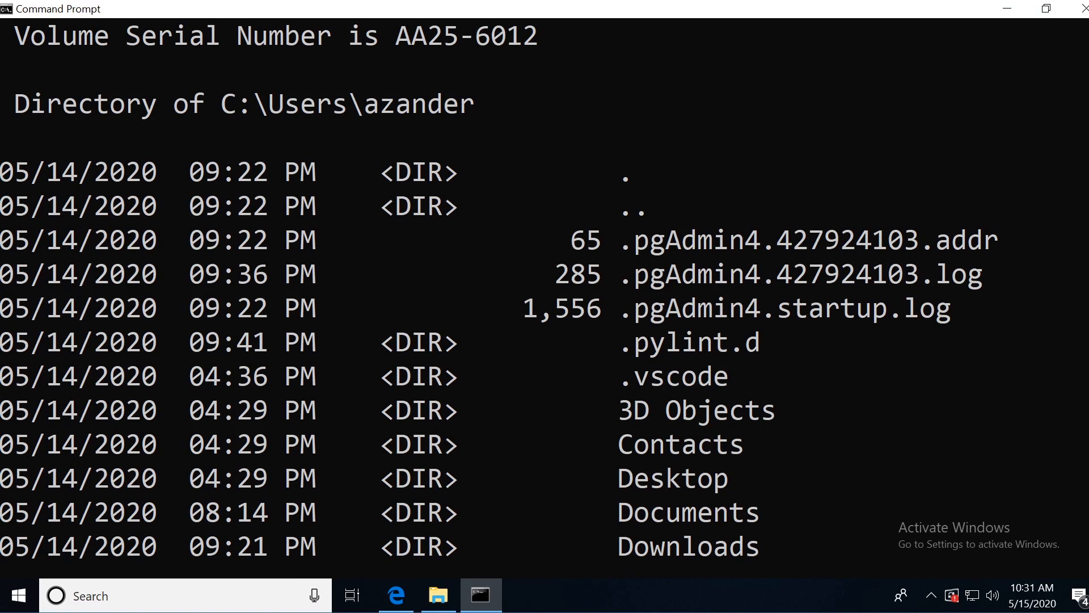
# - Open Documents in File Explorer to show its firststepcms folder
pyautogui.click(437, 596)
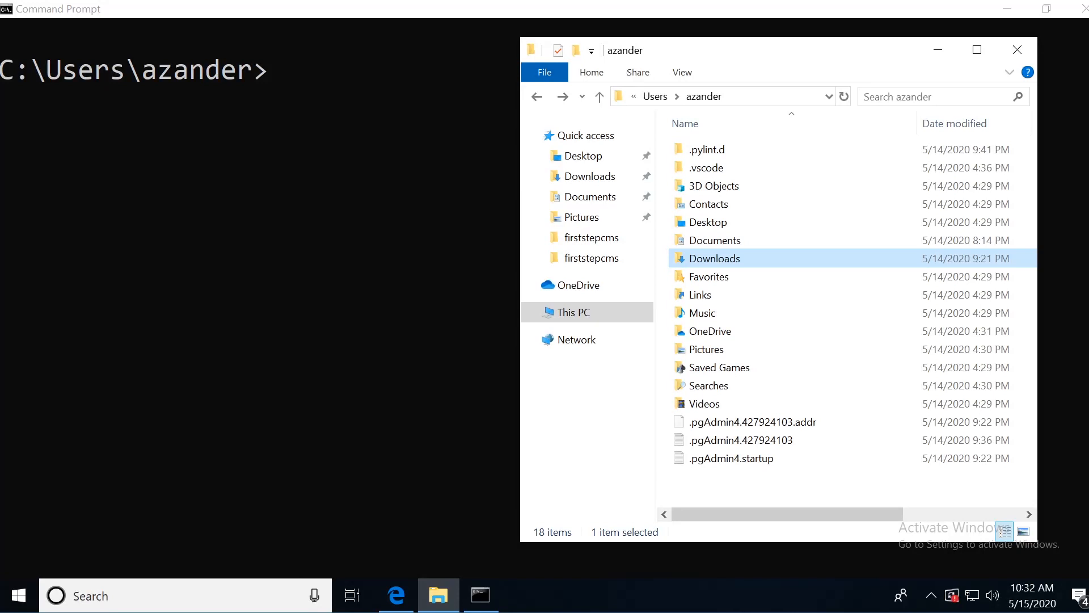
pyautogui.moveTo(715, 252)
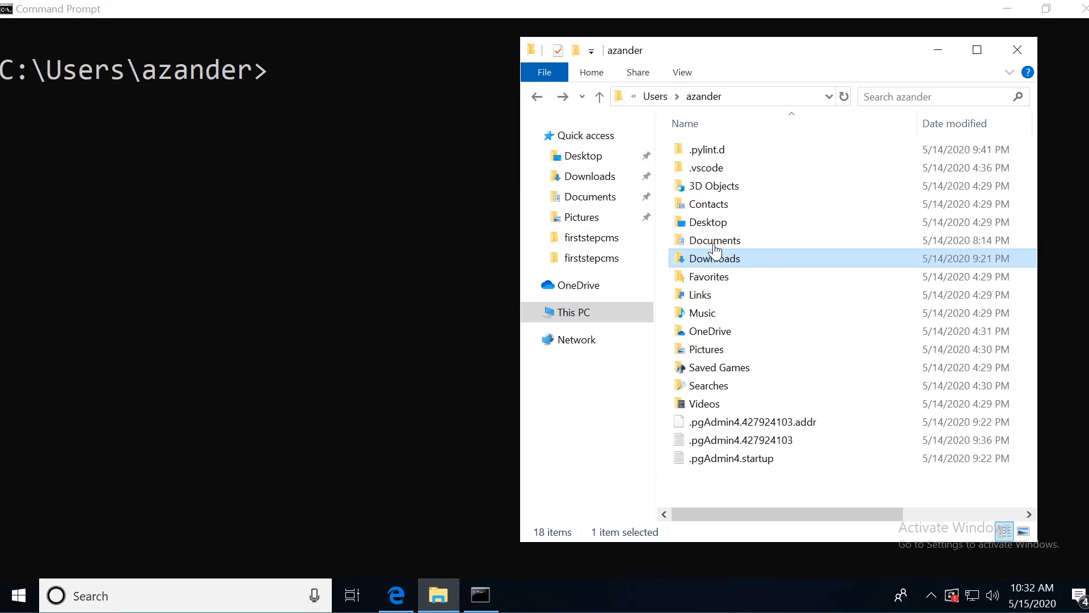
pyautogui.doubleClick(716, 239)
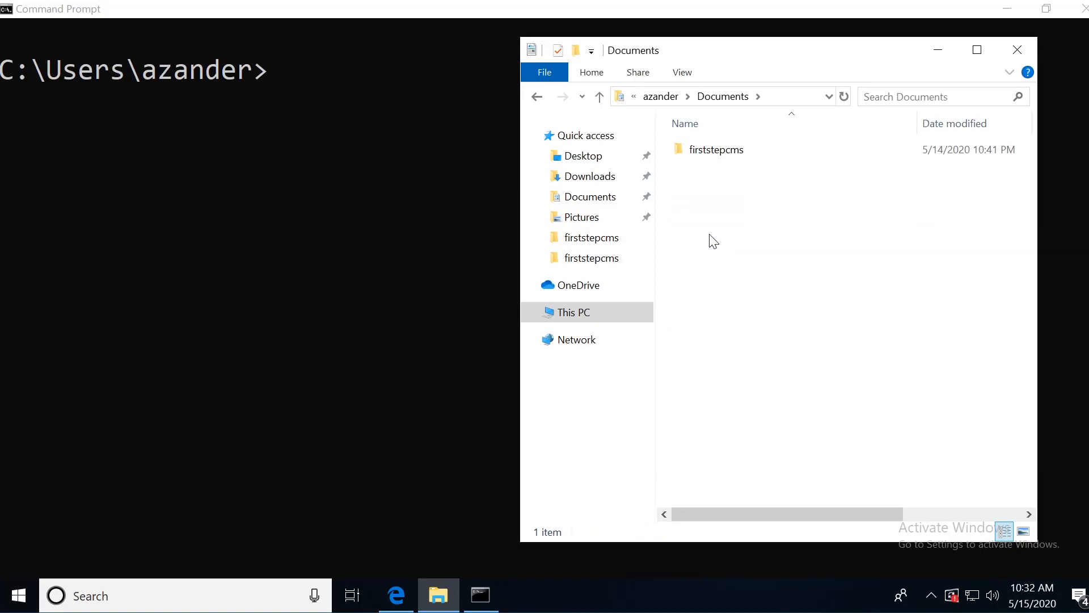
pyautogui.moveTo(406, 186)
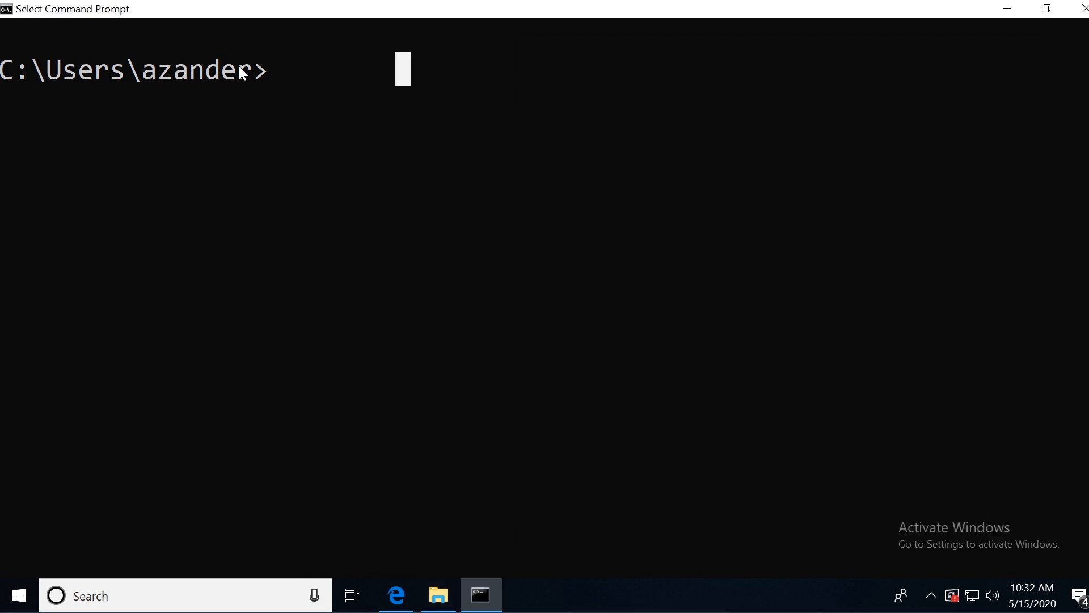
pyautogui.moveTo(300, 68)
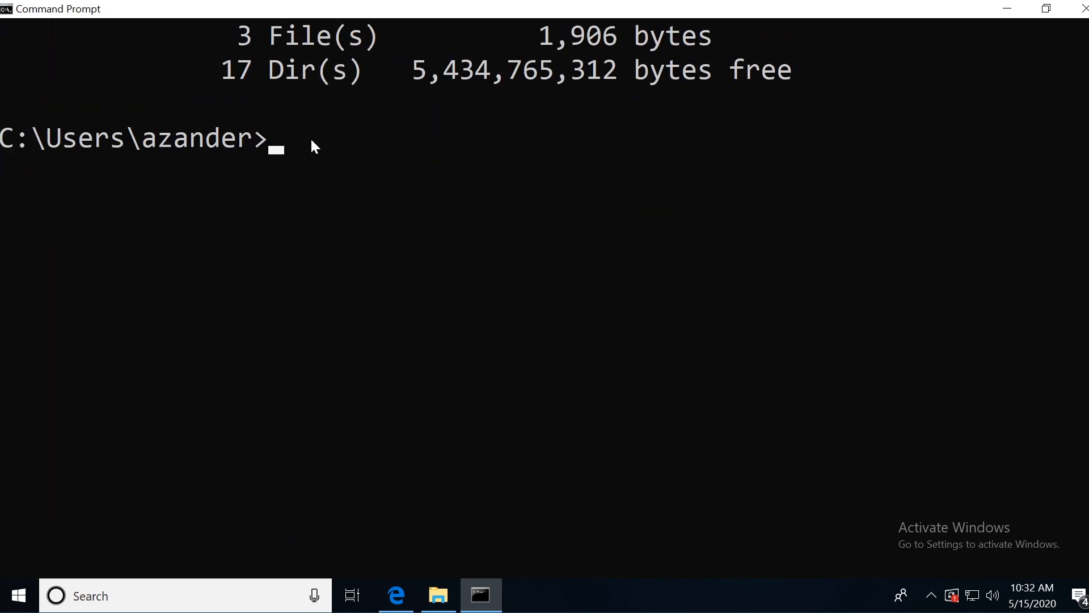
# - Enter the partial command cd ../../ to climb toward the C: drive root
pyautogui.write('cd')
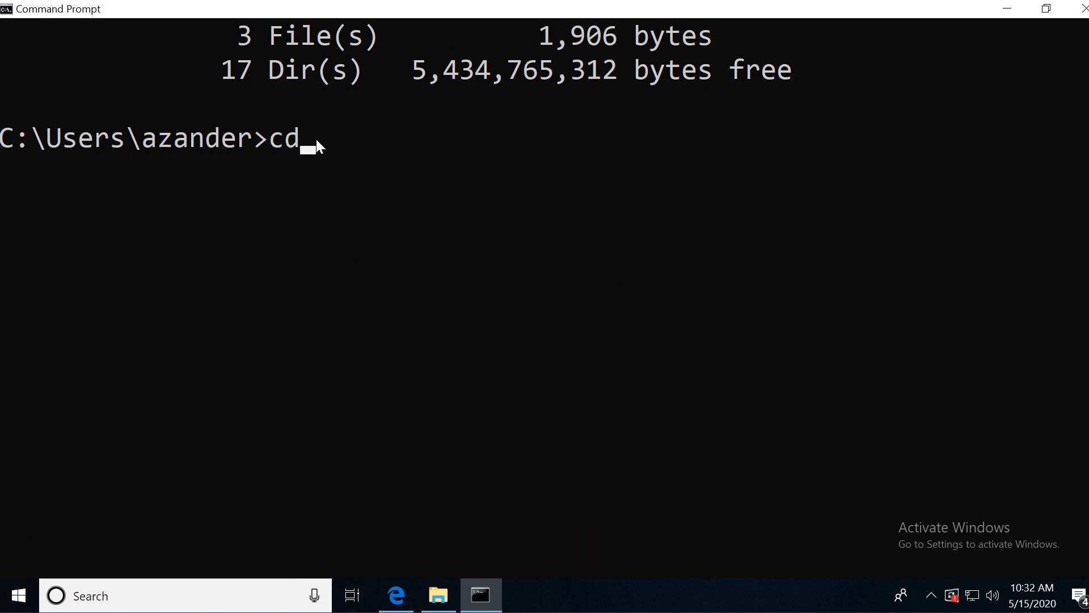
pyautogui.write('../')
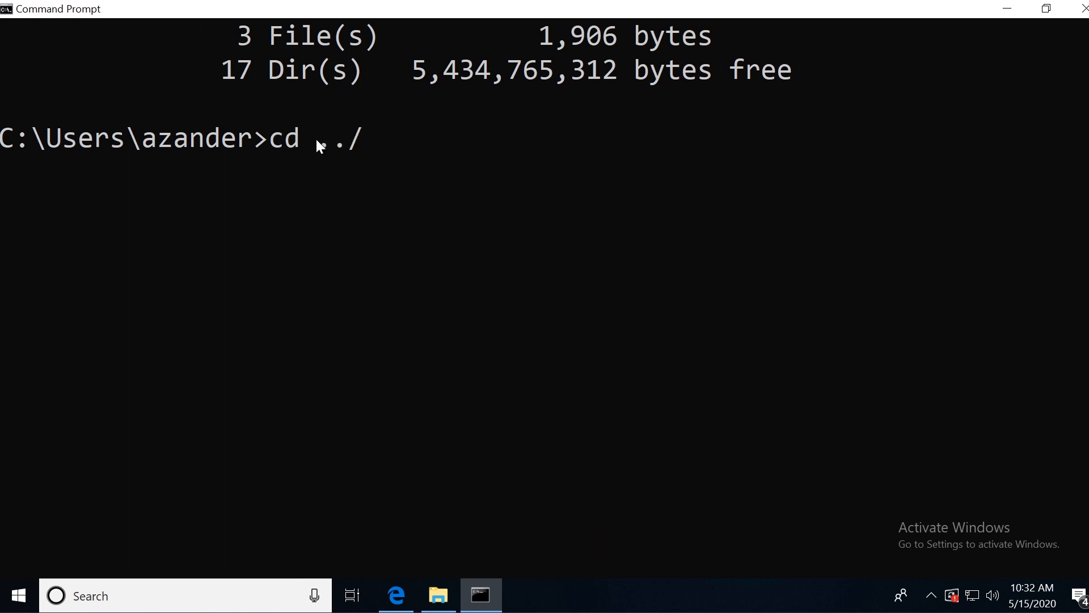
pyautogui.moveTo(59, 154)
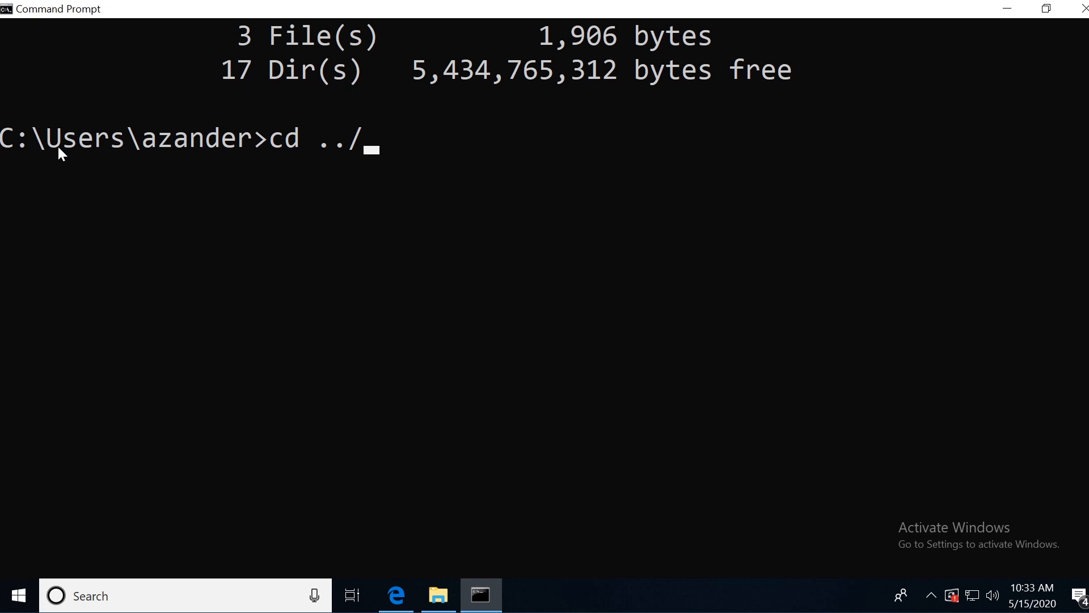
pyautogui.moveTo(412, 271)
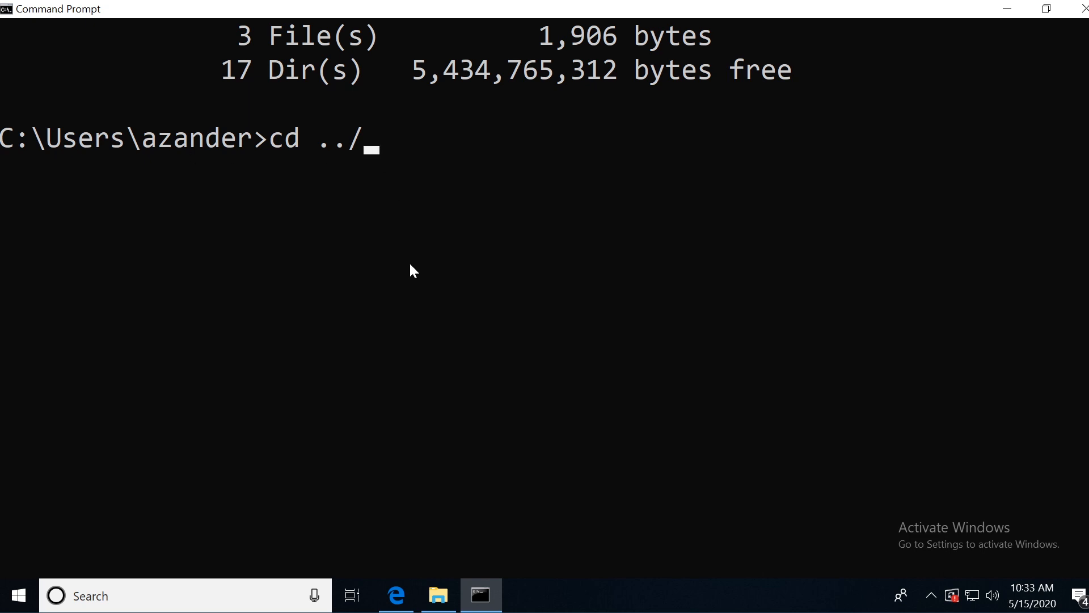
pyautogui.write('../')
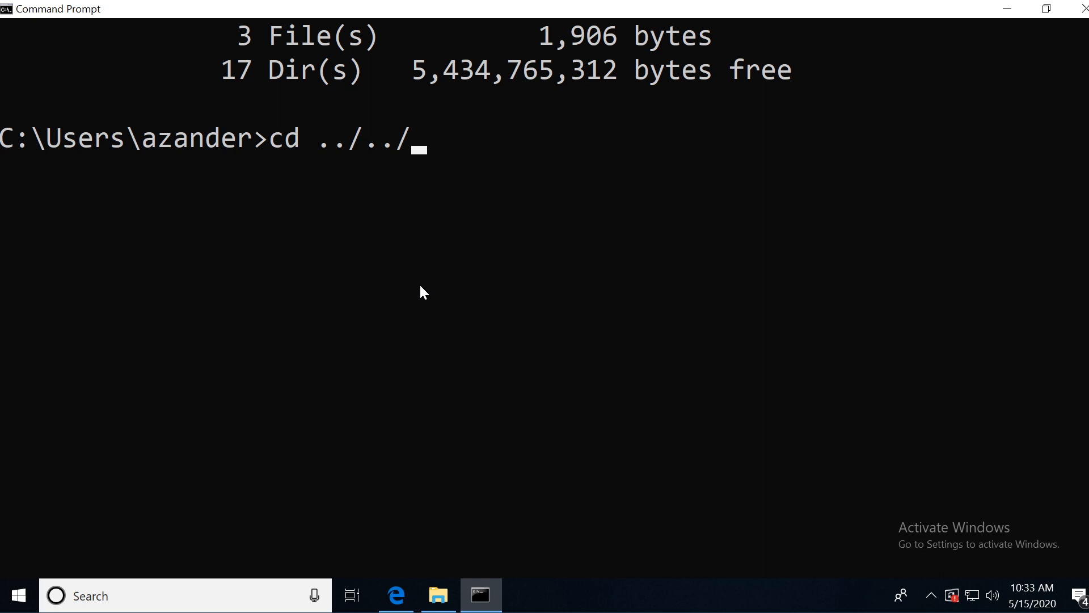
pyautogui.moveTo(308, 165)
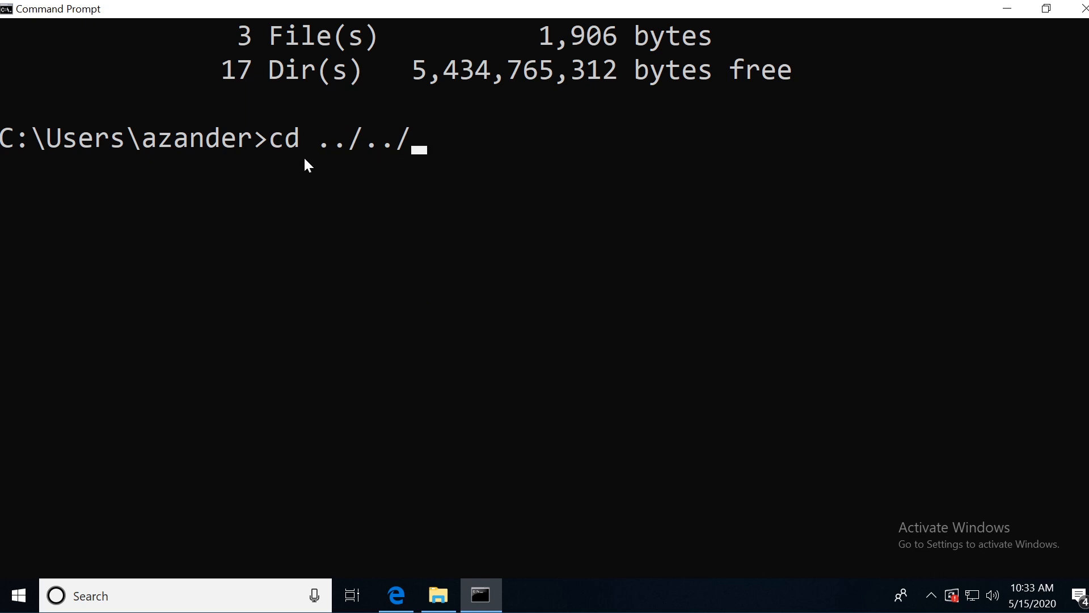
pyautogui.moveTo(14, 143)
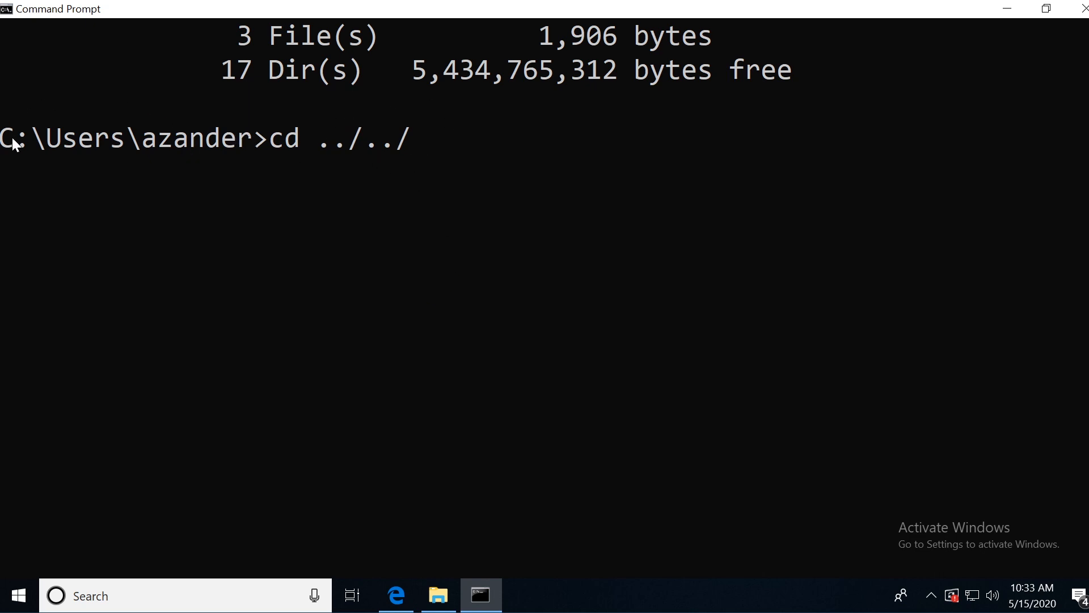
pyautogui.moveTo(450, 174)
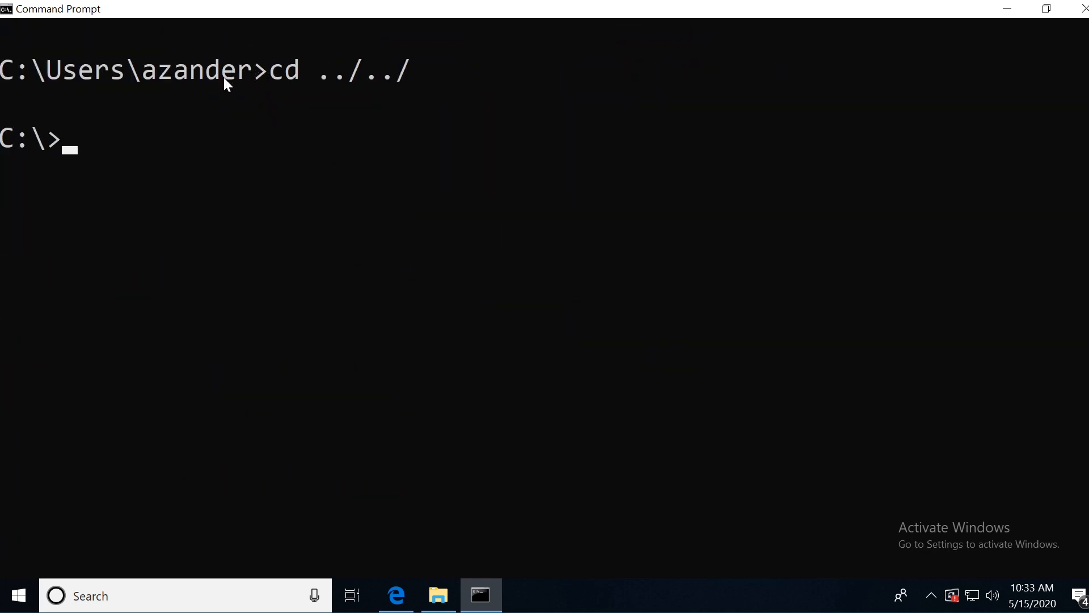
pyautogui.moveTo(173, 154)
pyautogui.write('dir')
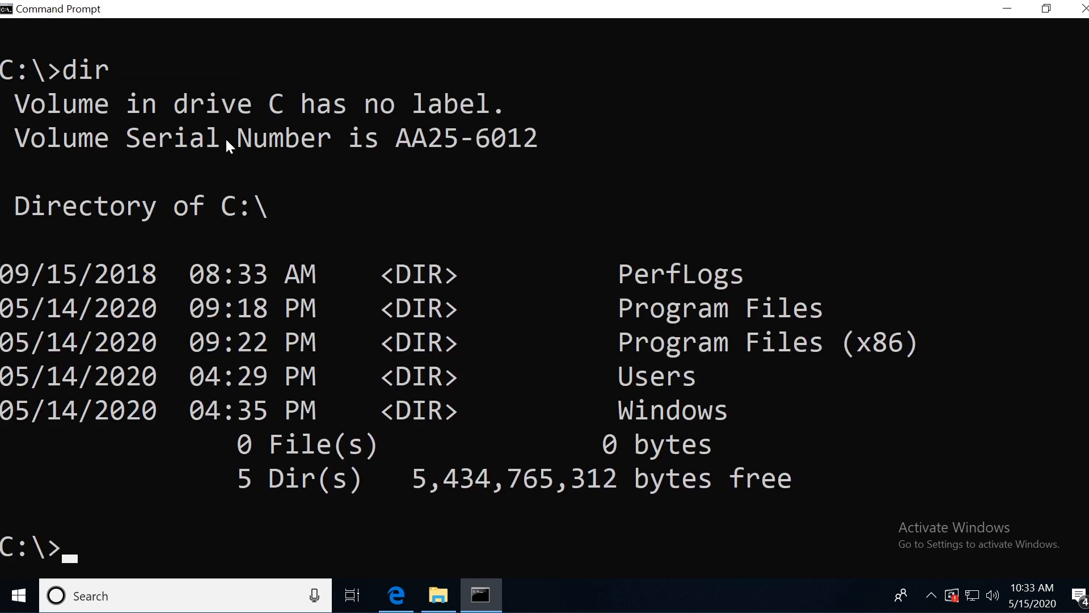
pyautogui.moveTo(414, 295)
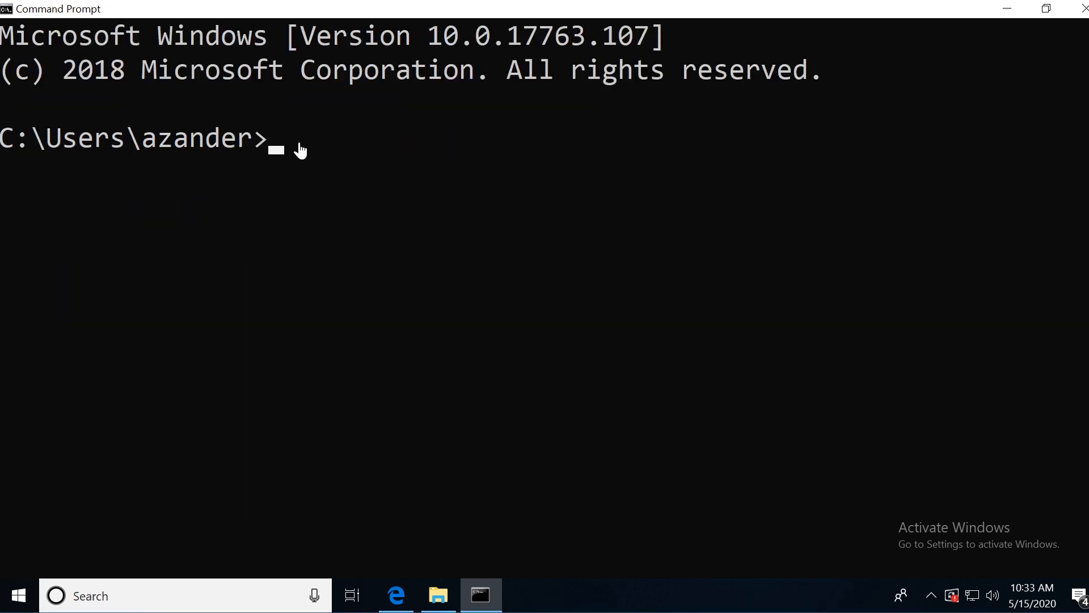
pyautogui.moveTo(318, 149)
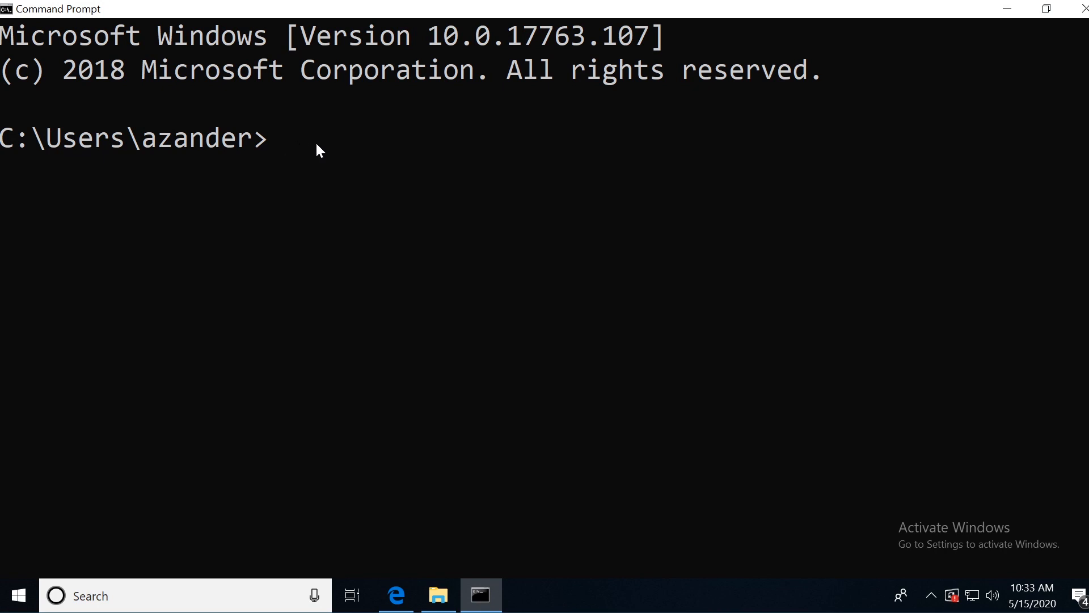
# - List the home folder with dir, then cd into the Music folder
pyautogui.write('dir')
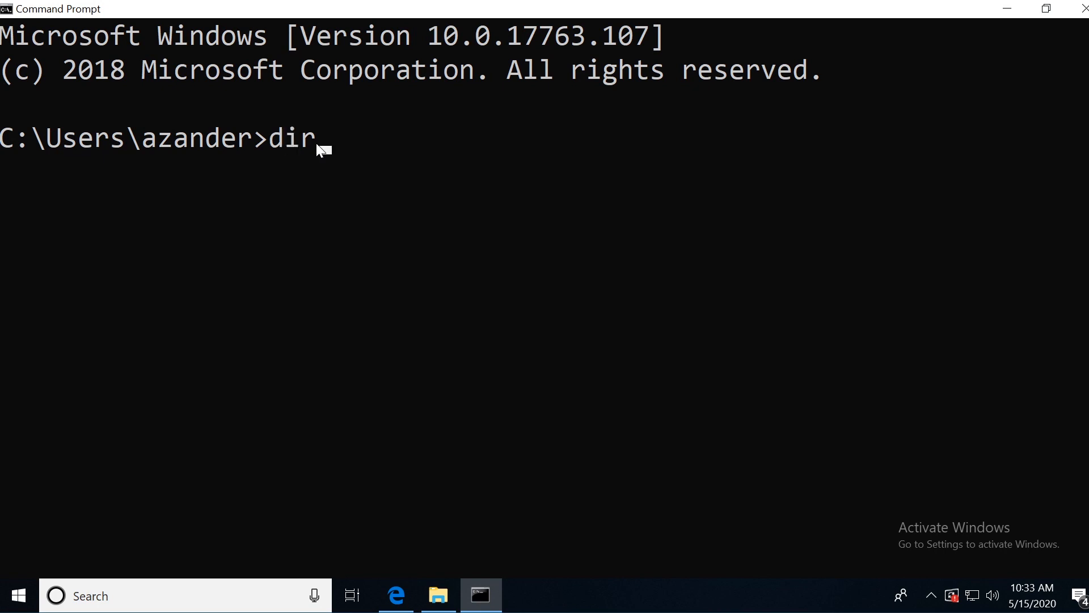
pyautogui.press('Return')
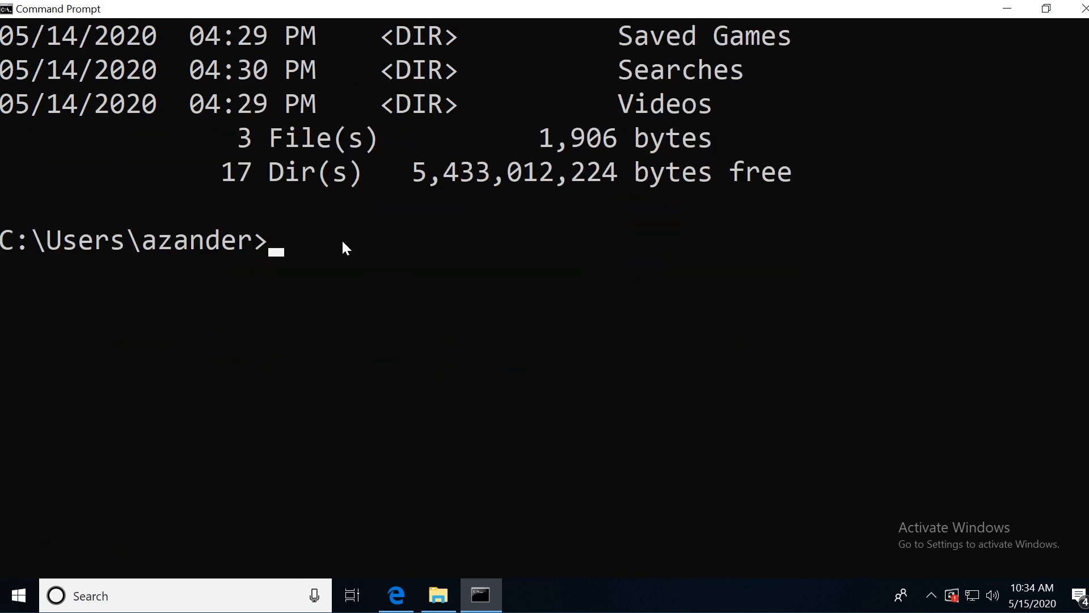
pyautogui.write('cd')
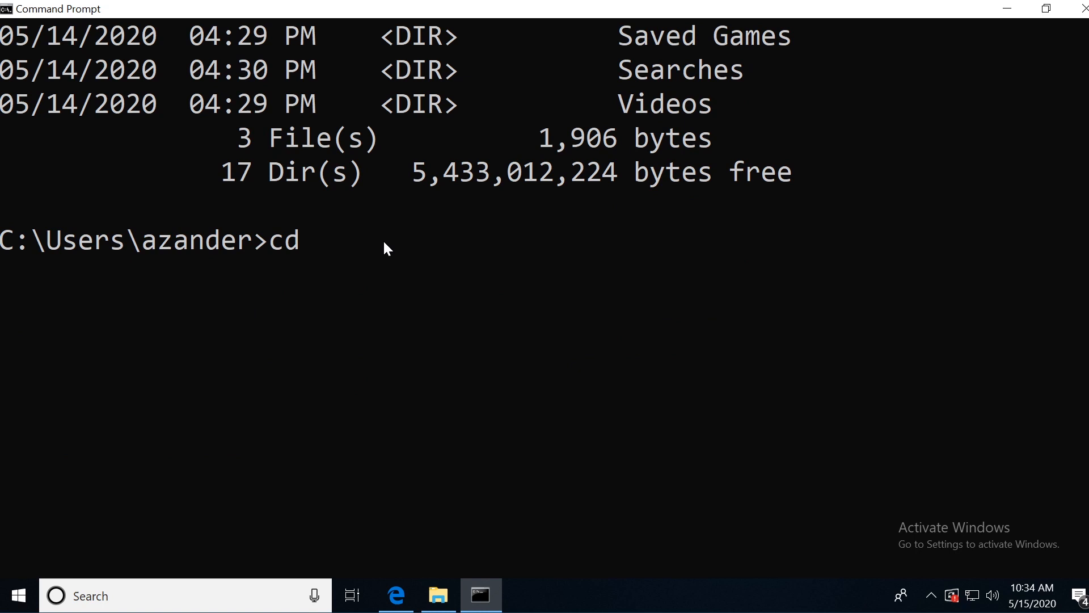
pyautogui.write('m')
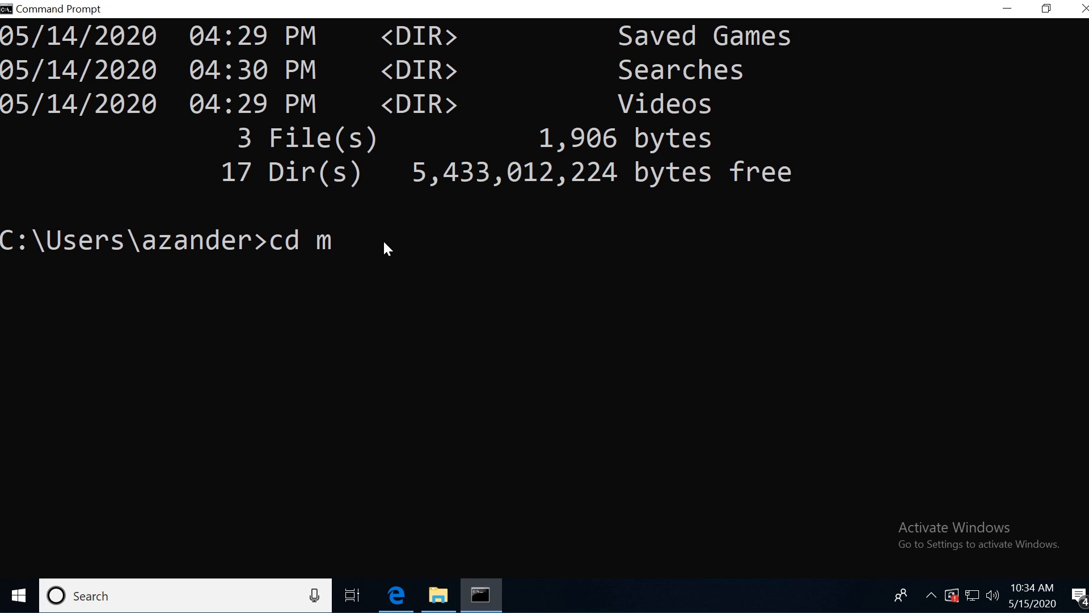
pyautogui.moveTo(348, 253)
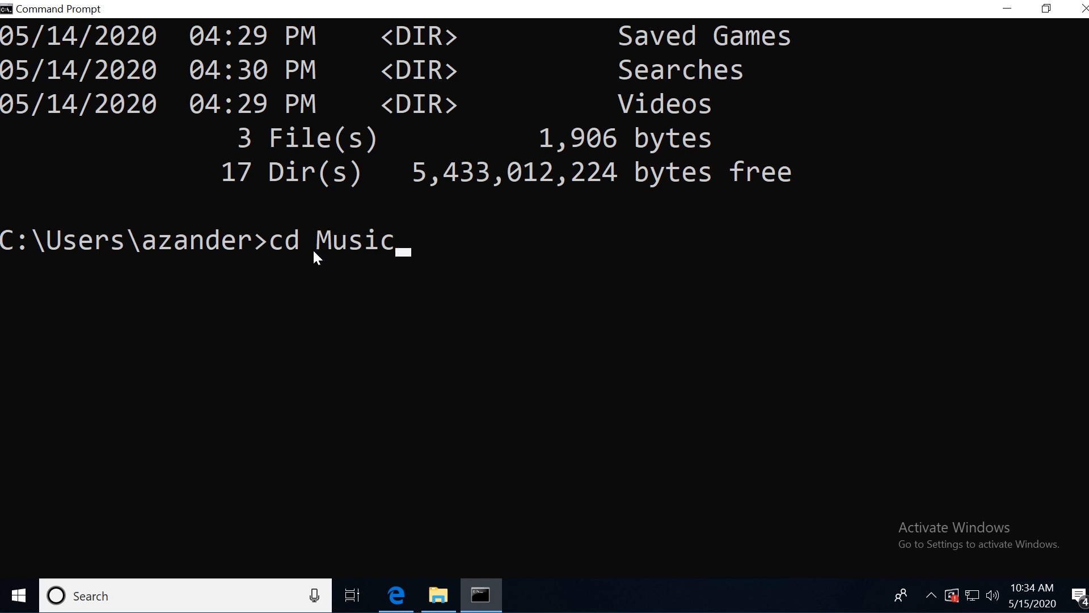
pyautogui.moveTo(399, 256)
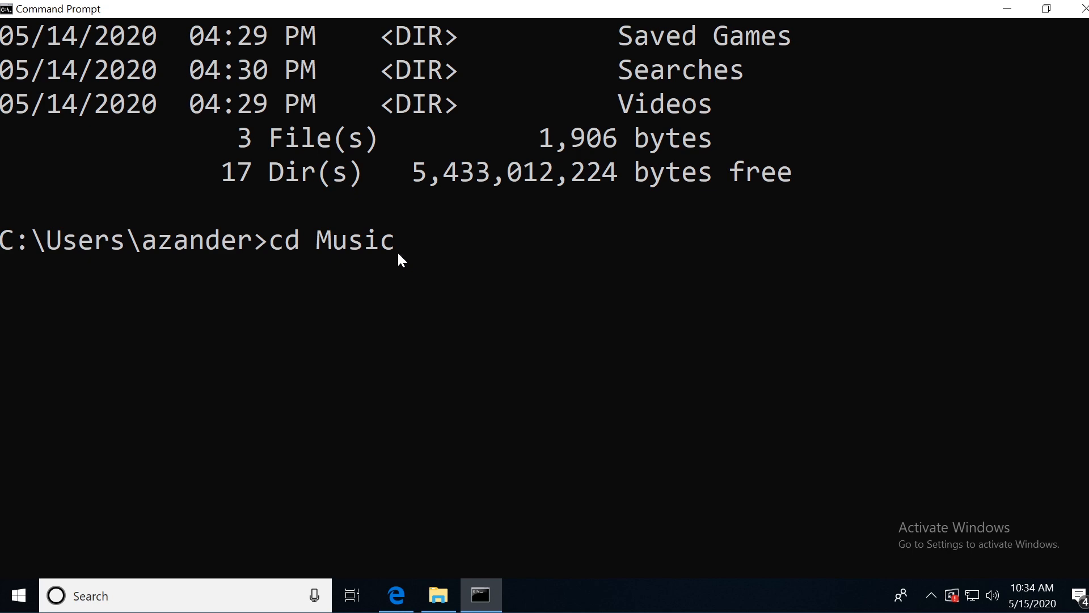
pyautogui.press('Return')
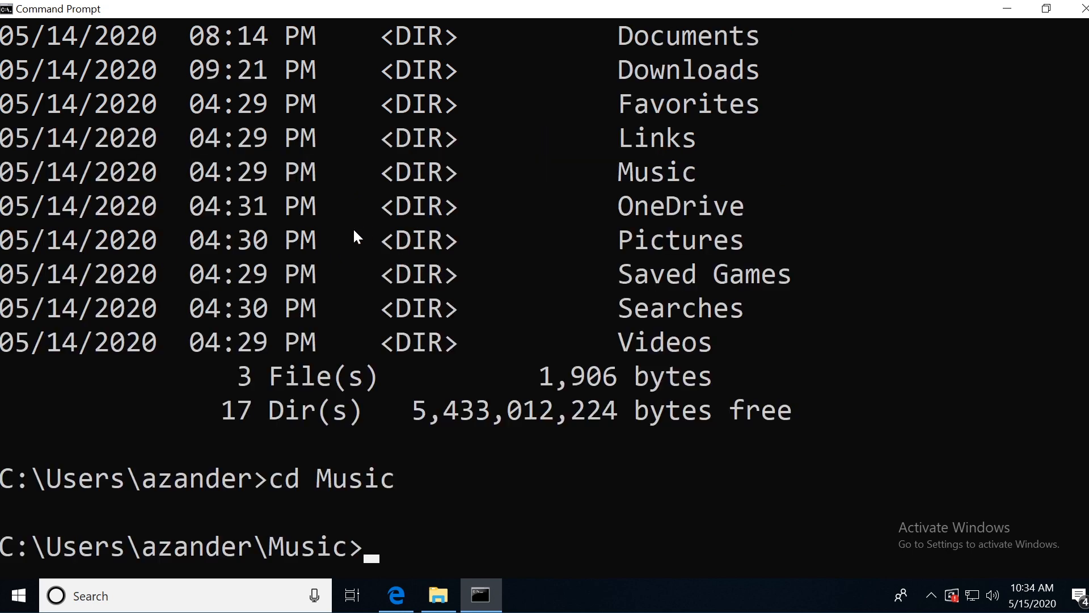
pyautogui.scroll(-3)
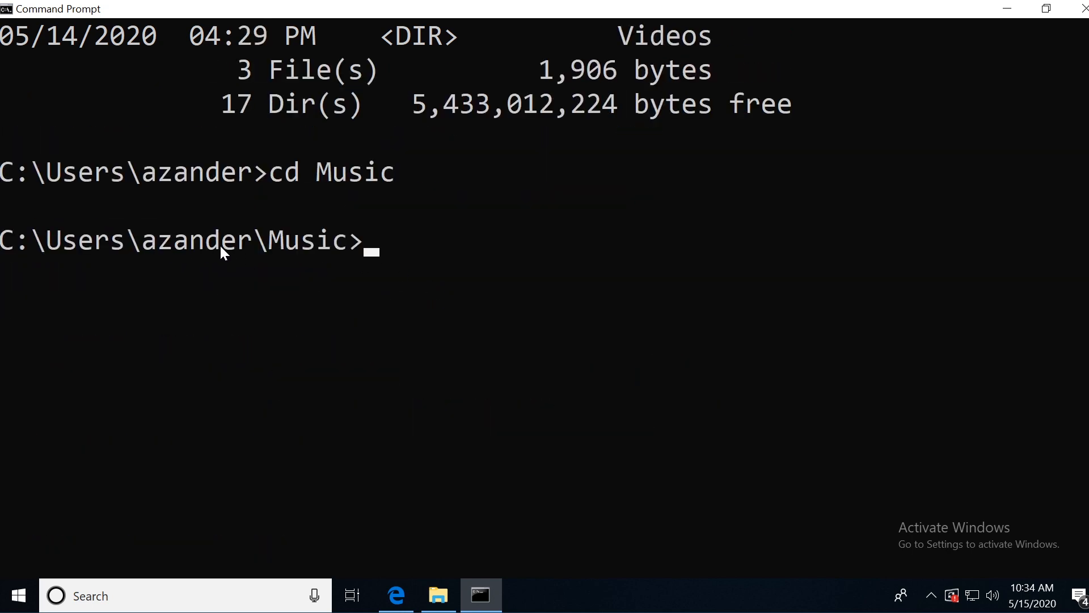
pyautogui.moveTo(278, 258)
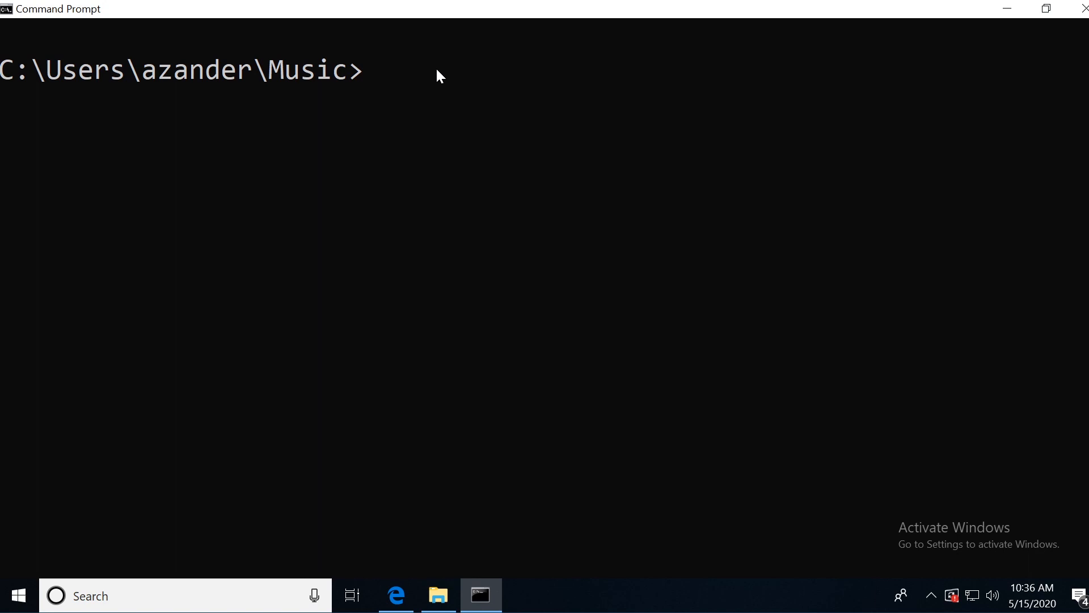
# - Enter the command cd music\songs at the prompt
pyautogui.write('cd')
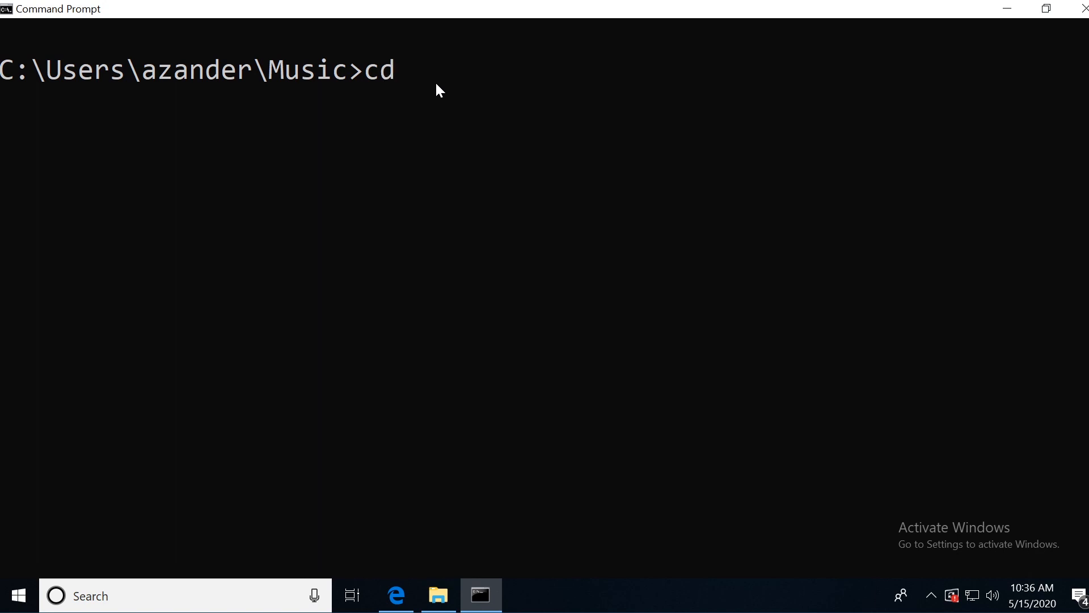
pyautogui.write('music')
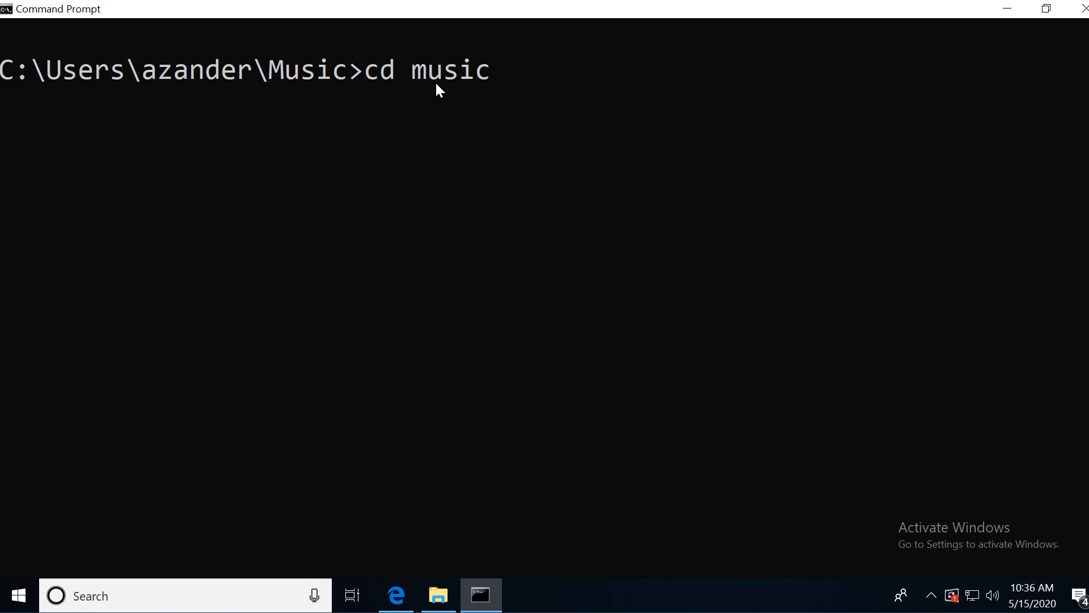
pyautogui.write('\\')
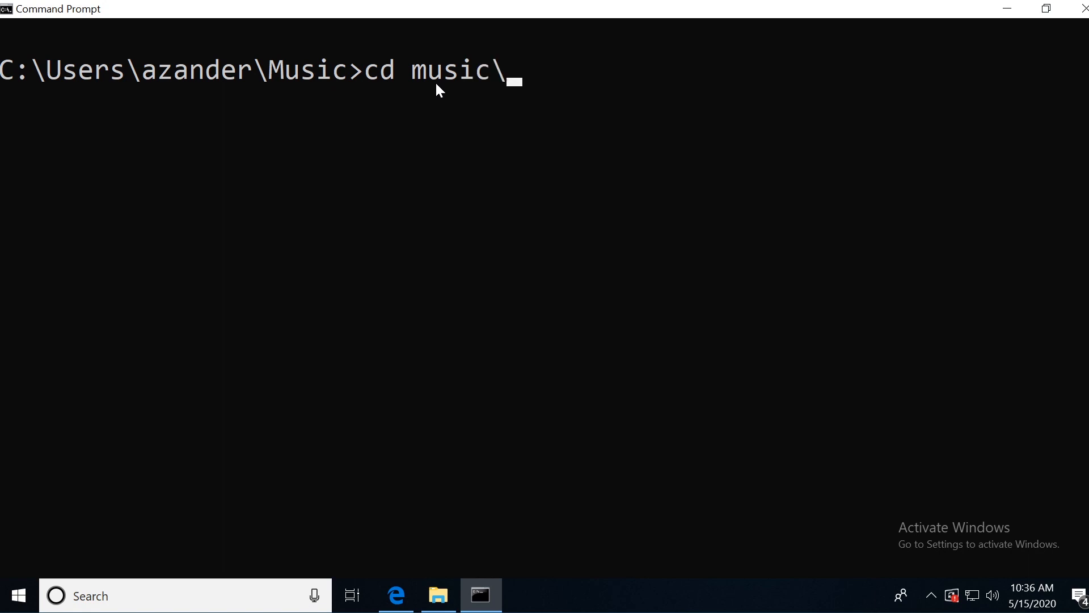
pyautogui.write('songs')
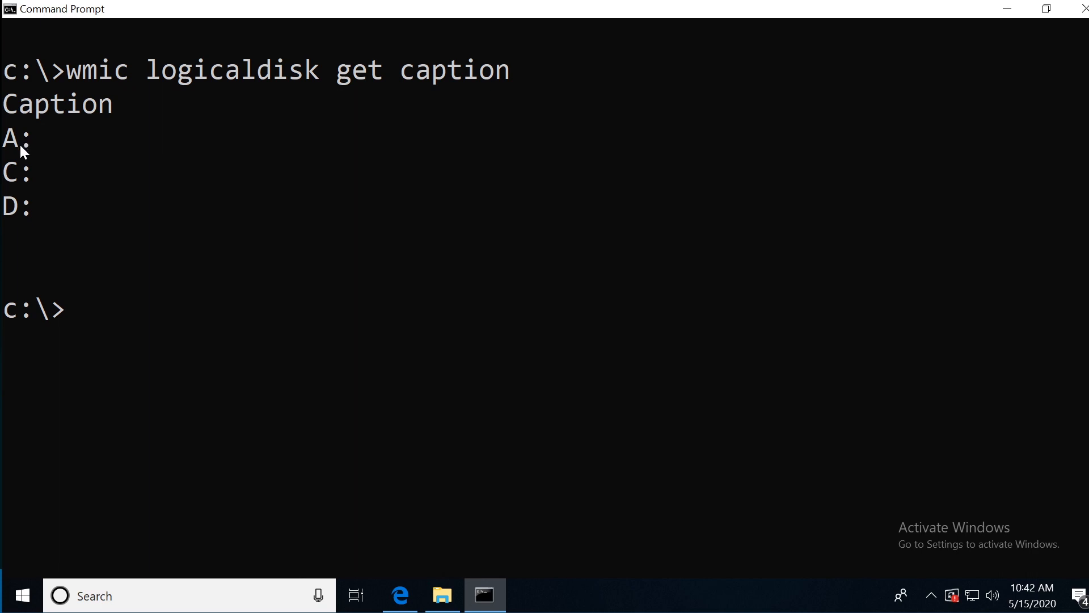
pyautogui.moveTo(21, 225)
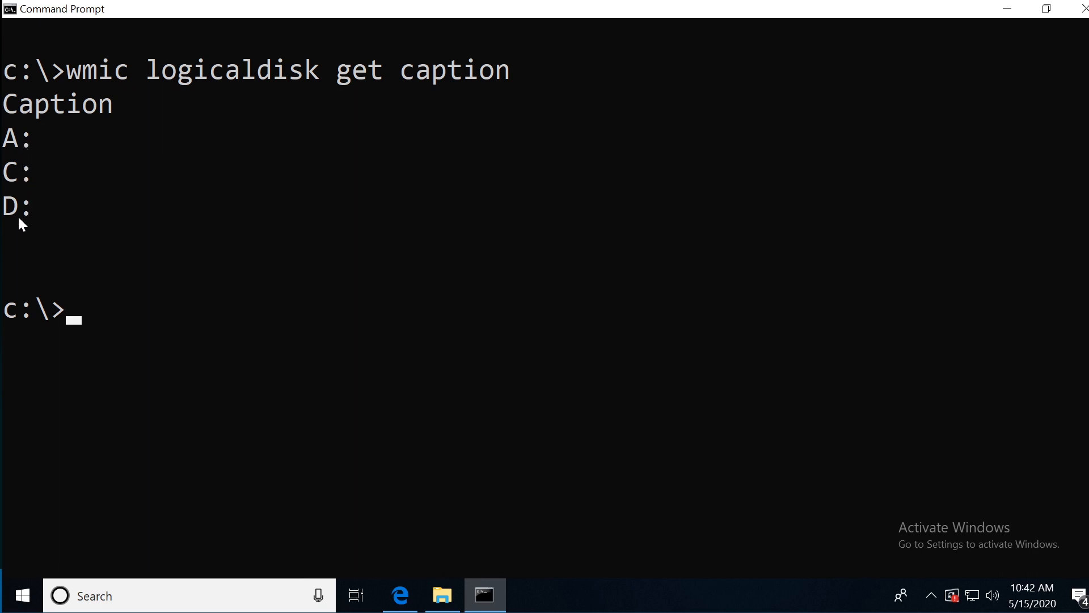
pyautogui.moveTo(111, 330)
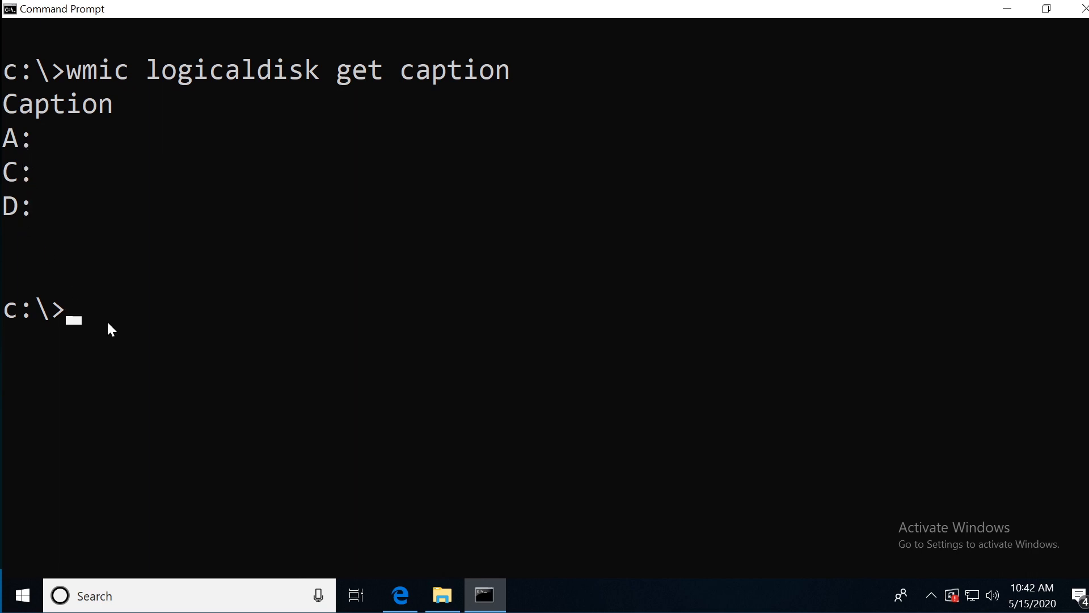
# - Enter cd c:\ to target the root of drive C
pyautogui.write('cd')
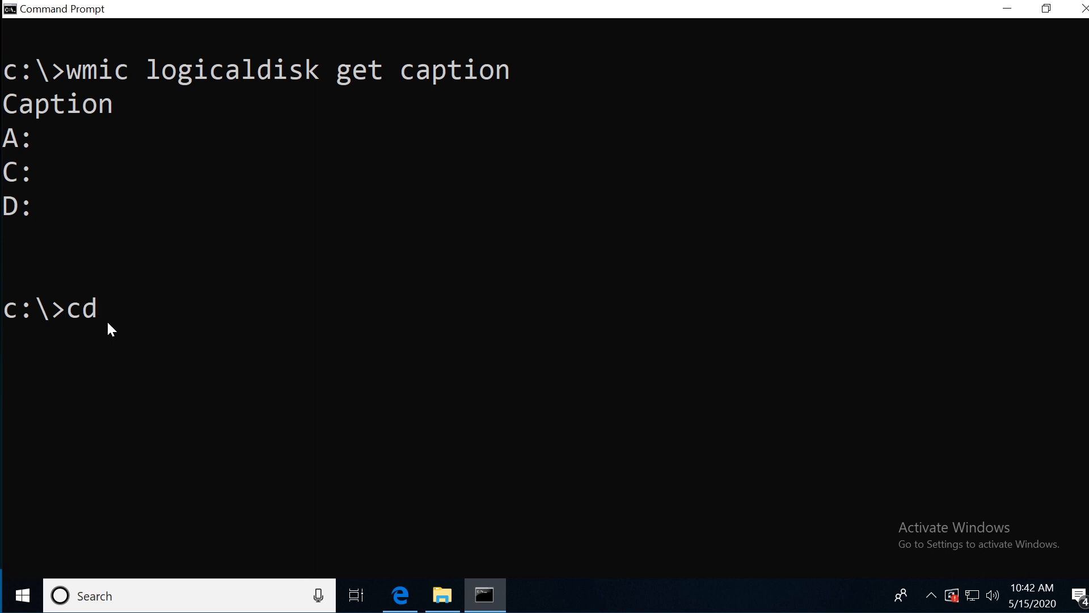
pyautogui.write('c:\\')
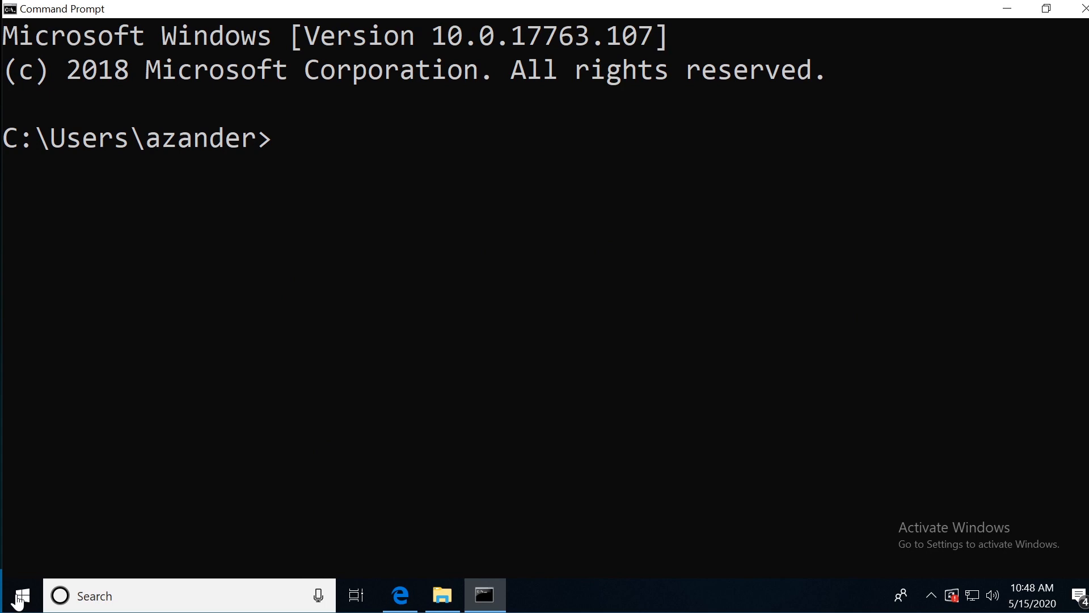
pyautogui.moveTo(21, 595)
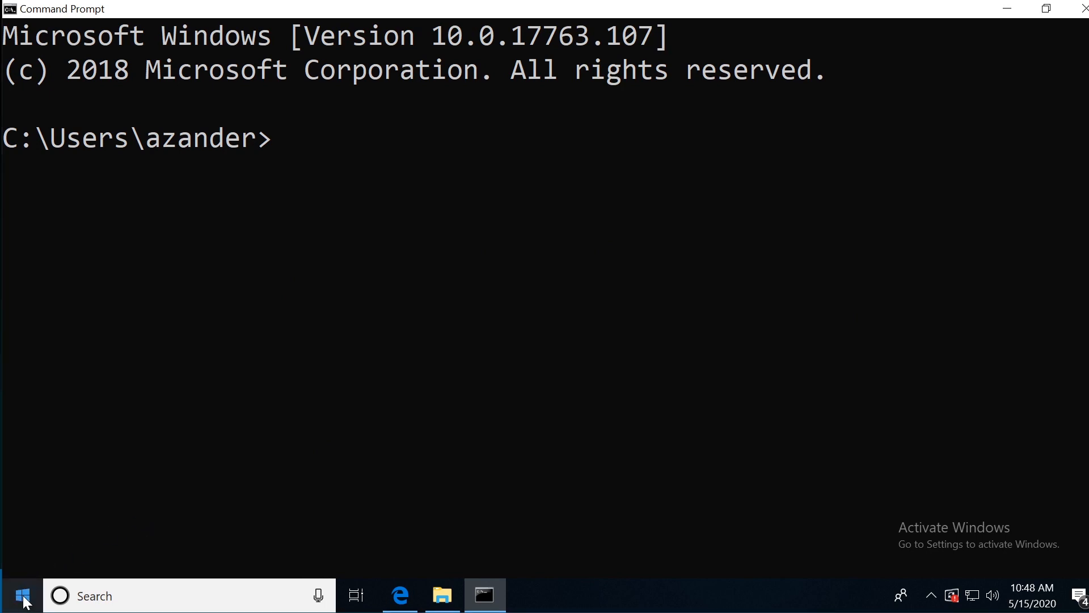
# - Search cmd in Start and open Command Prompt's shortcut file location
pyautogui.write('cmd')
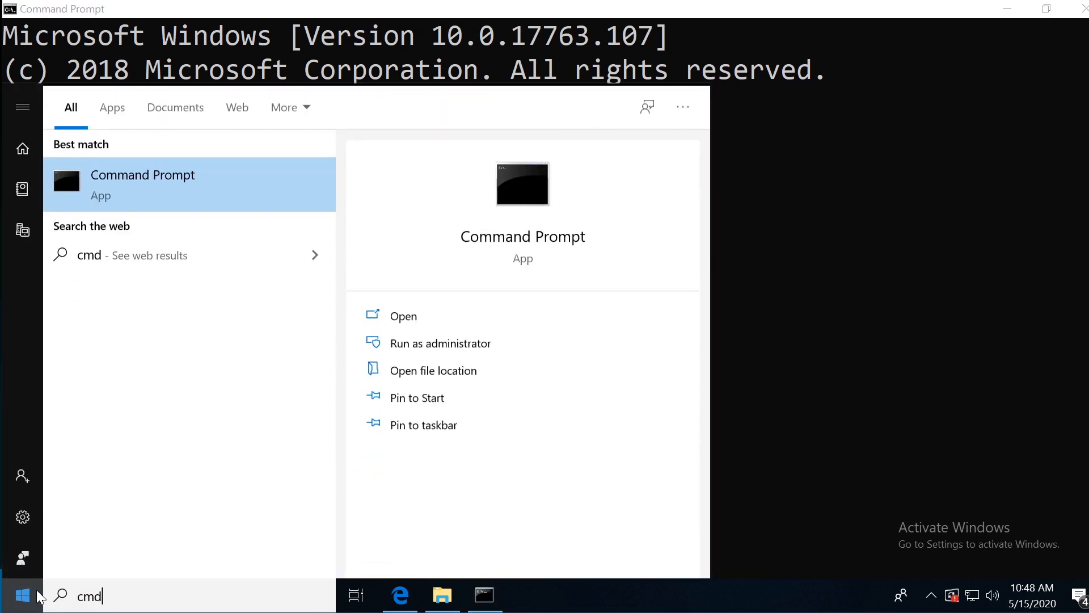
pyautogui.moveTo(125, 197)
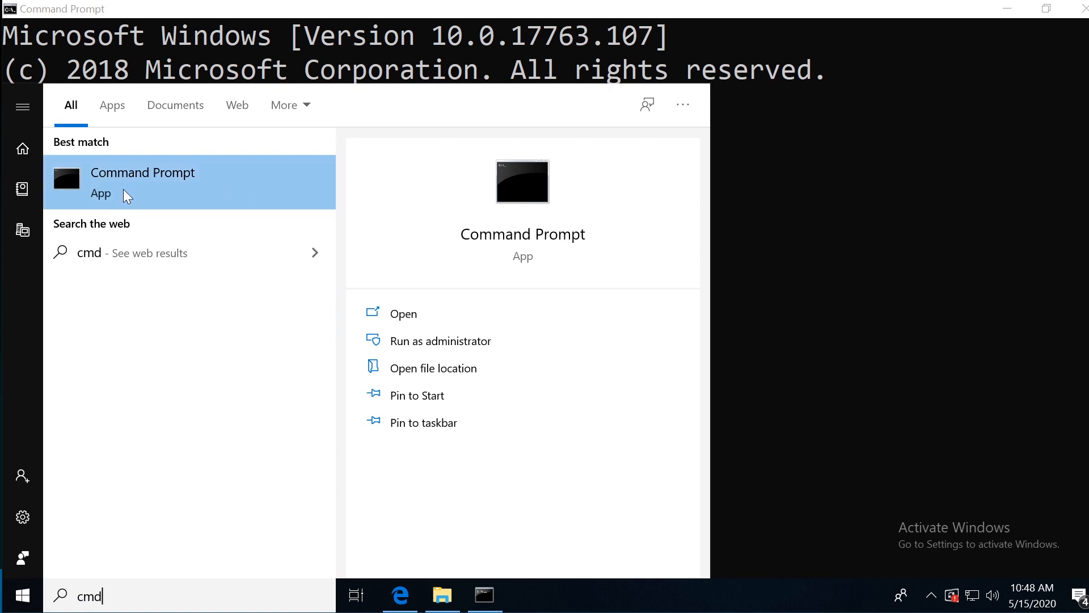
pyautogui.rightClick(142, 172)
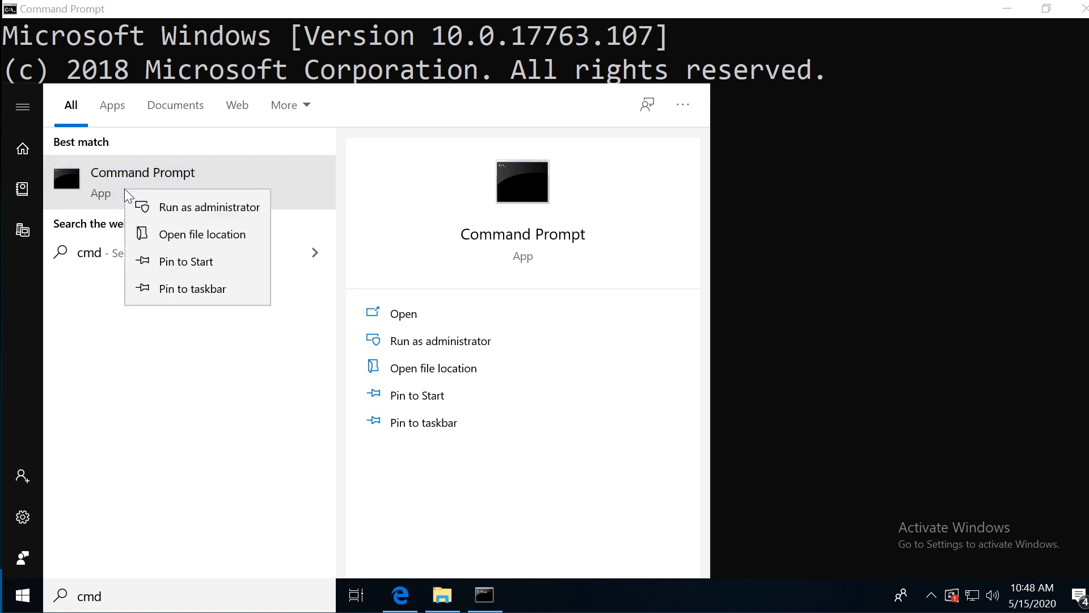
pyautogui.click(402, 314)
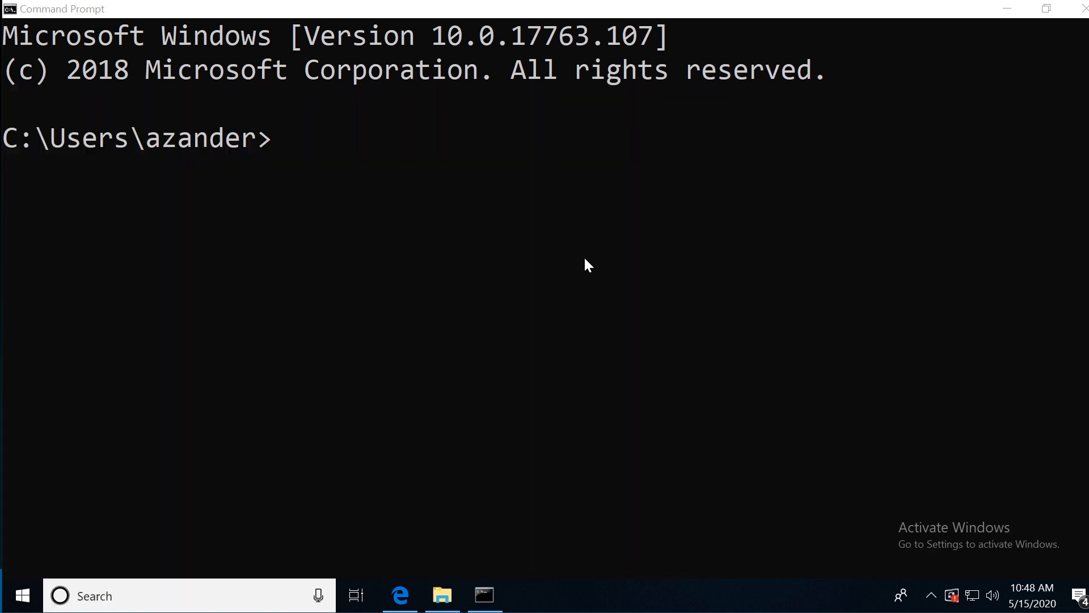
# - View the Command Prompt shortcut's properties in the Windows System folder
pyautogui.click(442, 595)
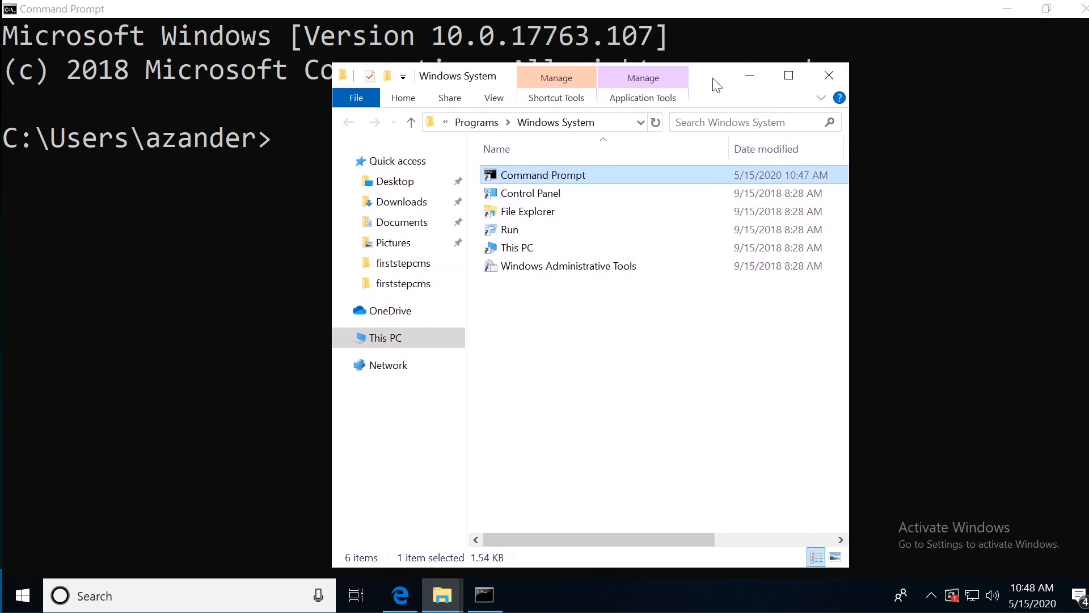
pyautogui.rightClick(543, 174)
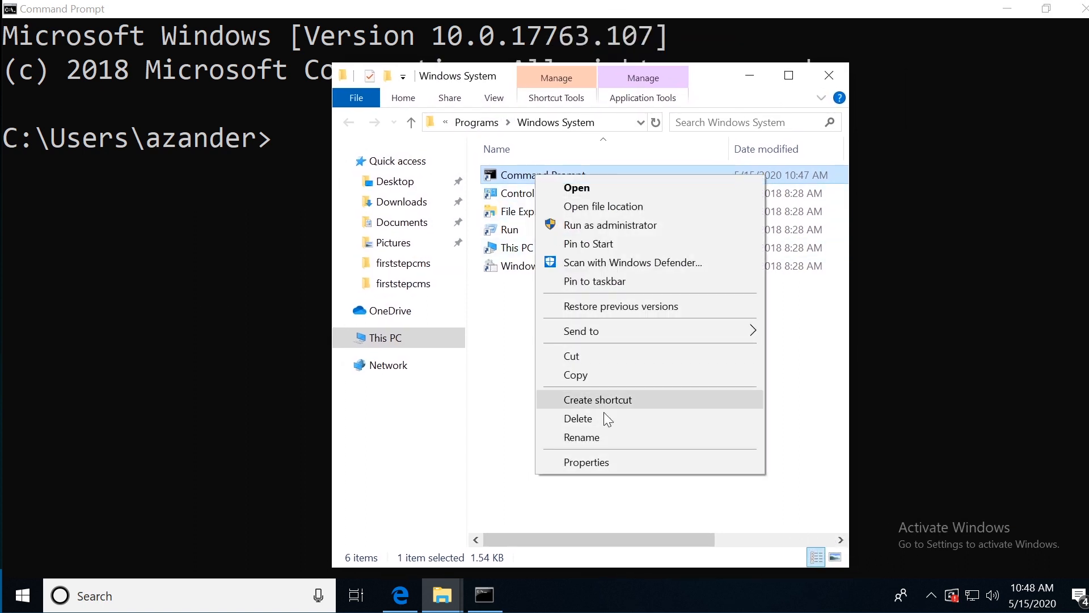
pyautogui.click(585, 461)
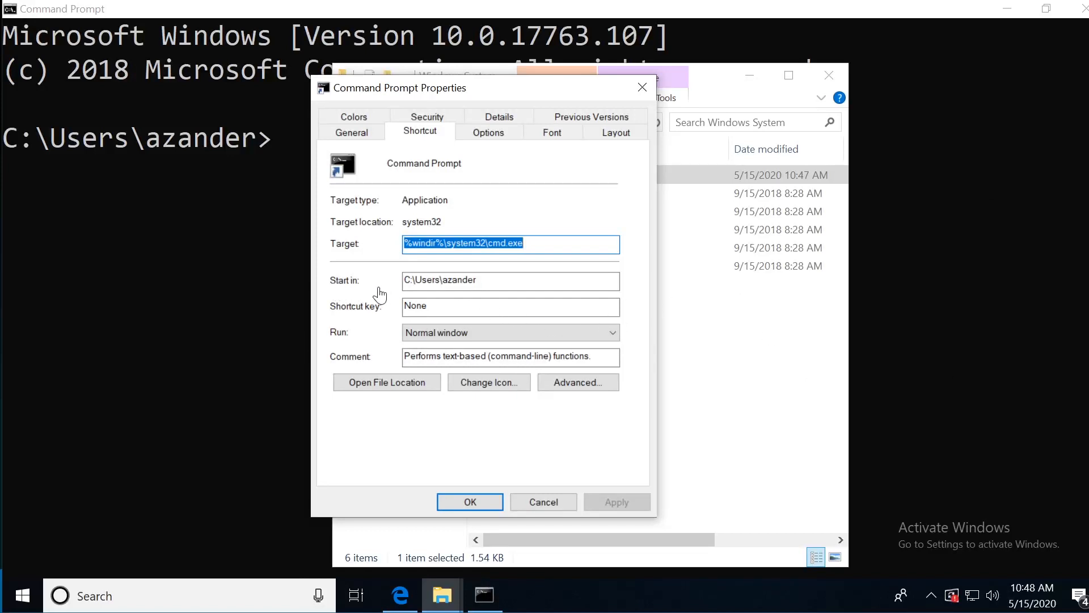
pyautogui.moveTo(360, 288)
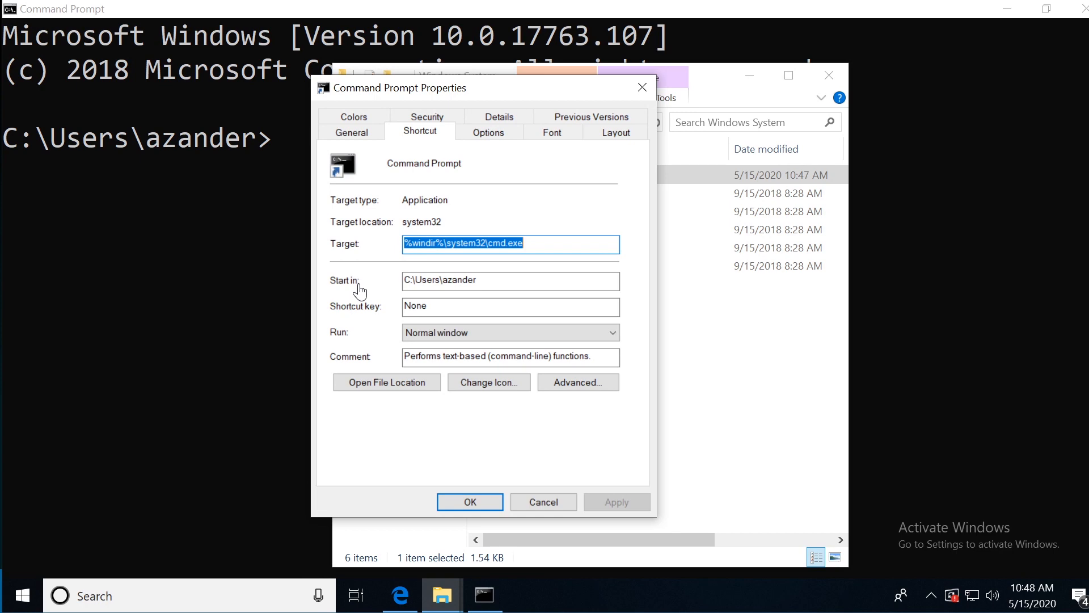
# - Show the empty Projects folder's full path, then close Command Prompt
pyautogui.click(542, 502)
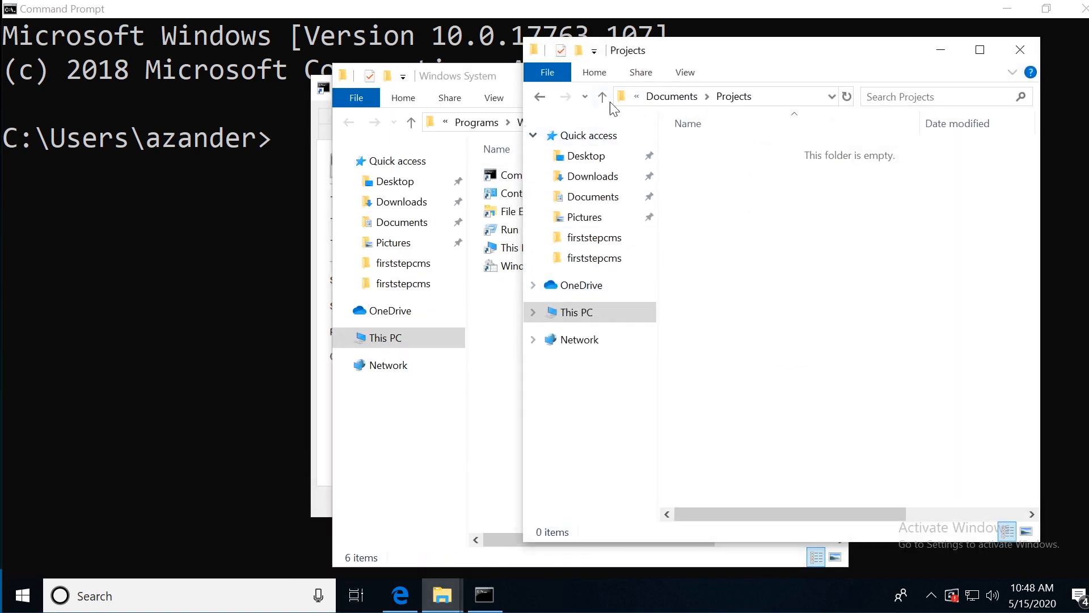
pyautogui.click(730, 95)
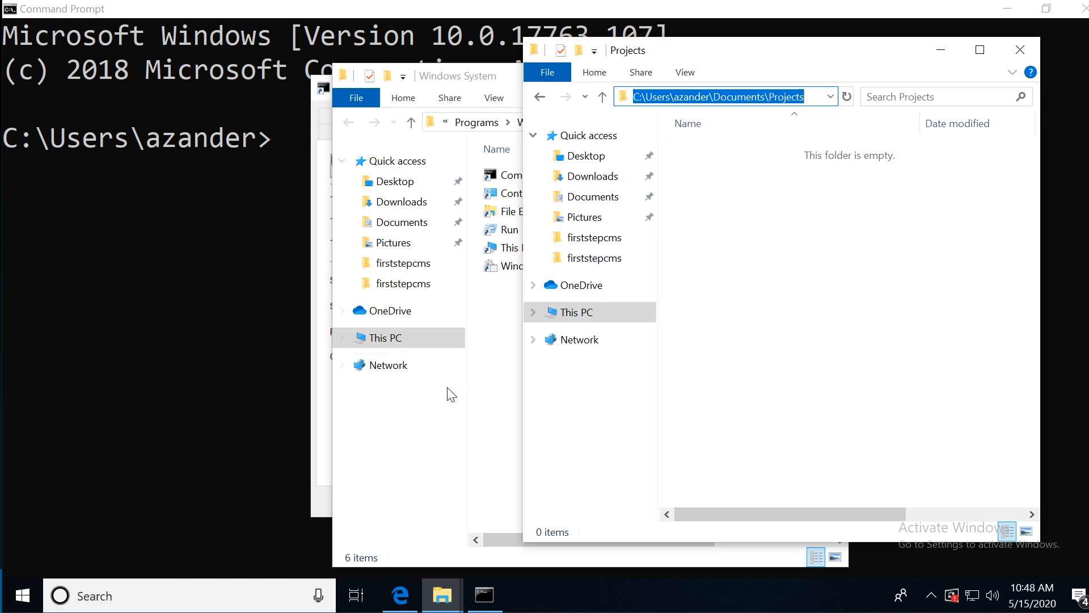
pyautogui.moveTo(442, 595)
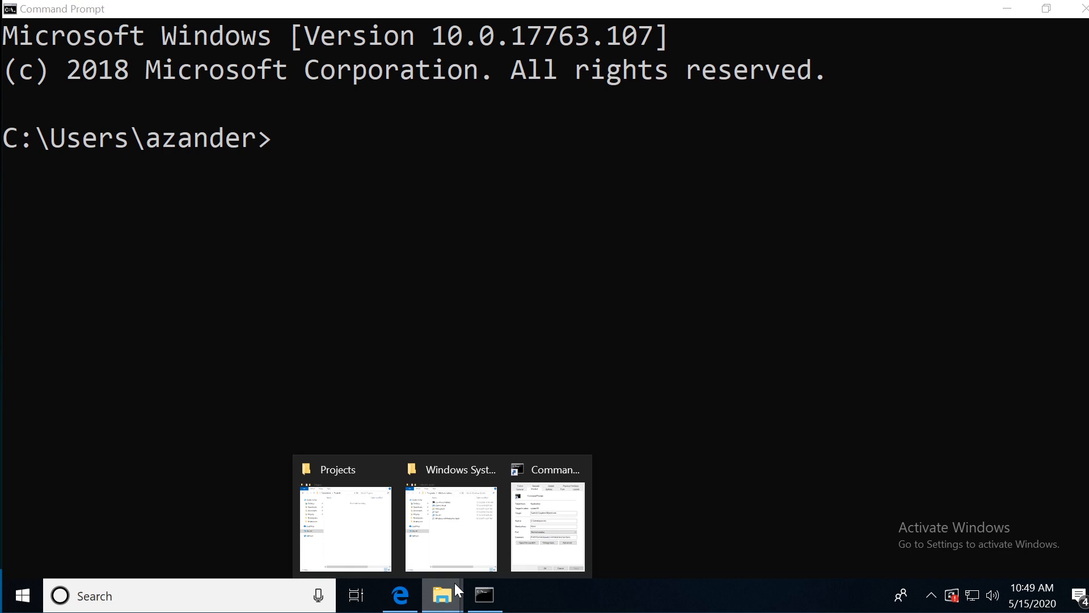
pyautogui.click(547, 524)
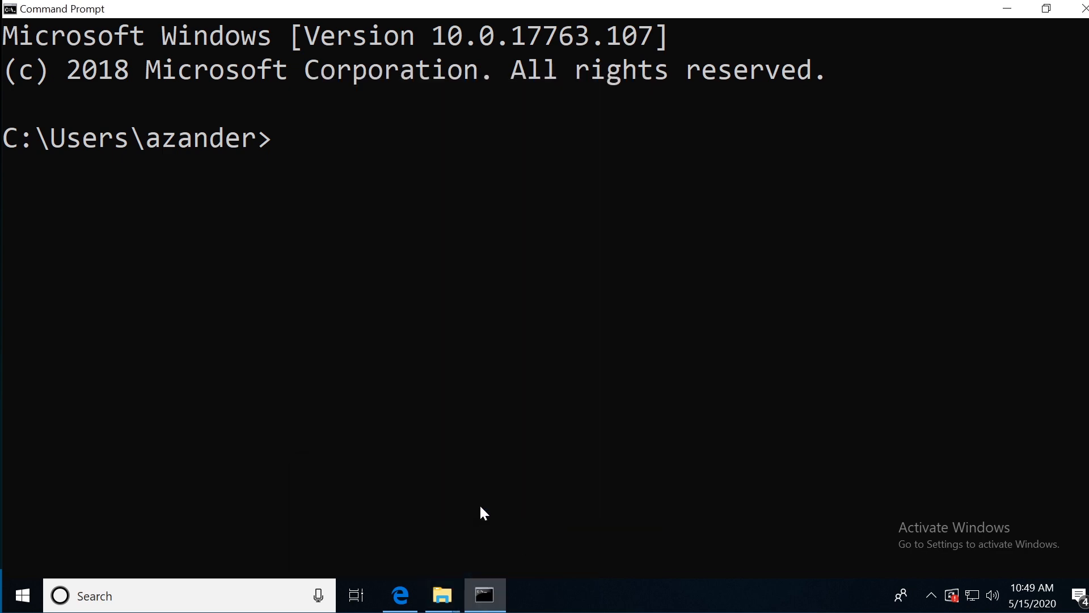
pyautogui.click(442, 595)
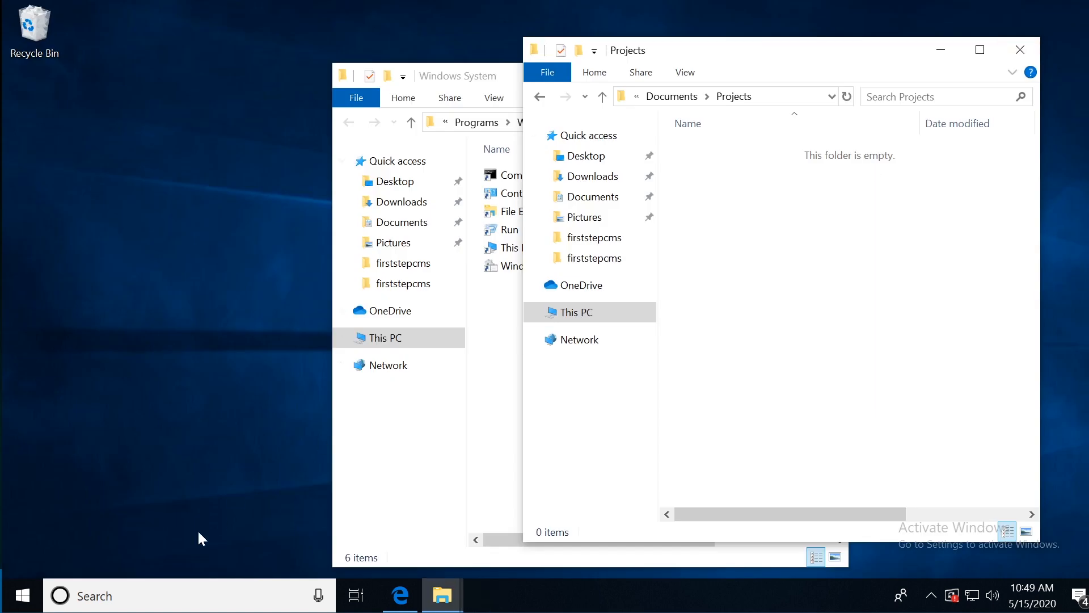
pyautogui.moveTo(121, 517)
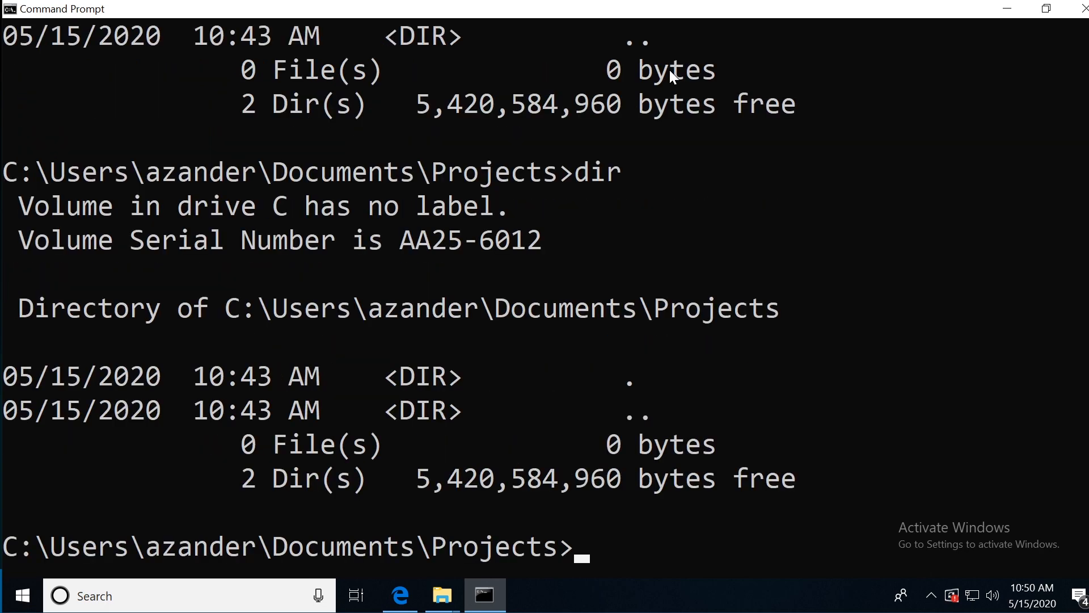
# - Clear the Command Prompt output with cls inside Documents\Projects
pyautogui.write('cls')
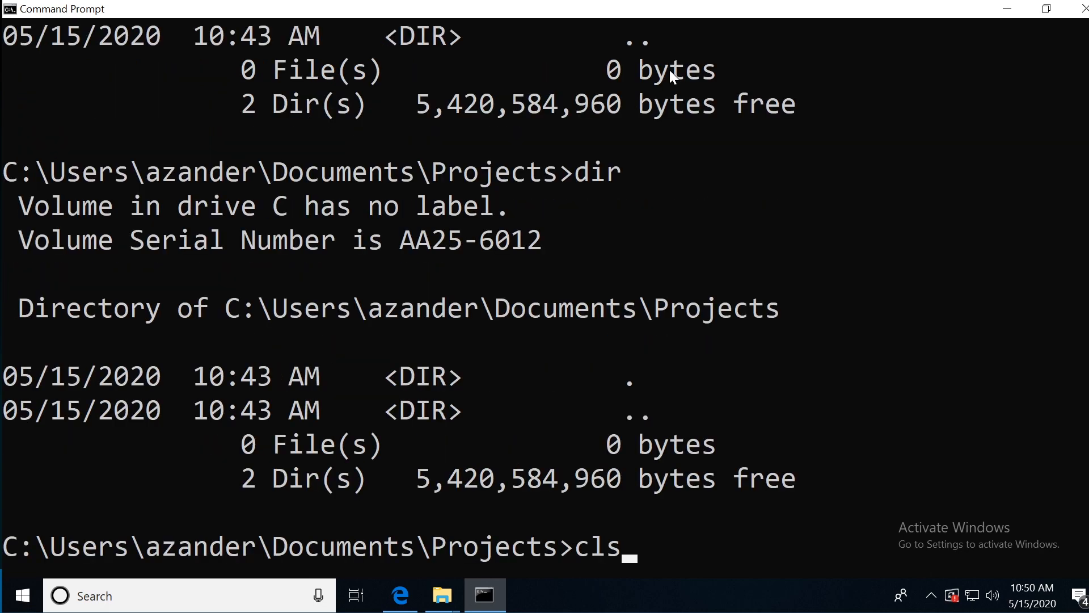
pyautogui.press('Return')
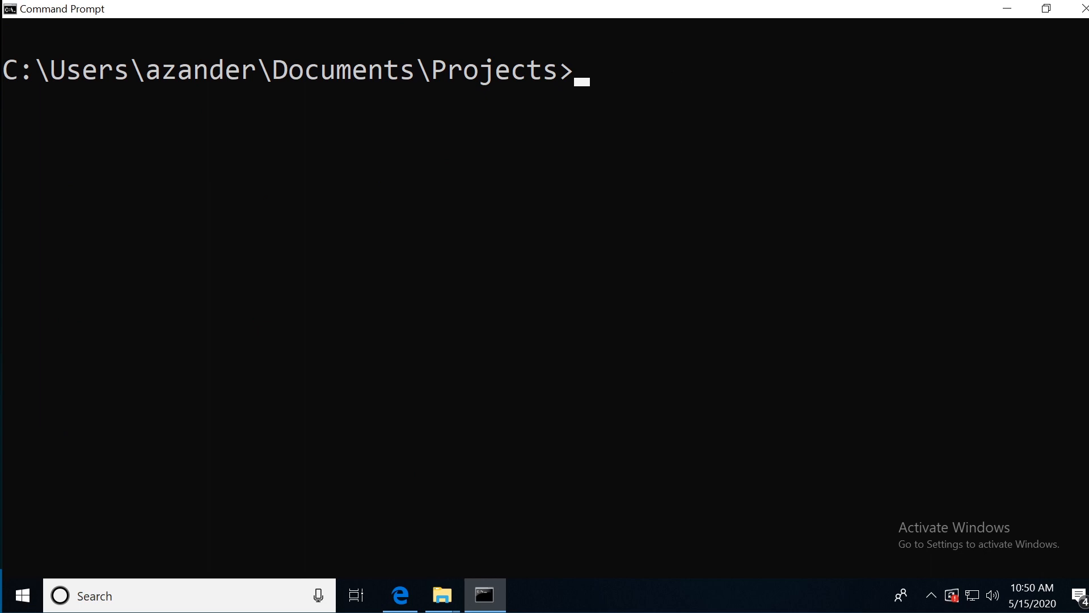
pyautogui.moveTo(619, 82)
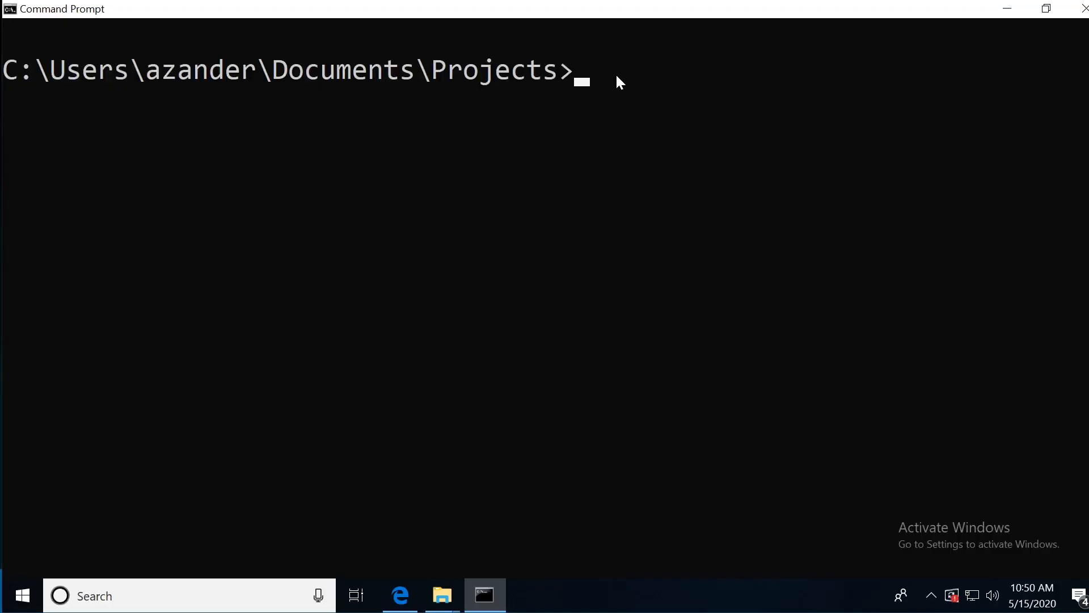
# - Create the folder 'new' with mkdir and check it in File Explorer
pyautogui.write('mkdir new')
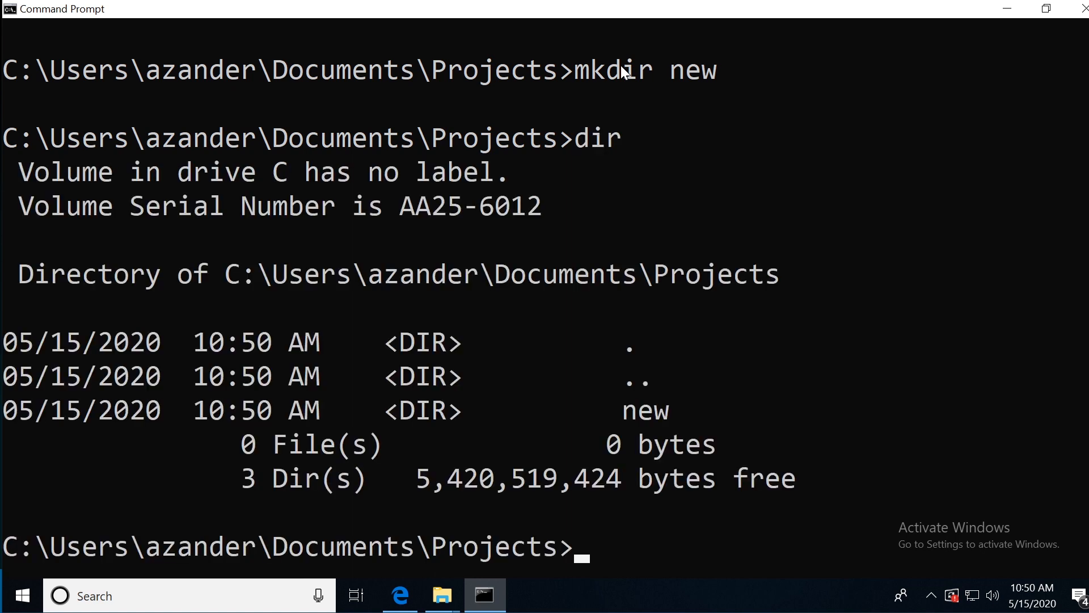
pyautogui.moveTo(678, 425)
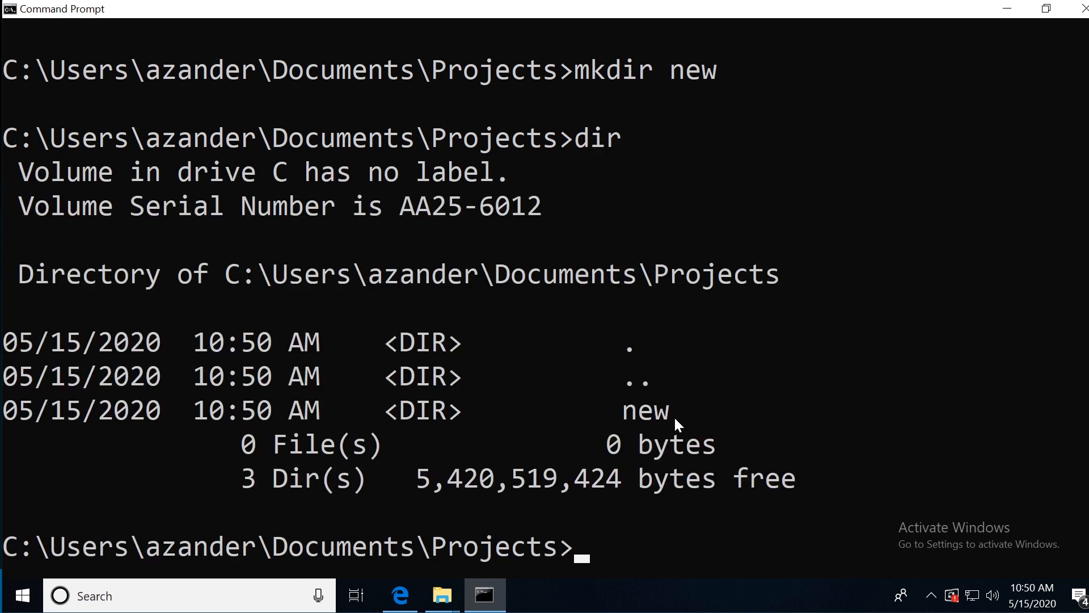
pyautogui.click(441, 595)
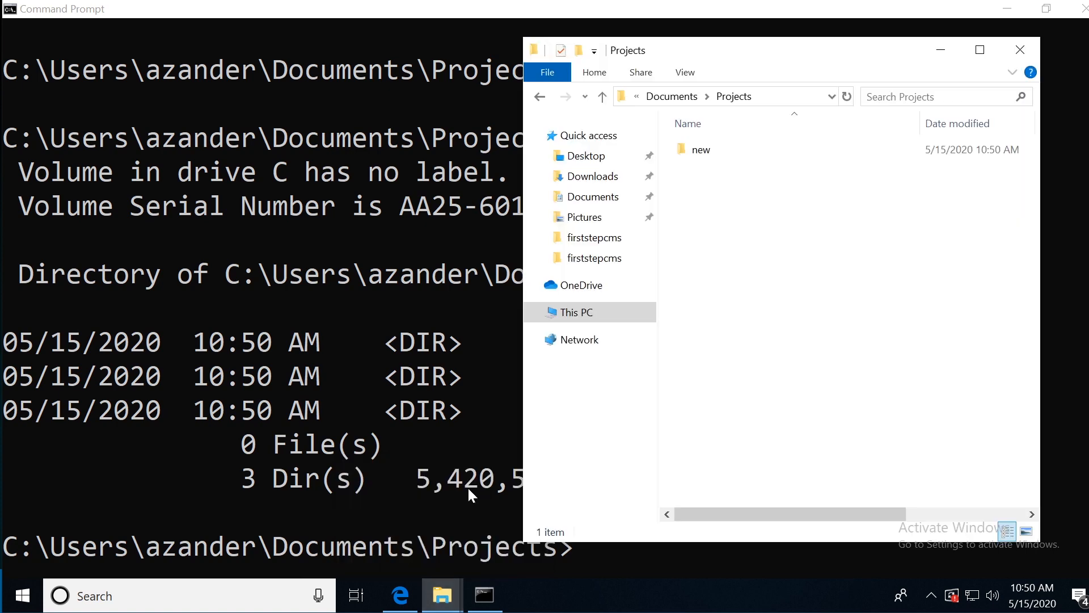
pyautogui.moveTo(701, 149)
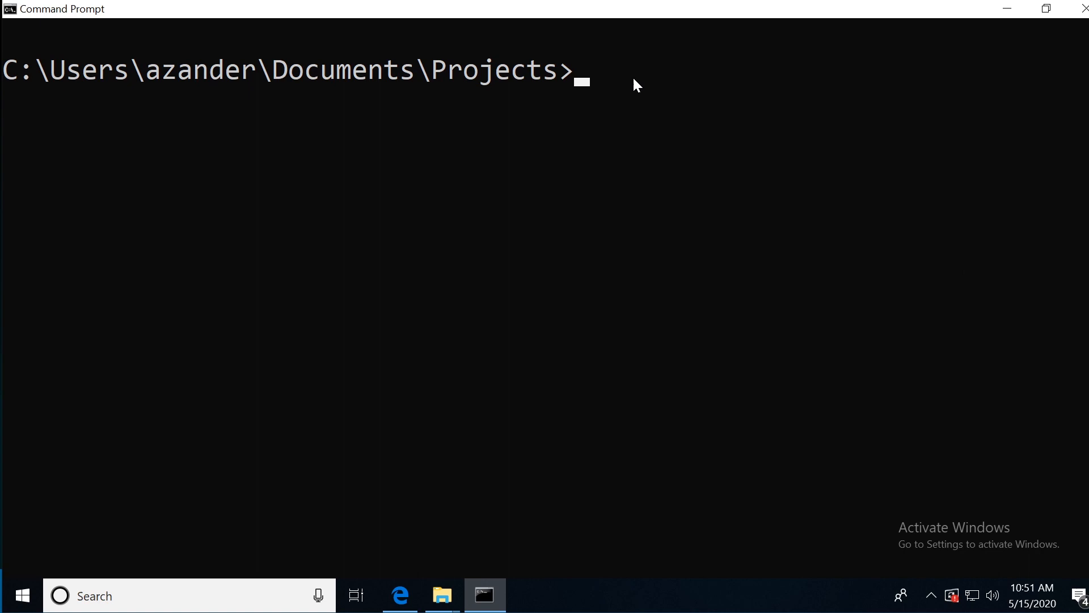
# - Create the nested folder newfd\newfd inside Projects with mkdir
pyautogui.write('mkdir')
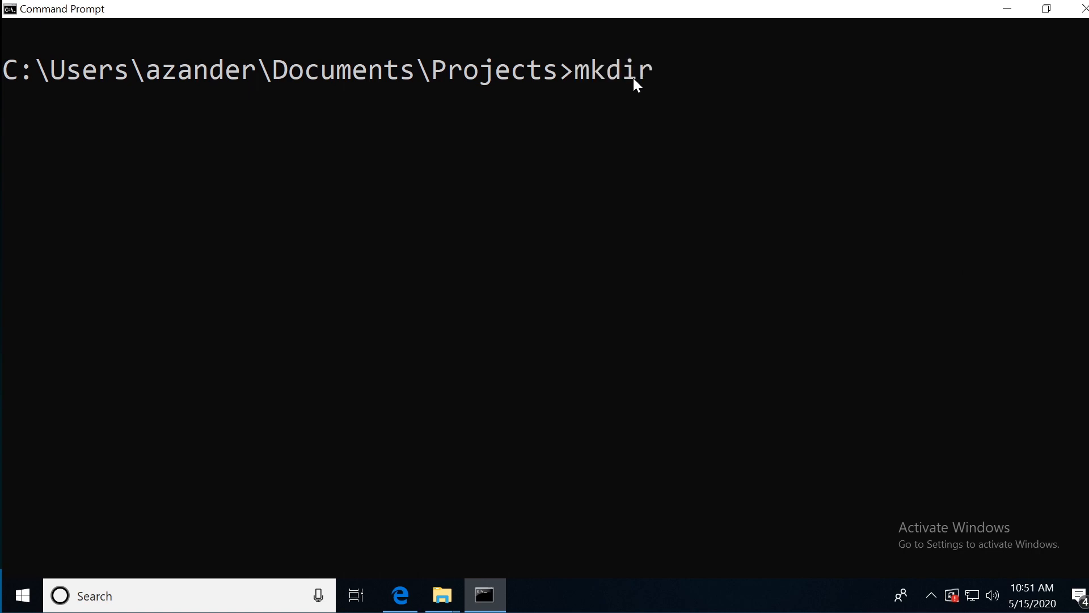
pyautogui.write('new')
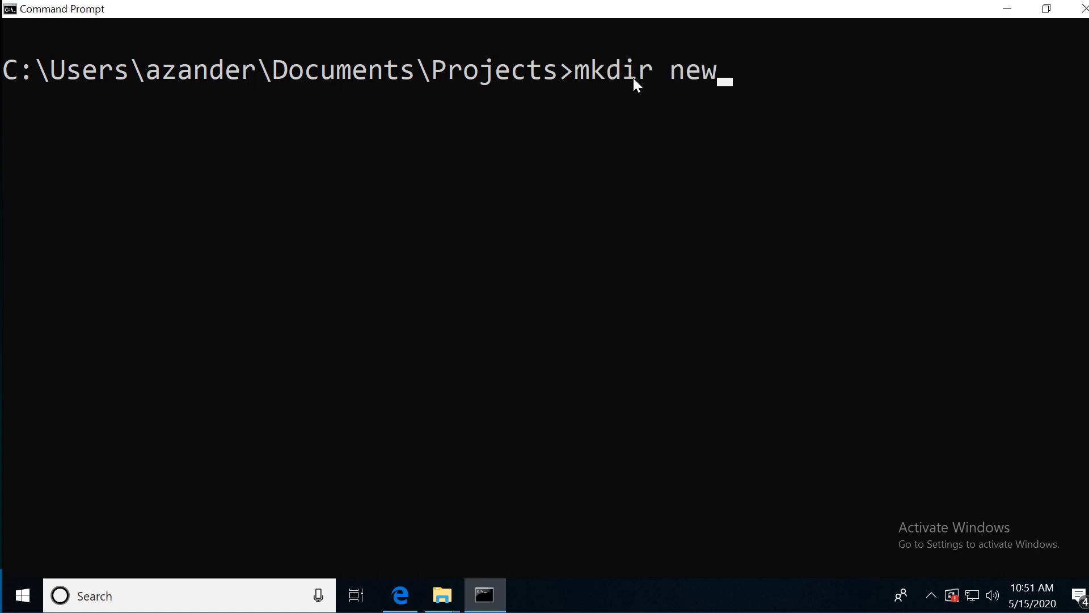
pyautogui.write('fd')
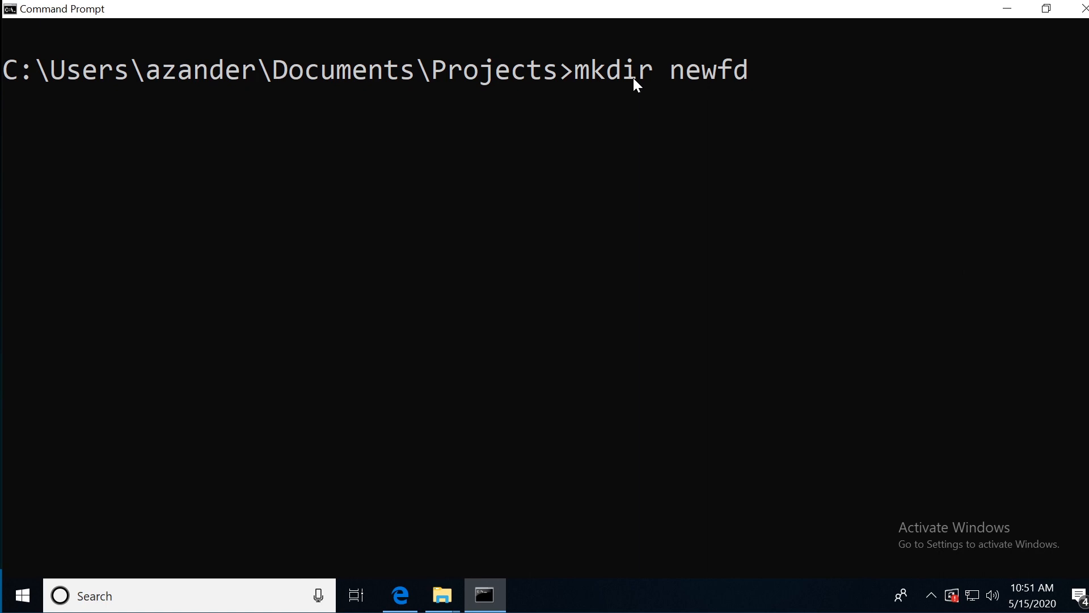
pyautogui.write('\\')
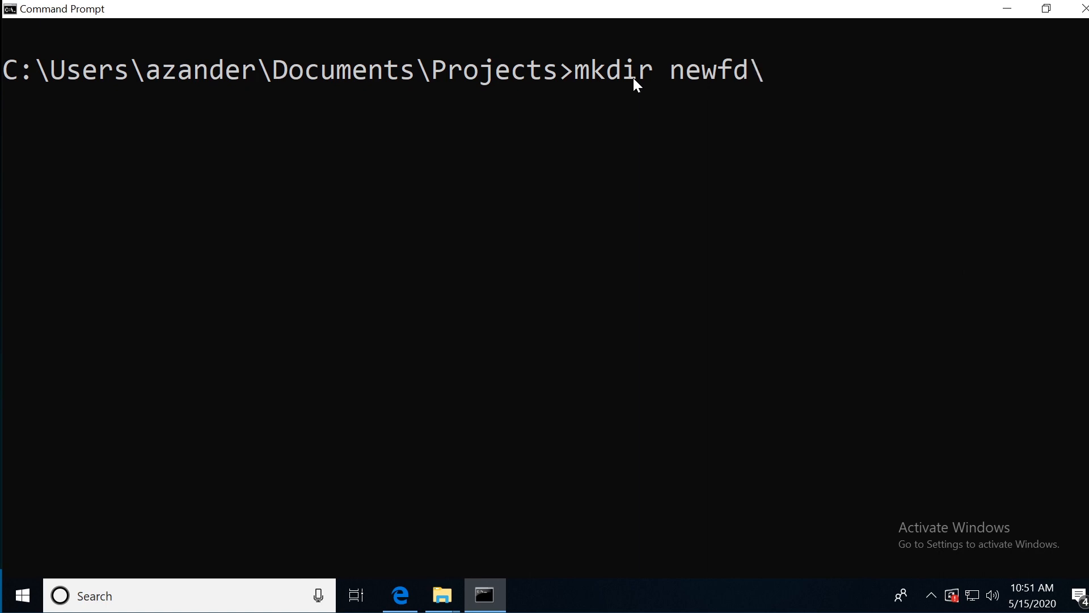
pyautogui.write('new')
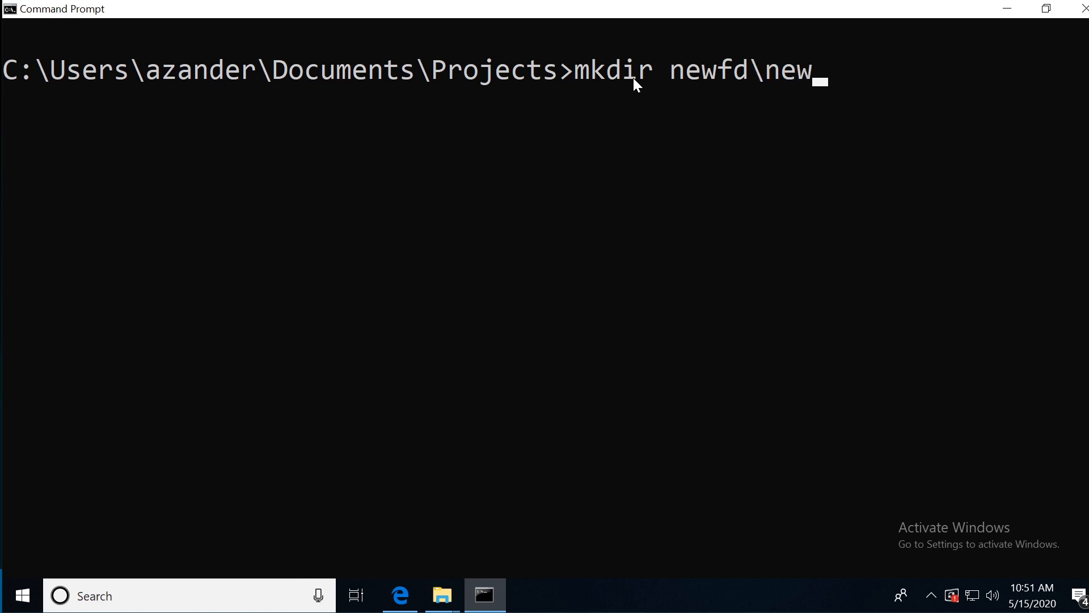
pyautogui.press('Return')
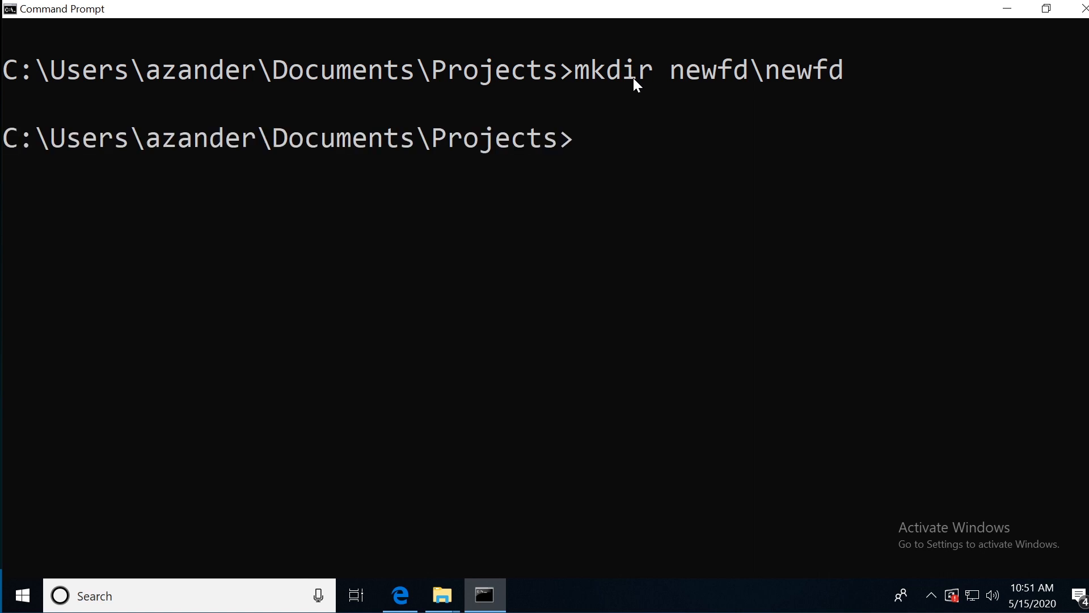
# - List Projects with dir and confirm the newfd subfolder in File Explorer
pyautogui.press('Return')
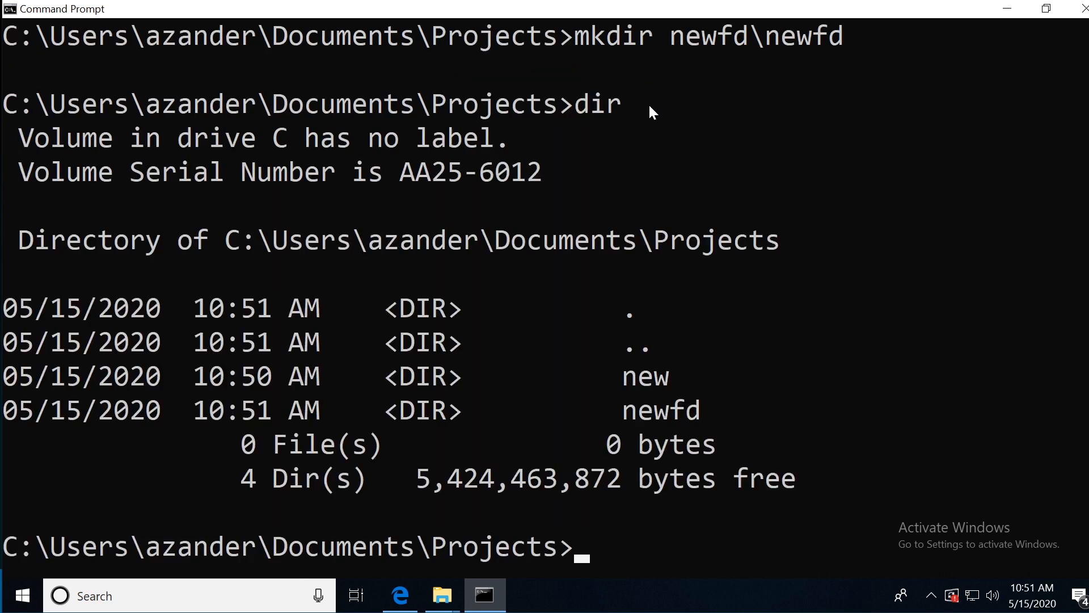
pyautogui.click(442, 595)
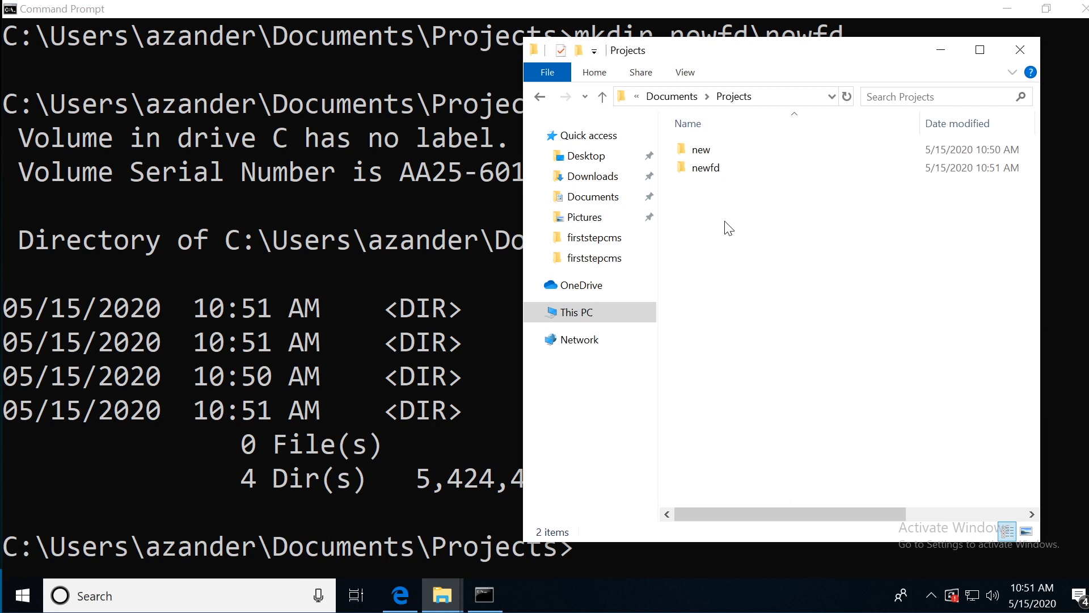
pyautogui.doubleClick(706, 168)
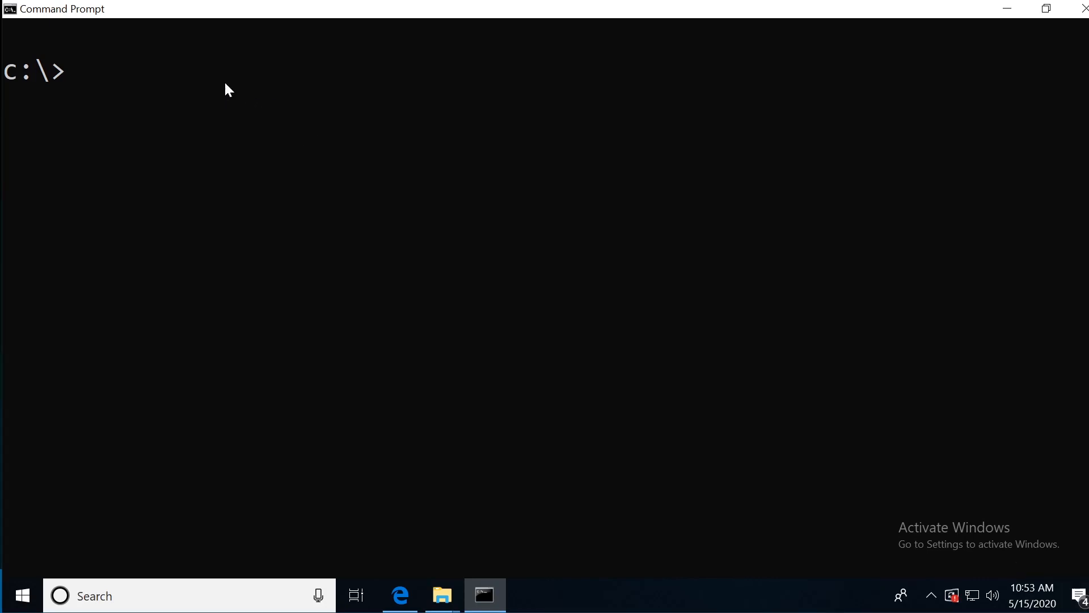
# - At C:\ enter mkdir fd\fd1 fd\fd2 to make fd with subfolders fd1 and fd2
pyautogui.write('mkdir')
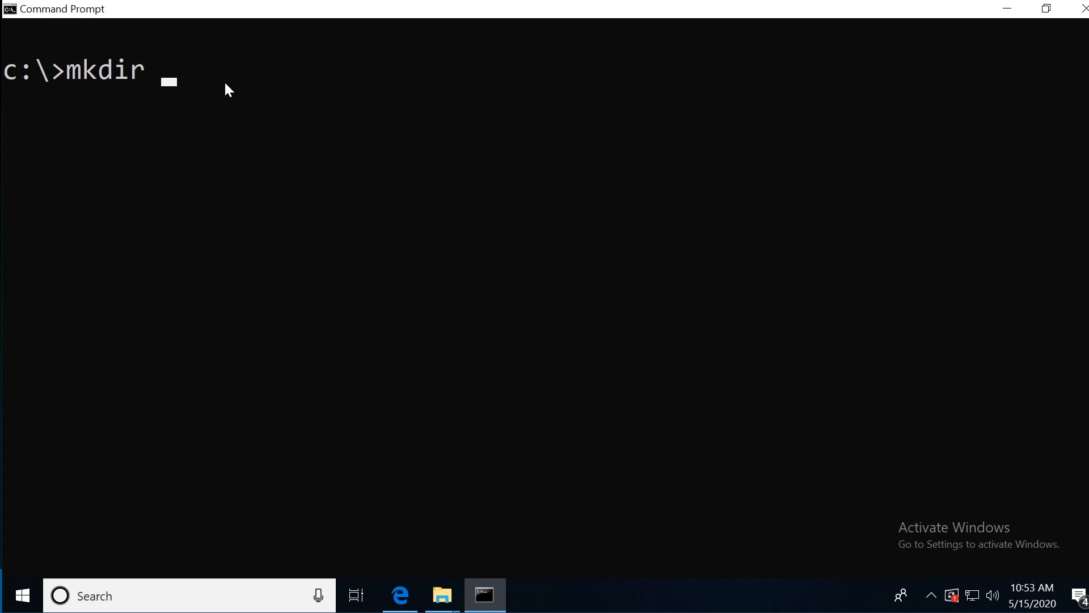
pyautogui.write('fd')
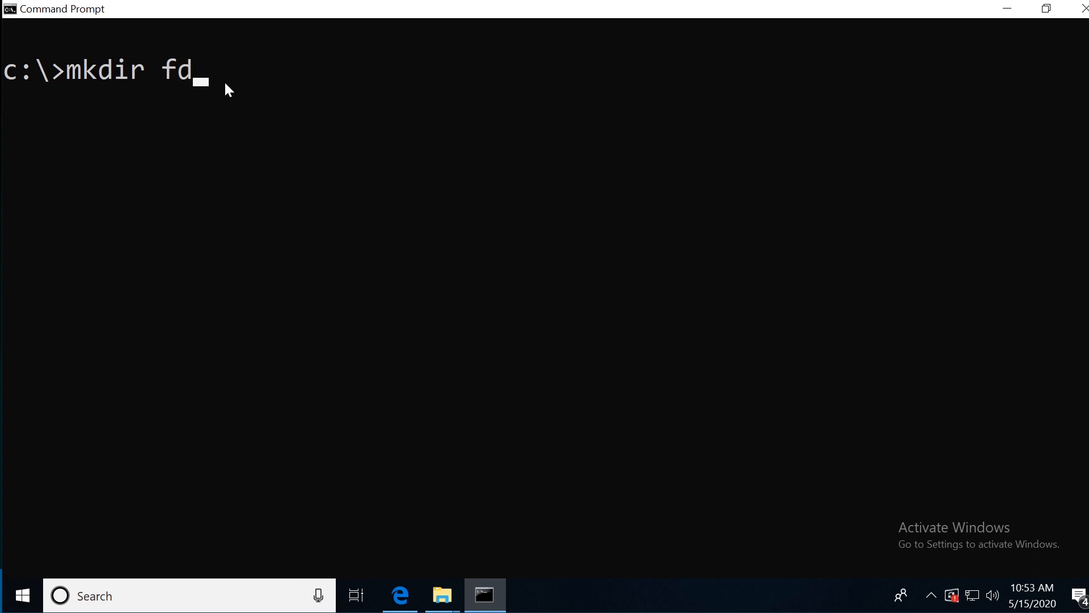
pyautogui.write('\\')
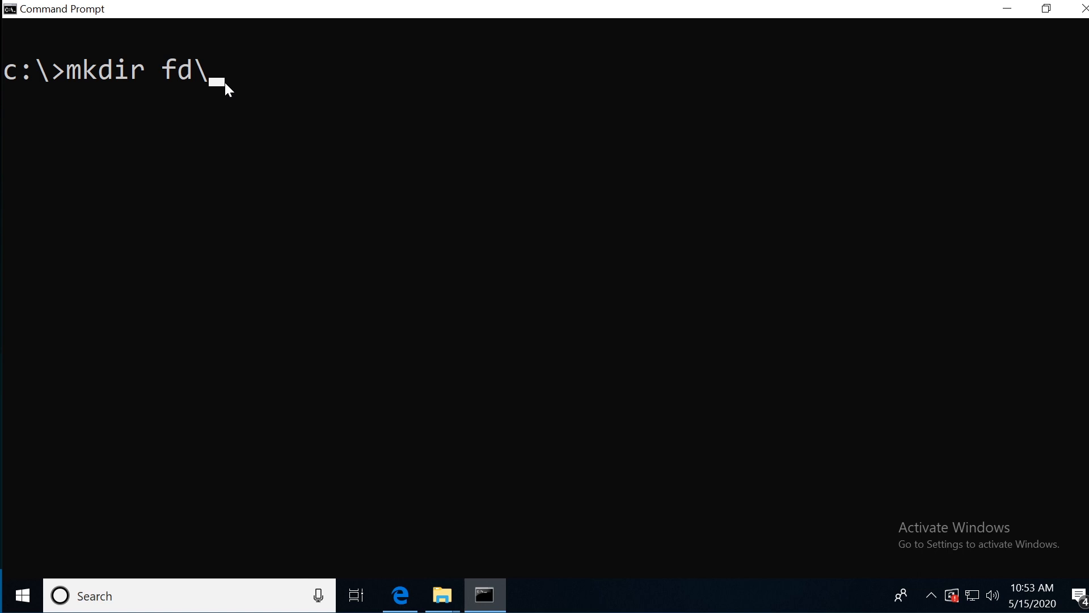
pyautogui.write('fd1')
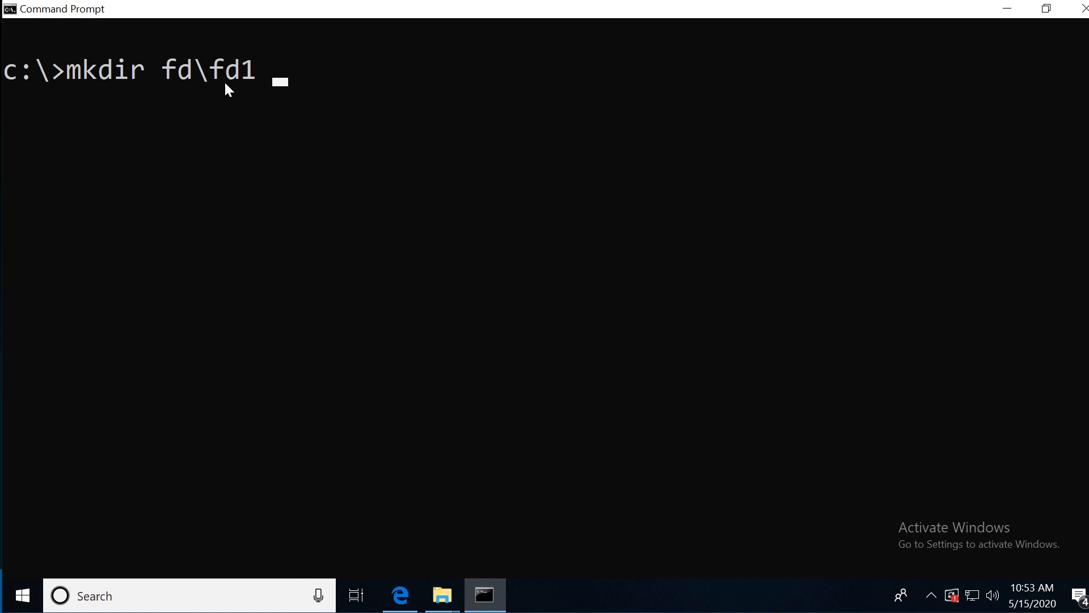
pyautogui.write('fd')
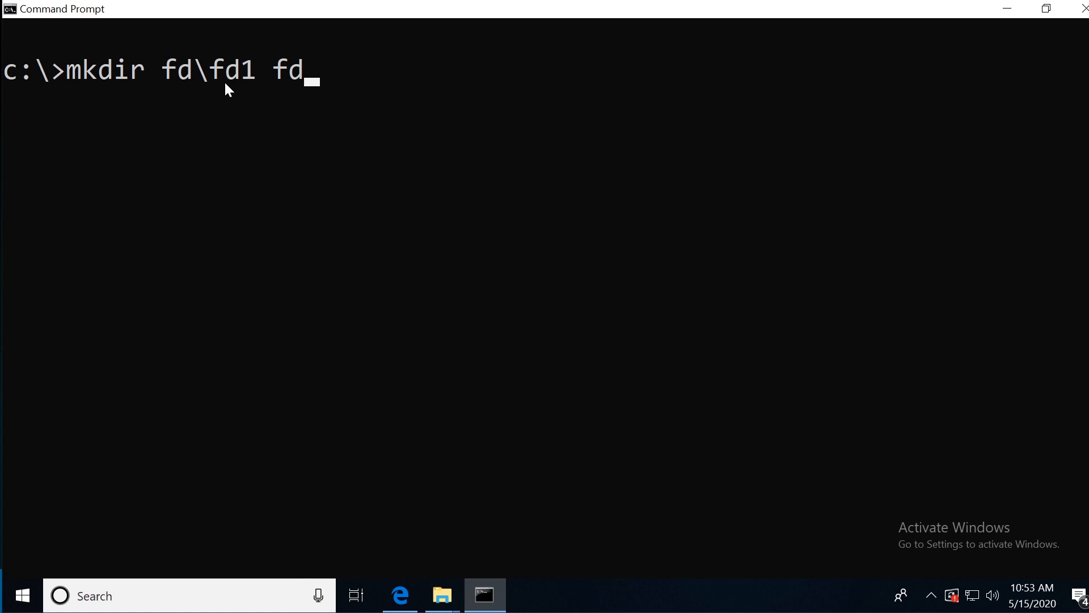
pyautogui.write('\\f')
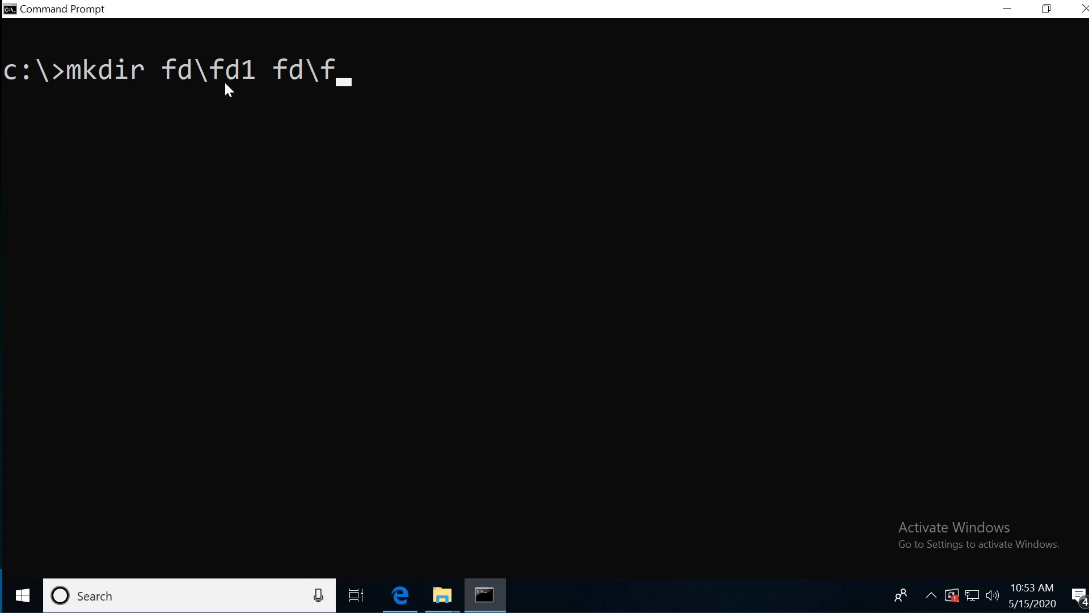
pyautogui.write('d2')
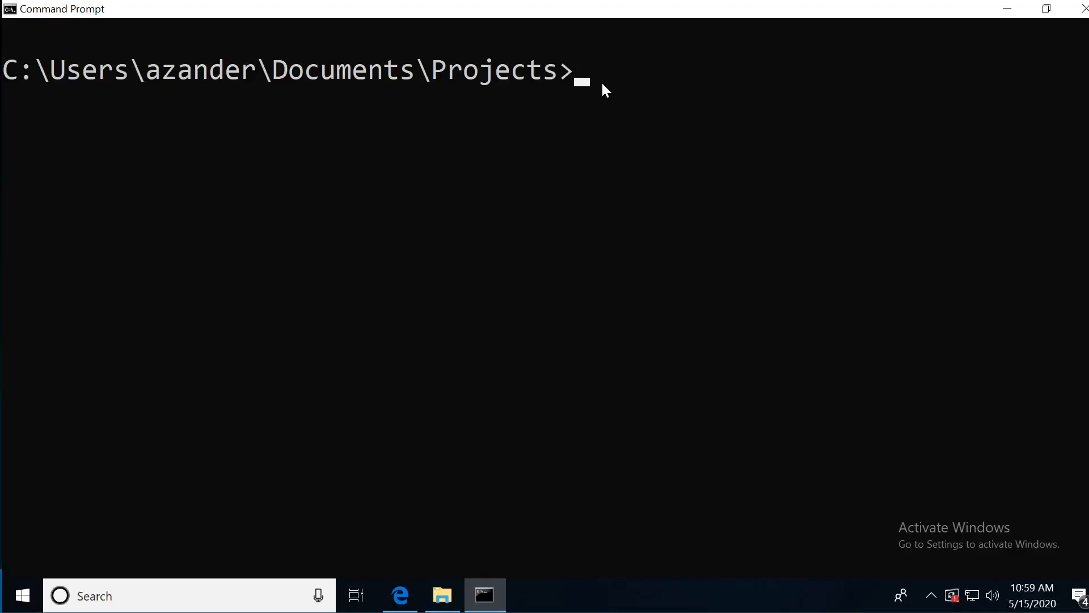
# - Create new.txt containing the word 'text' using echo text > new.txt
pyautogui.write('echo')
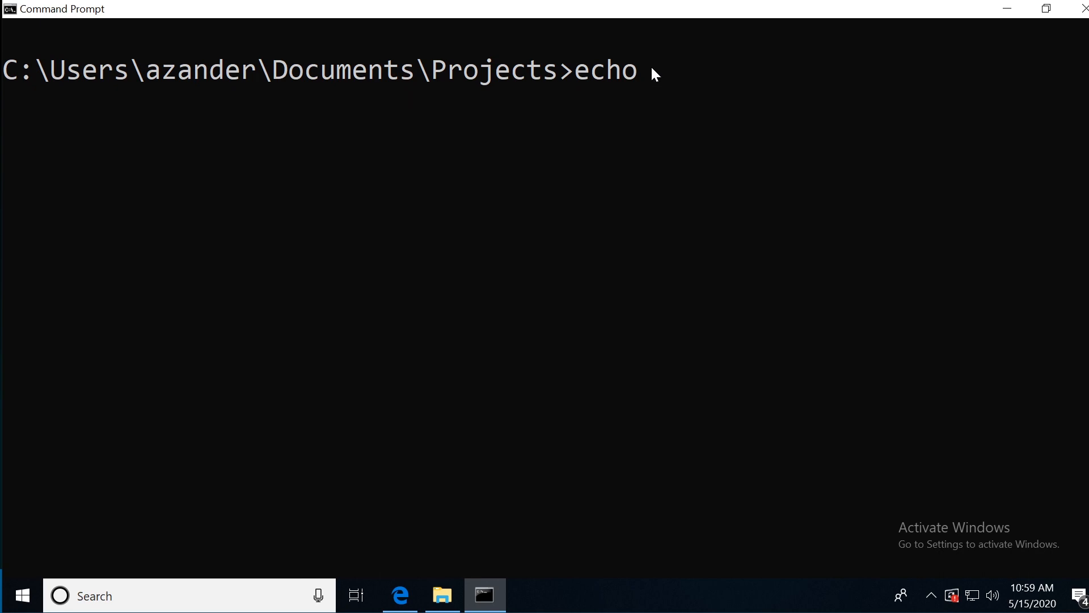
pyautogui.write('text >')
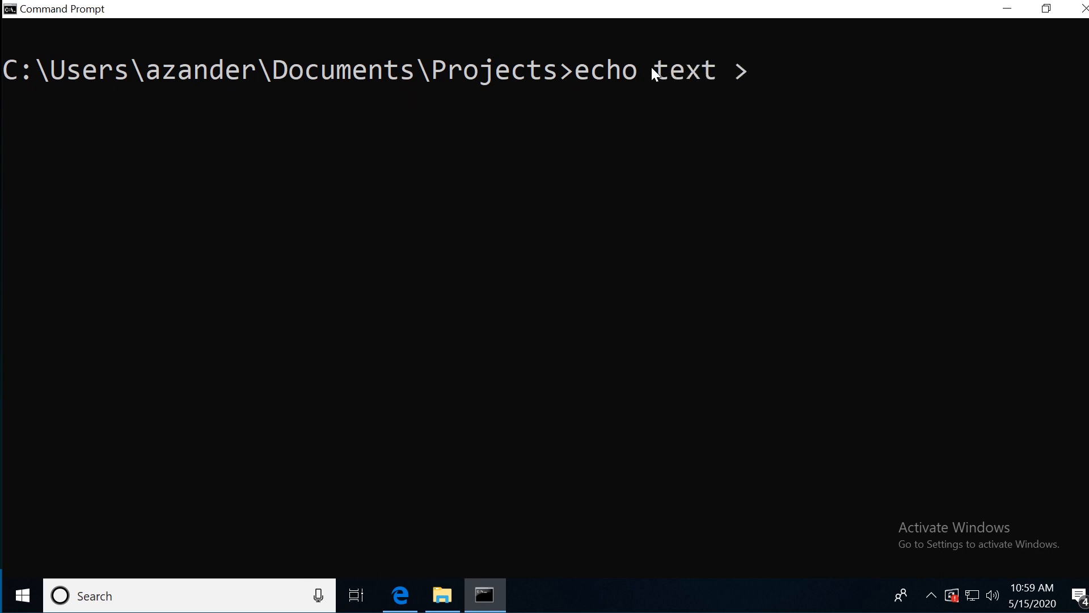
pyautogui.write('new.tx')
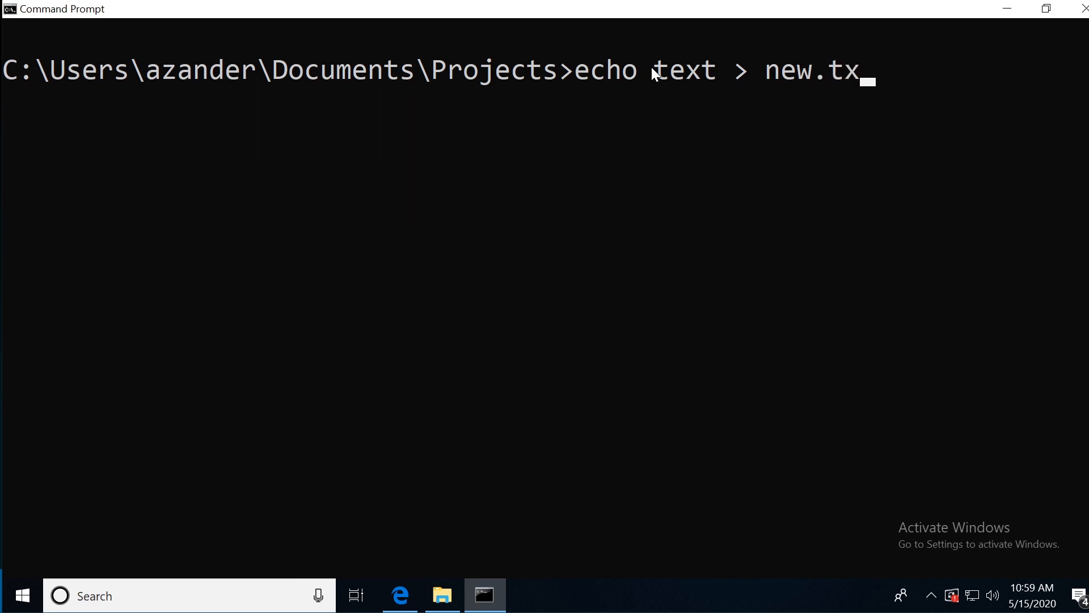
pyautogui.write('t')
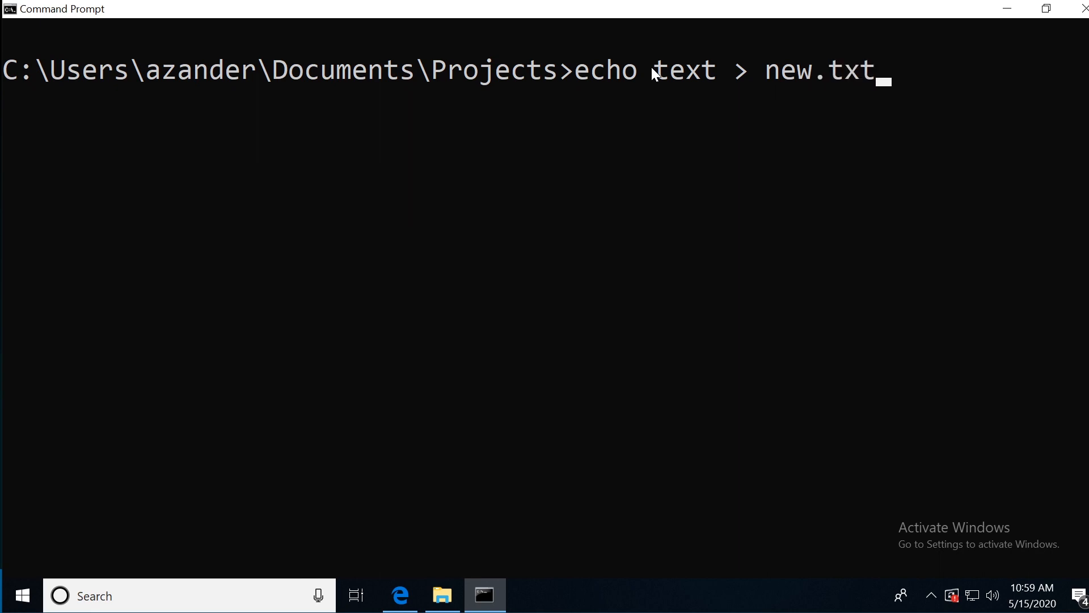
pyautogui.press('Return')
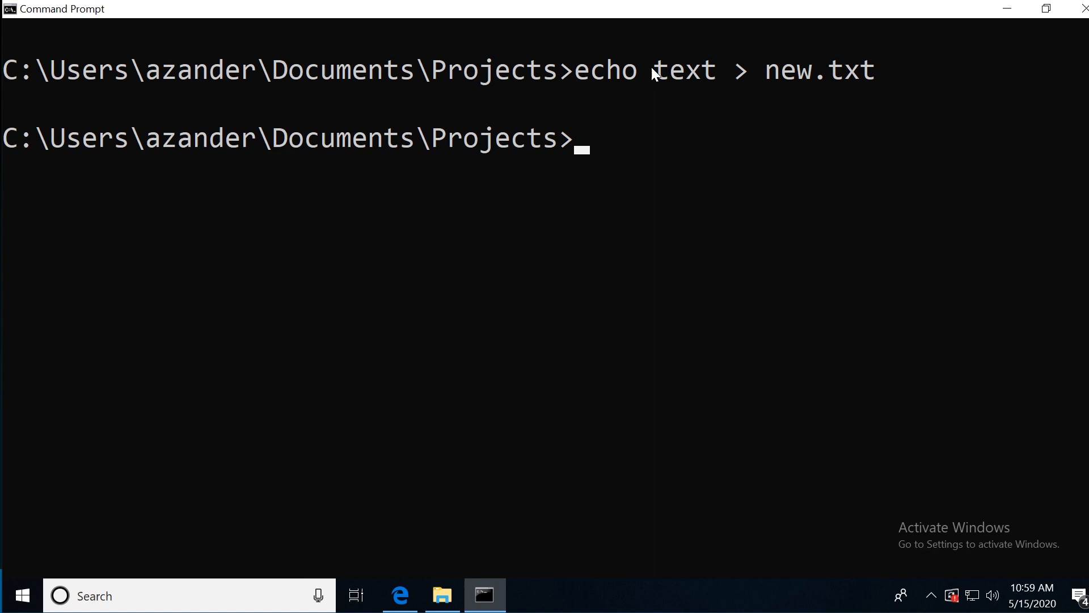
# - Check the Projects folder in File Explorer and open the new text file
pyautogui.click(442, 595)
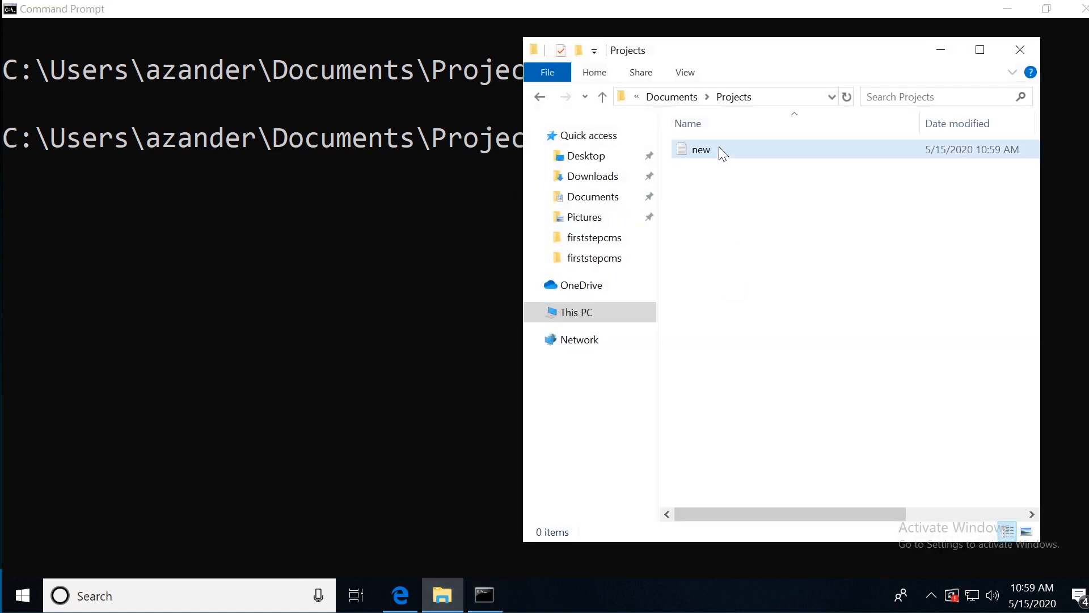
pyautogui.doubleClick(701, 149)
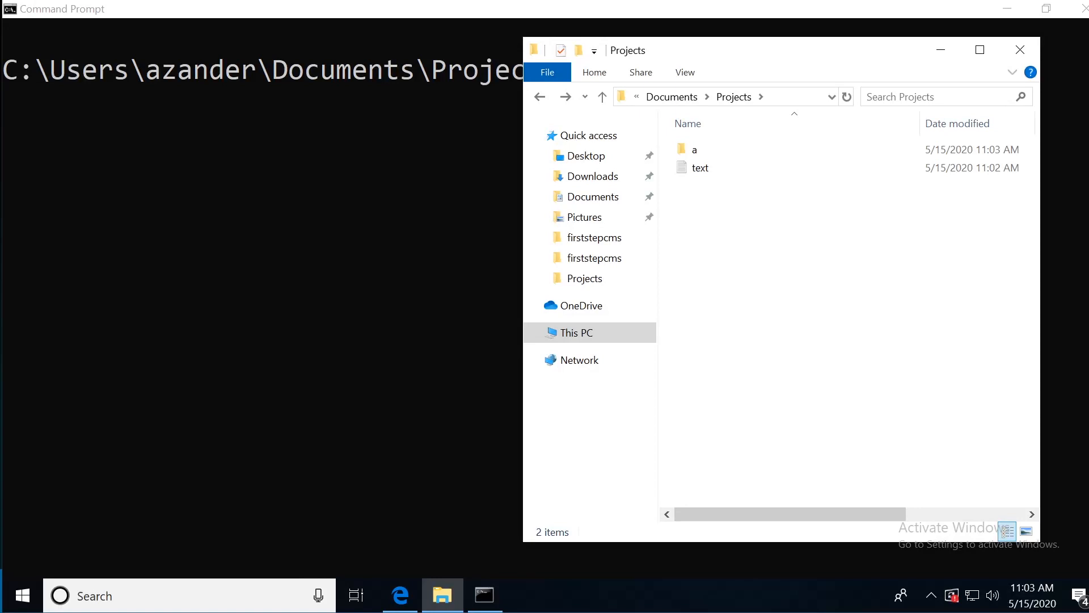
pyautogui.moveTo(699, 167)
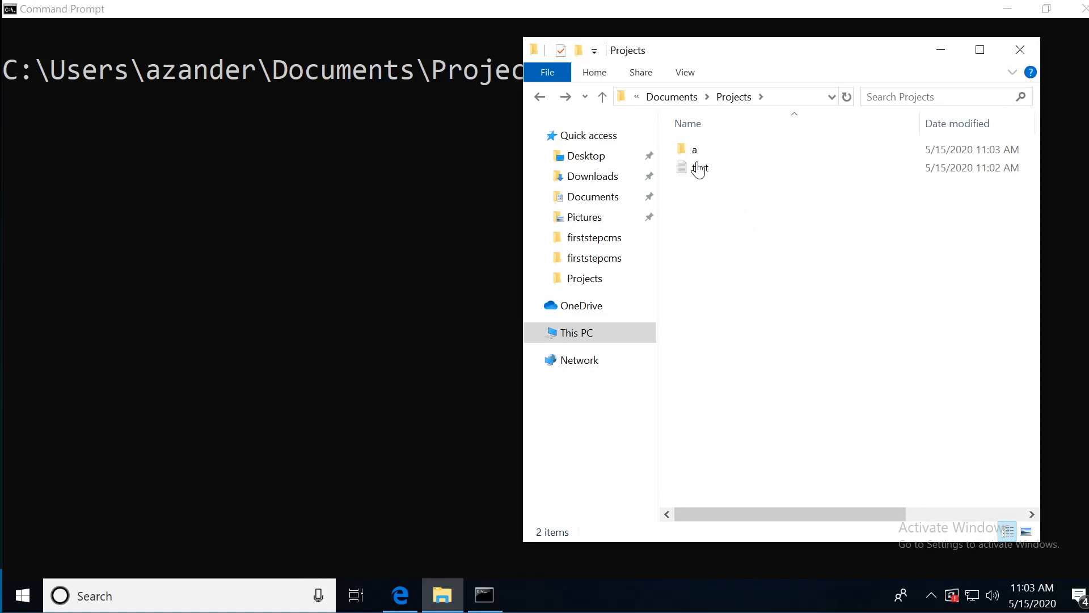
pyautogui.doubleClick(694, 149)
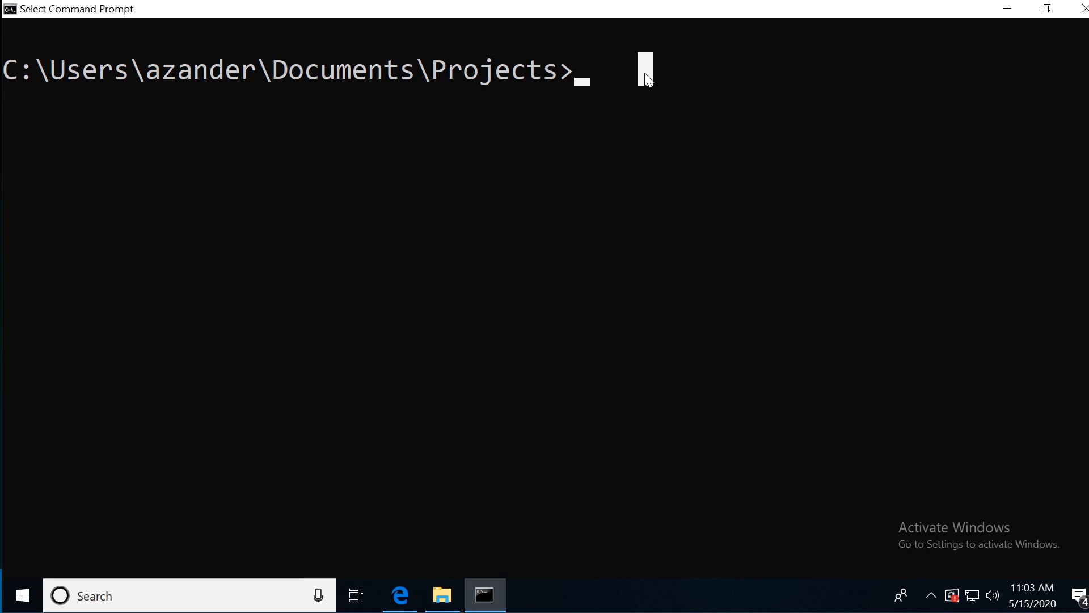
# - Delete text.txt from the Projects folder with del text.txt
pyautogui.write('del text.txt')
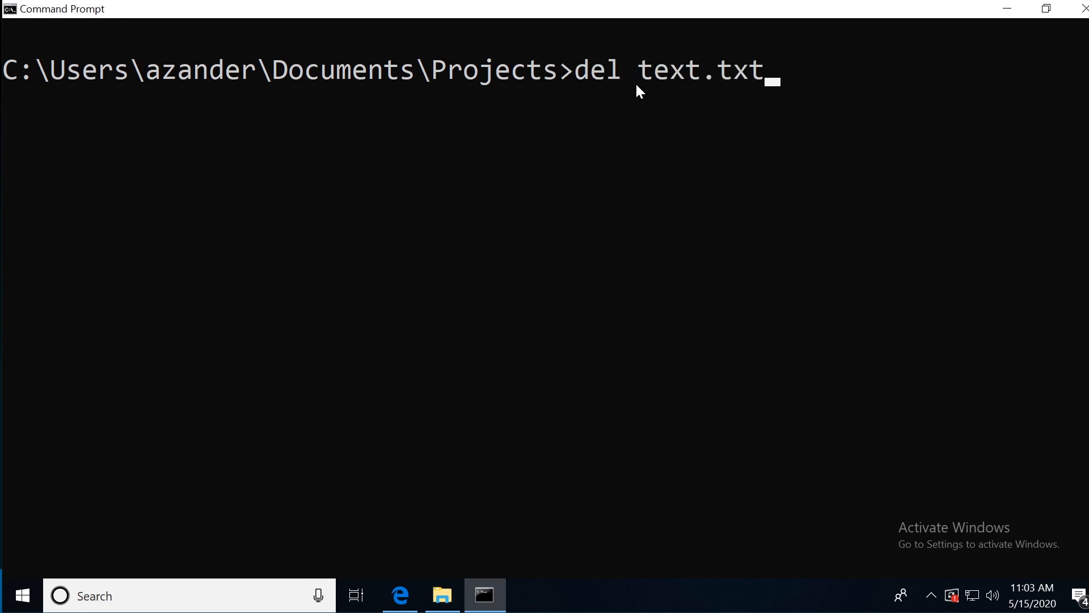
pyautogui.press('Return')
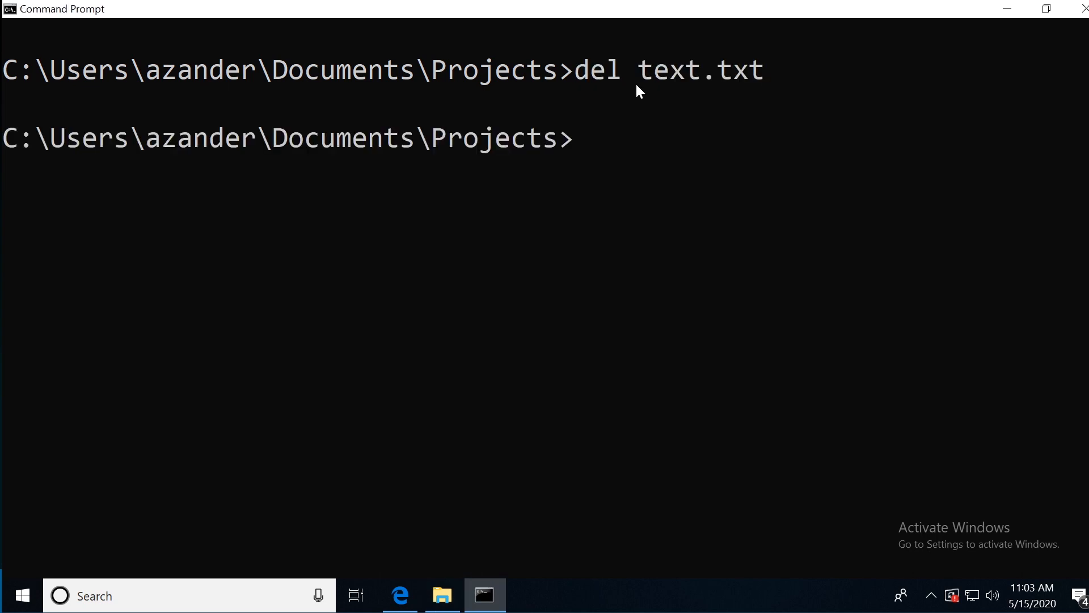
pyautogui.moveTo(477, 522)
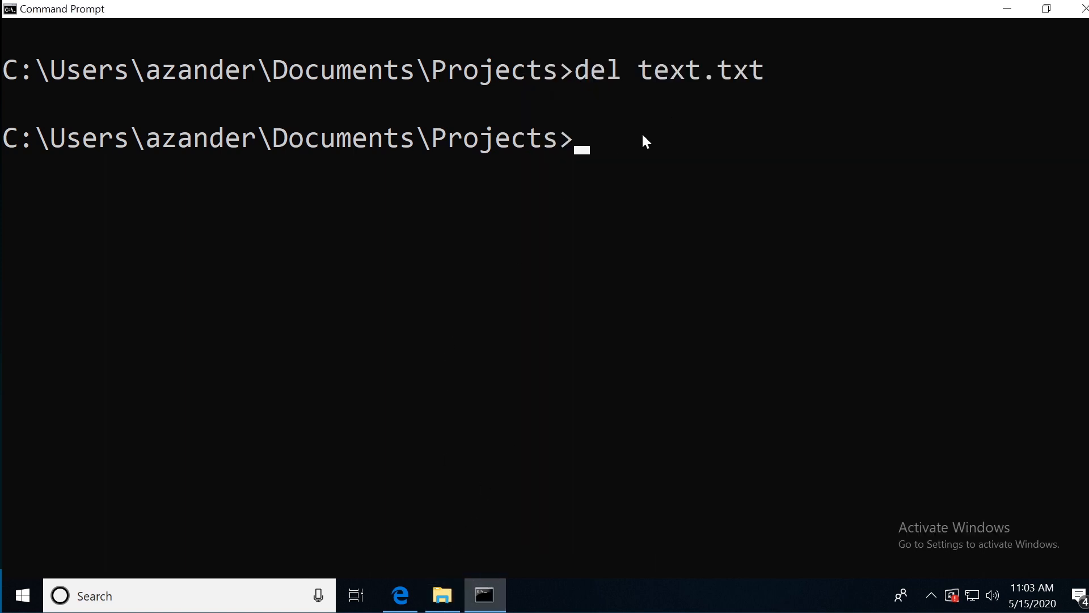
pyautogui.click(628, 138)
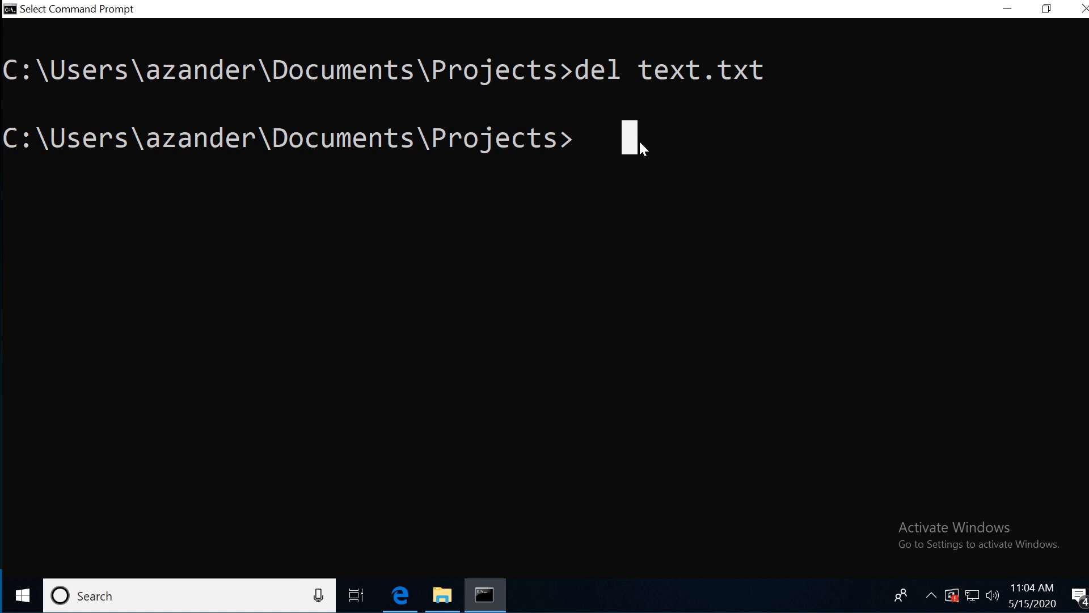
# - Delete folder a's contents, confirming with y, then check folder a in Explorer
pyautogui.write('del a')
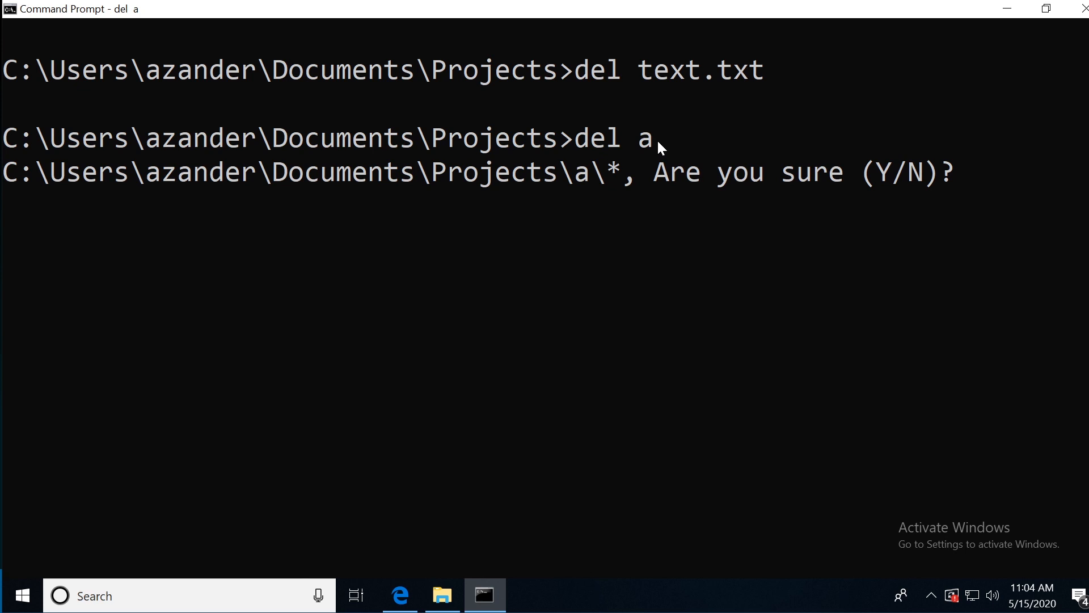
pyautogui.write('y')
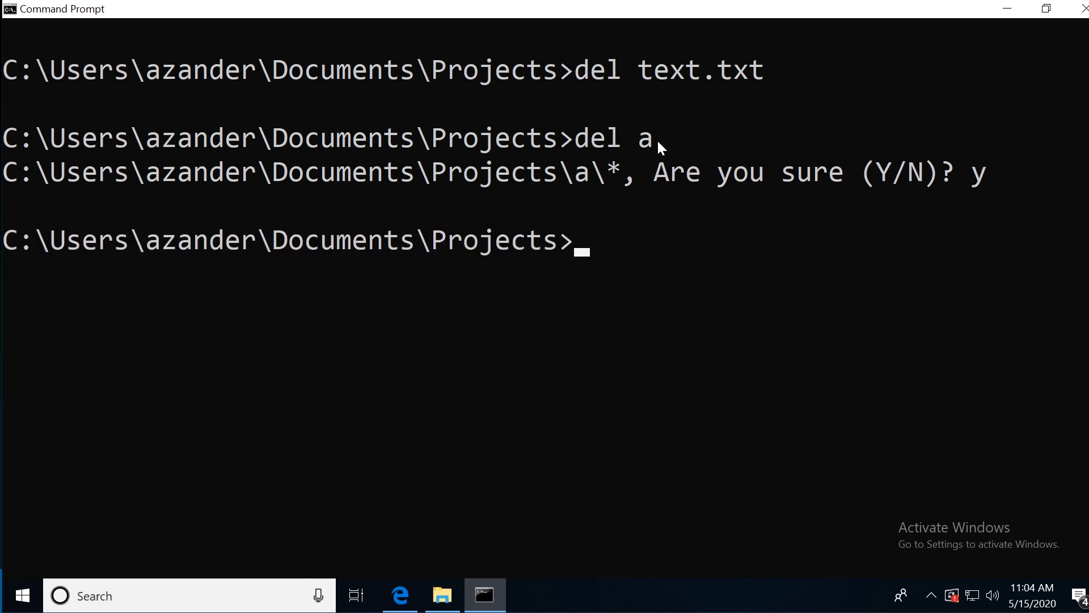
pyautogui.click(442, 595)
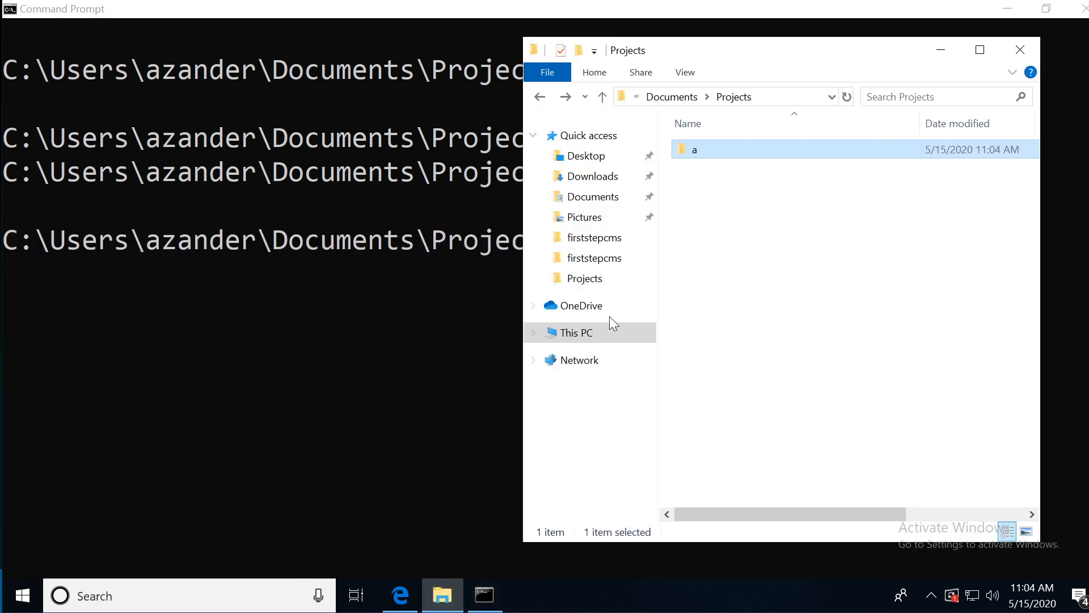
pyautogui.doubleClick(694, 150)
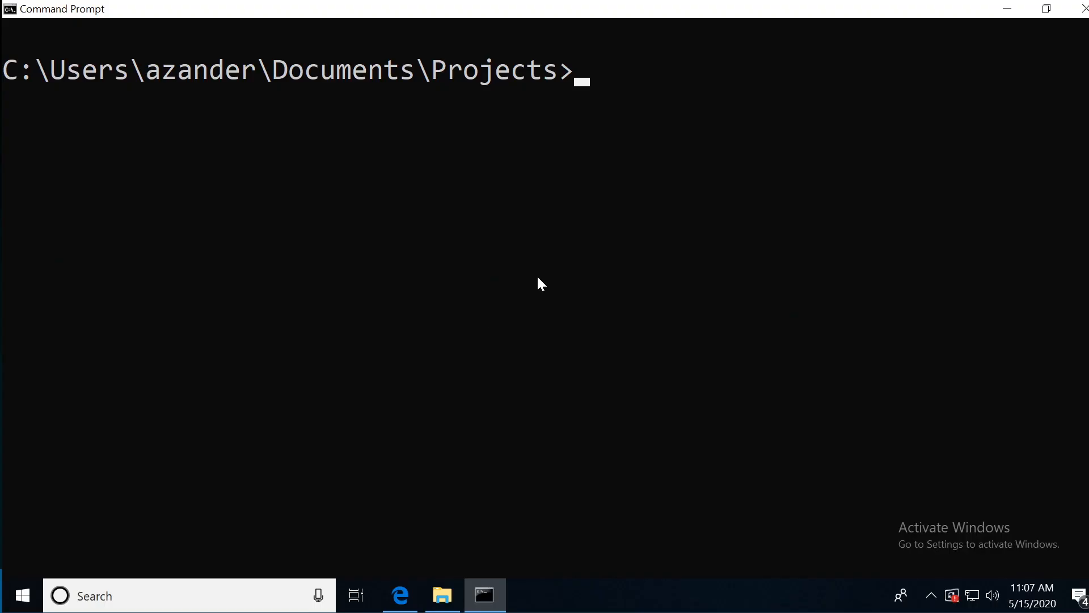
pyautogui.moveTo(608, 99)
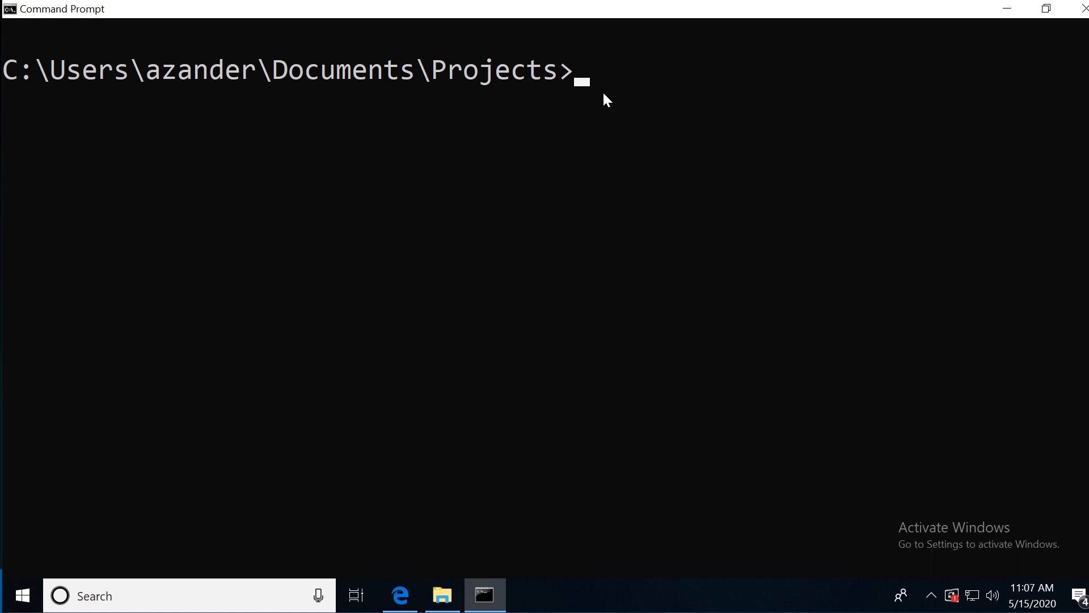
# - Open file a from Projects in Notepad, showing 'hello how are you'
pyautogui.click(442, 595)
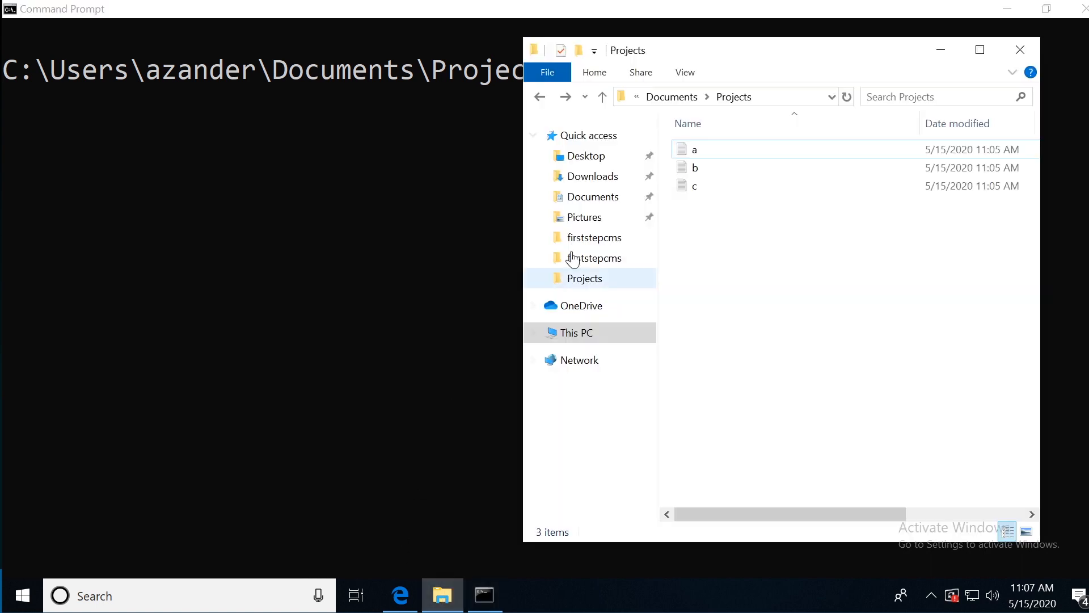
pyautogui.doubleClick(694, 149)
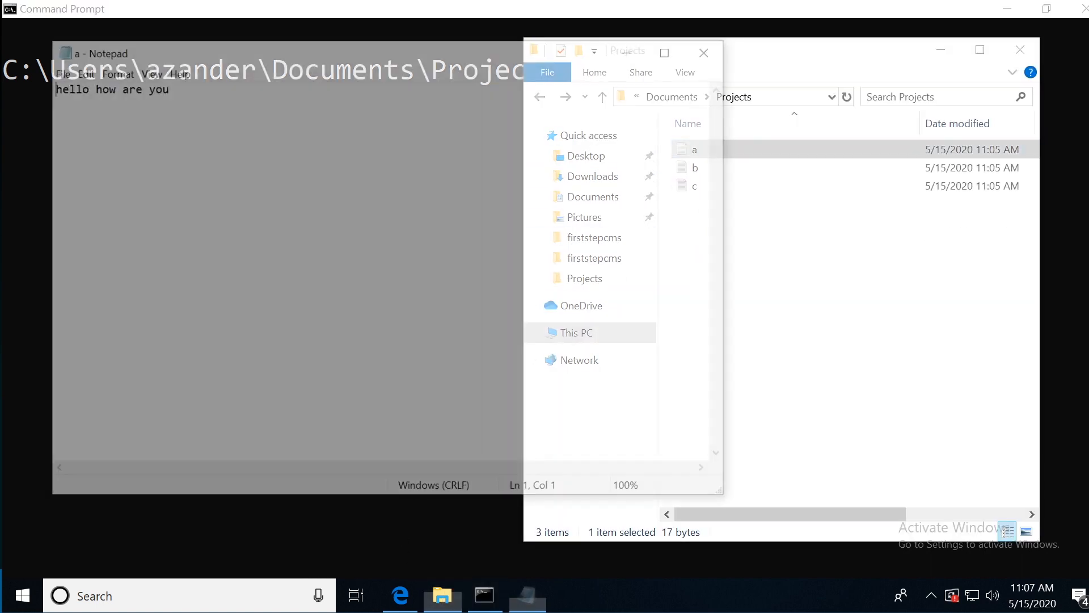
pyautogui.doubleClick(695, 167)
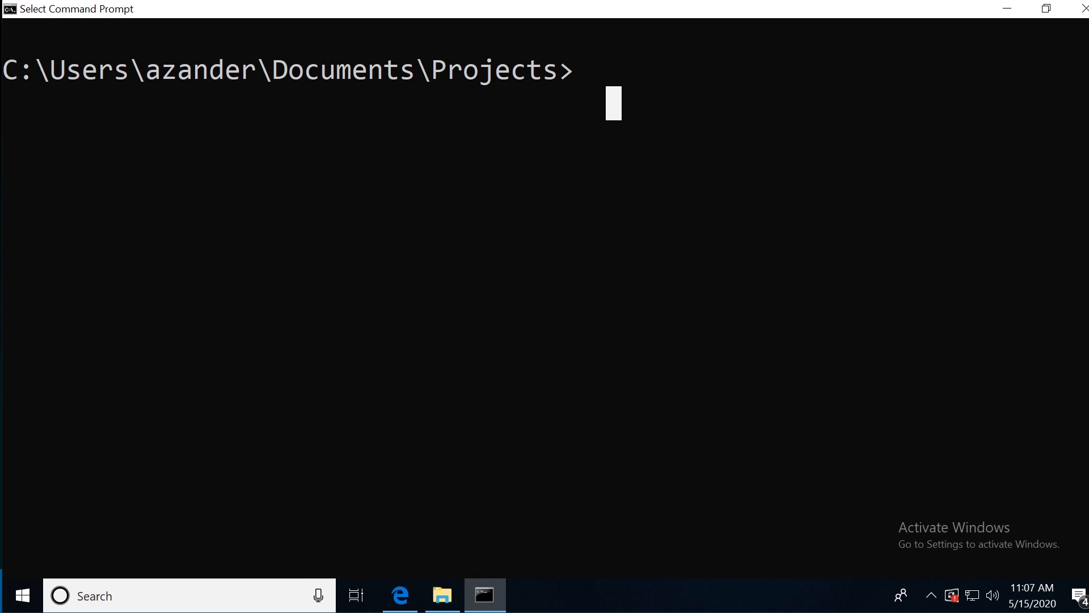
pyautogui.moveTo(645, 75)
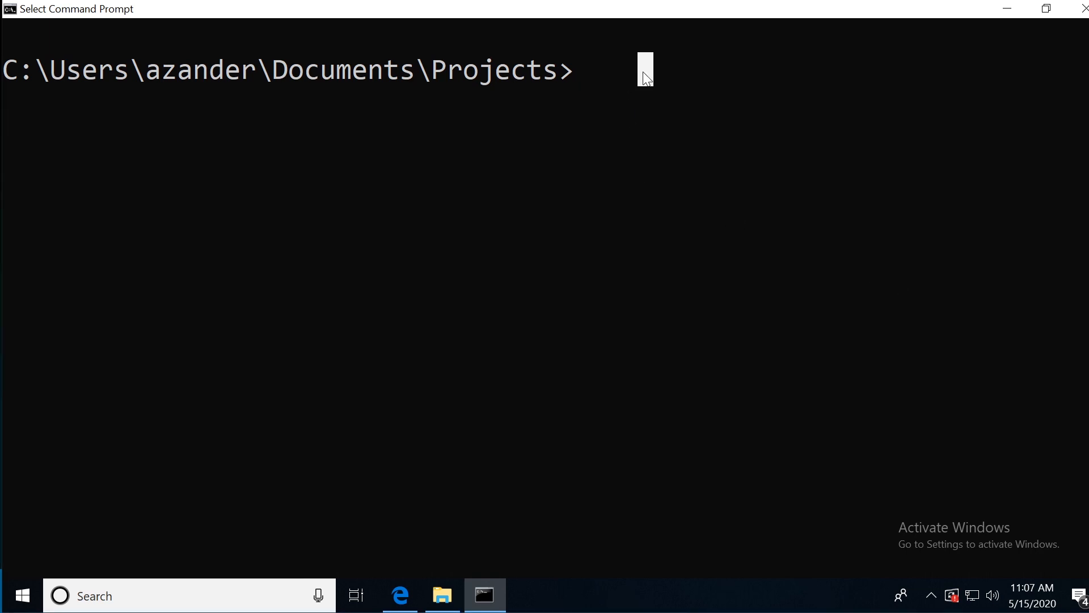
# - Run findstr hello * to find 'hello' in a.txt and b.txt
pyautogui.write('findstr')
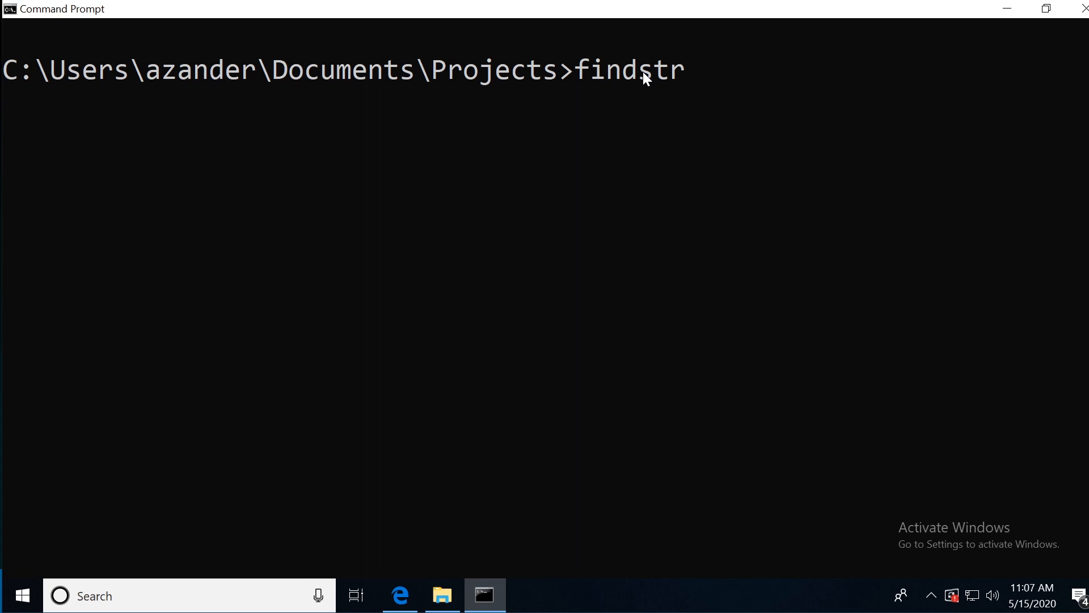
pyautogui.write('h')
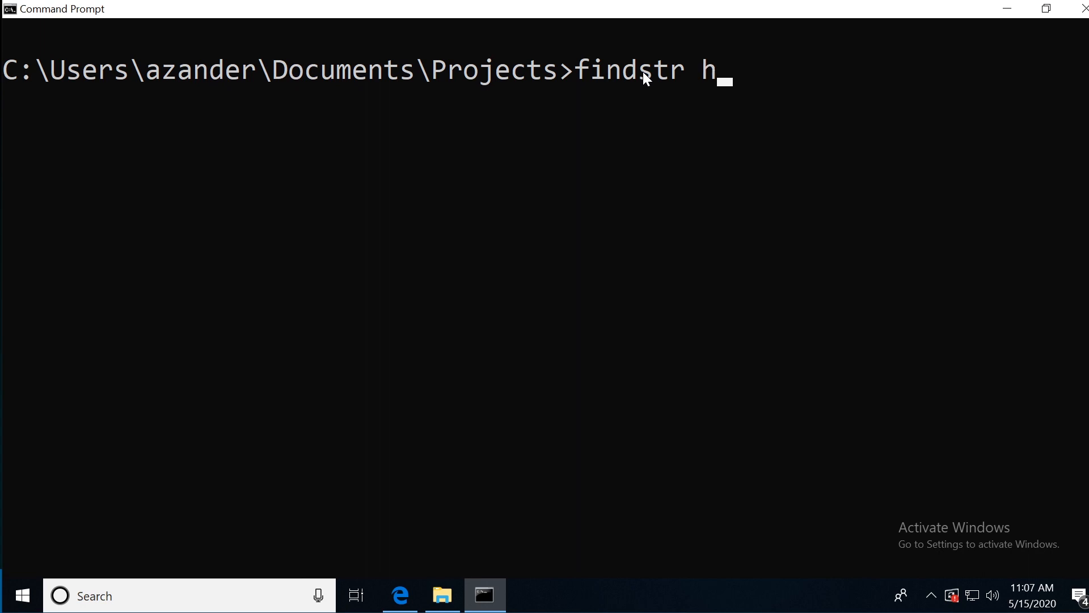
pyautogui.write('ello *')
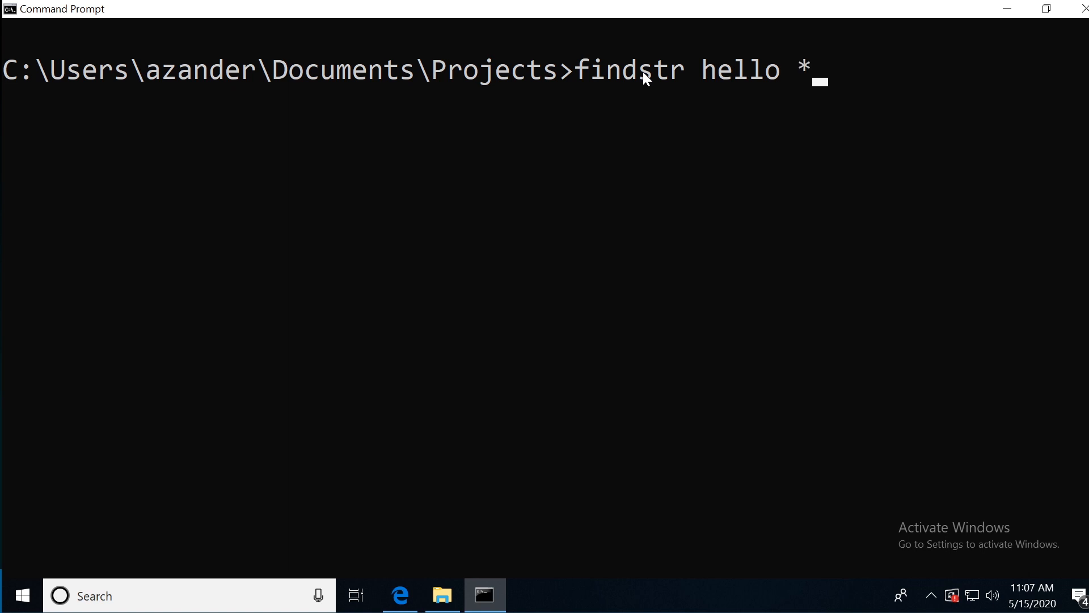
pyautogui.write('a')
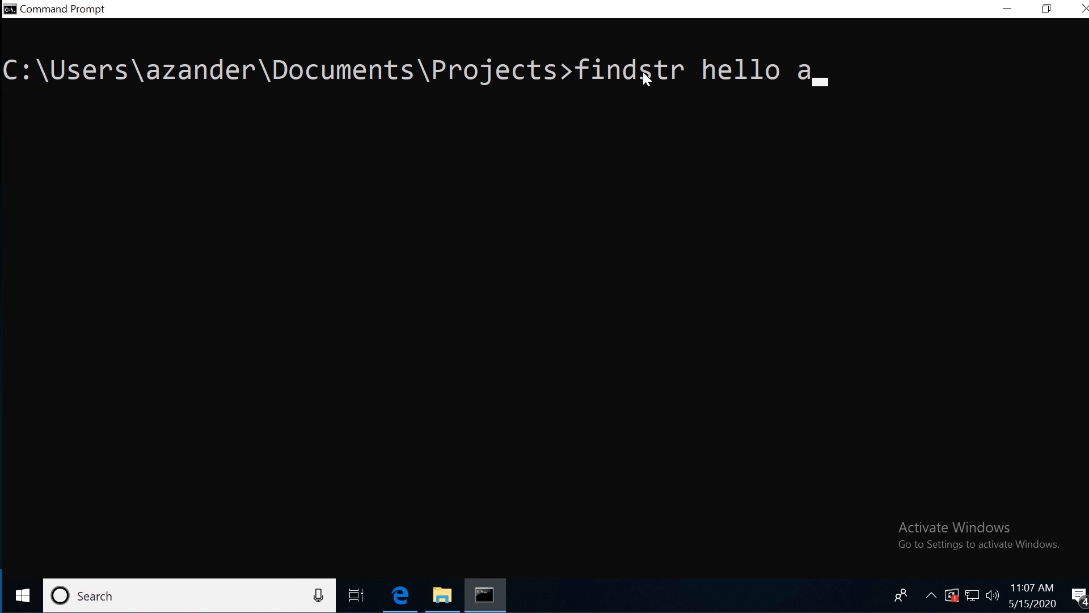
pyautogui.press('backspace')
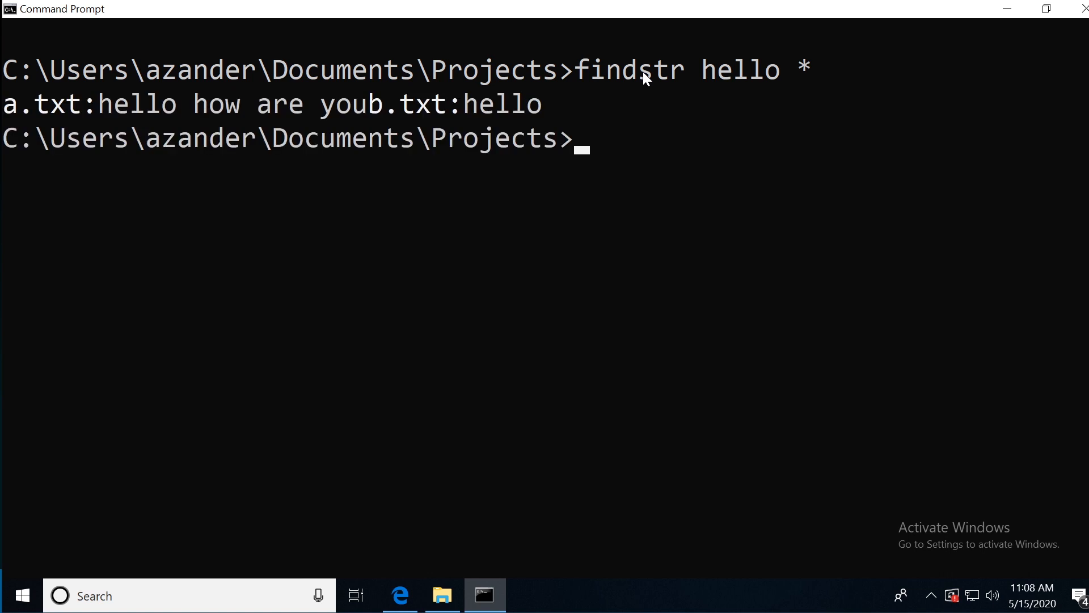
pyautogui.moveTo(899, 381)
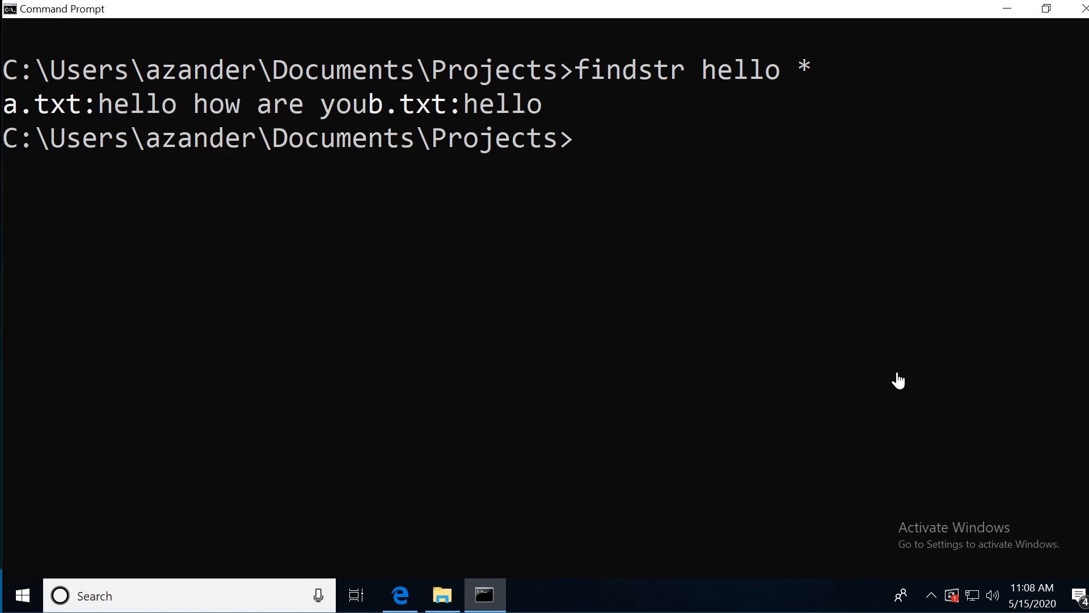
pyautogui.moveTo(73, 113)
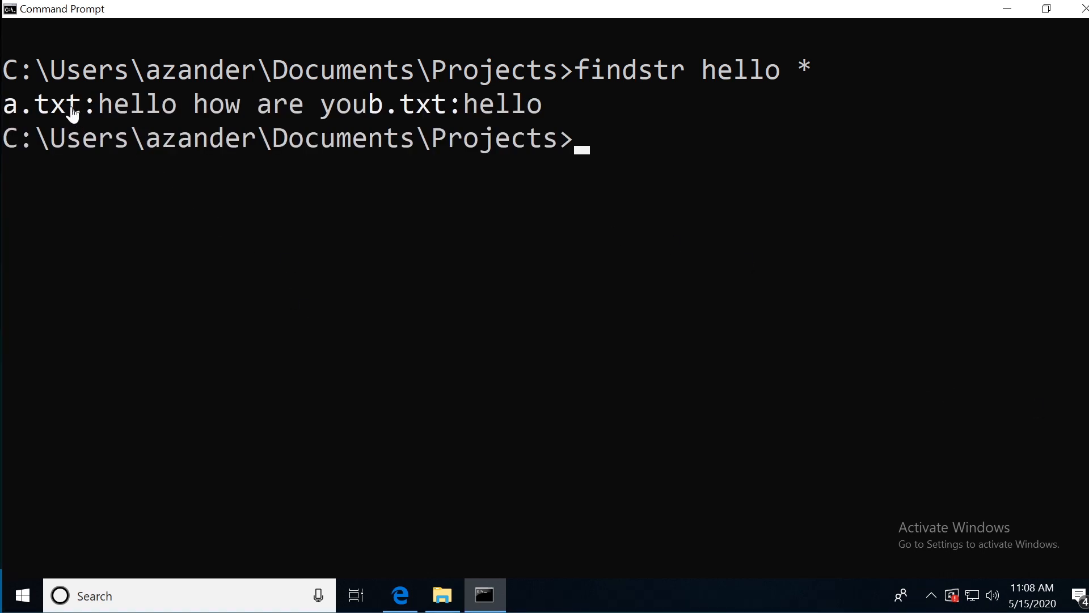
pyautogui.moveTo(113, 118)
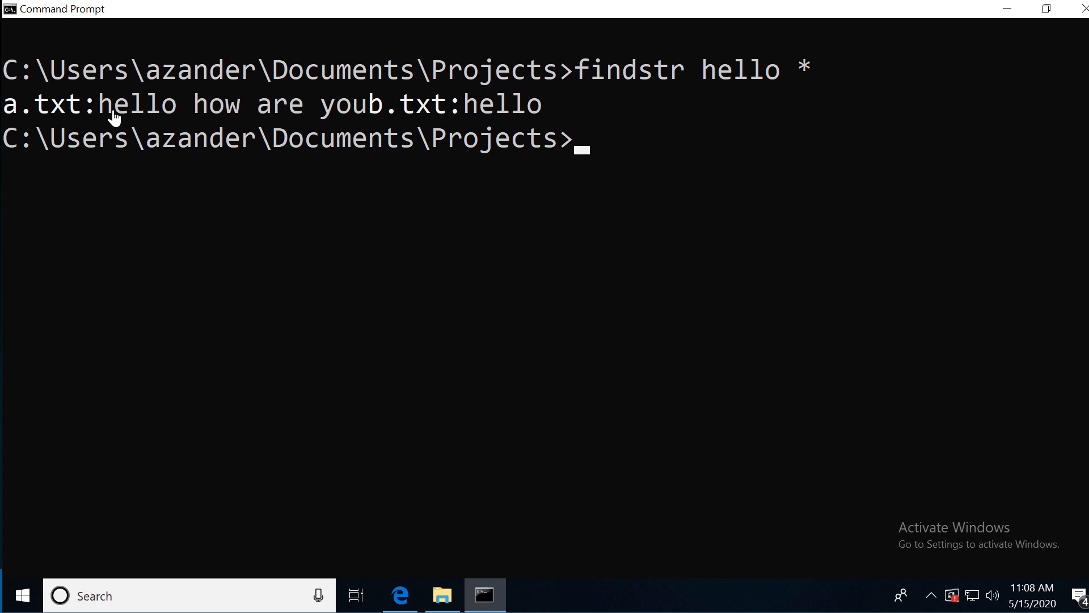
pyautogui.moveTo(10, 121)
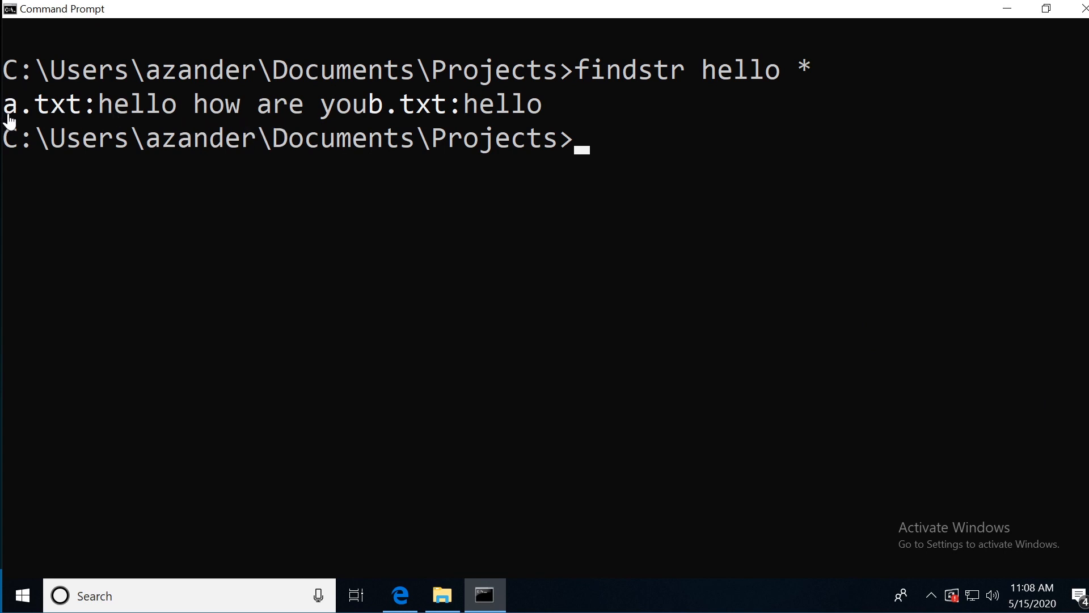
pyautogui.moveTo(97, 121)
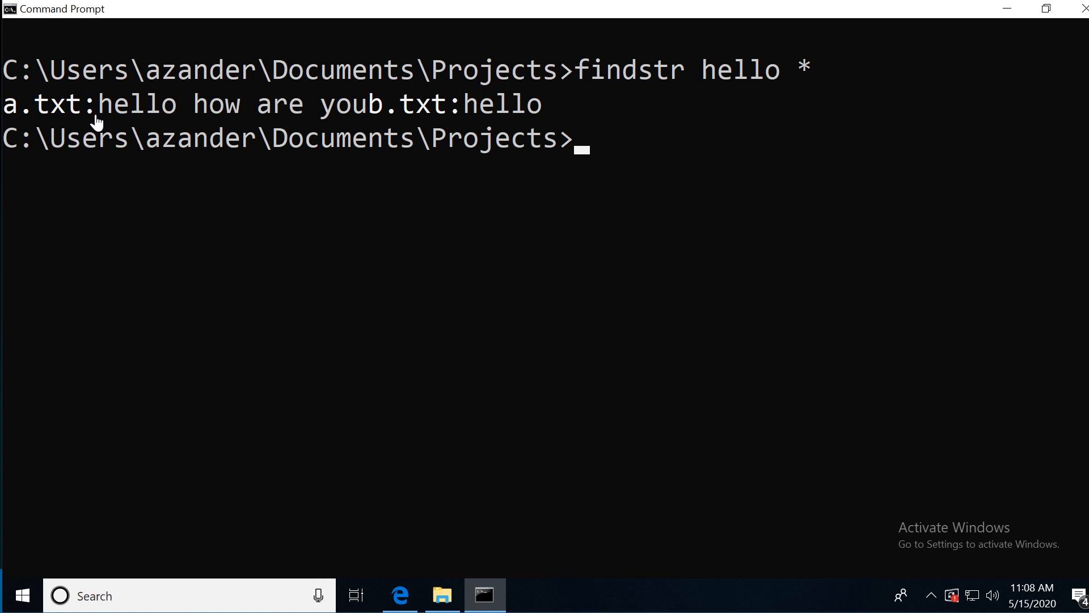
pyautogui.moveTo(451, 150)
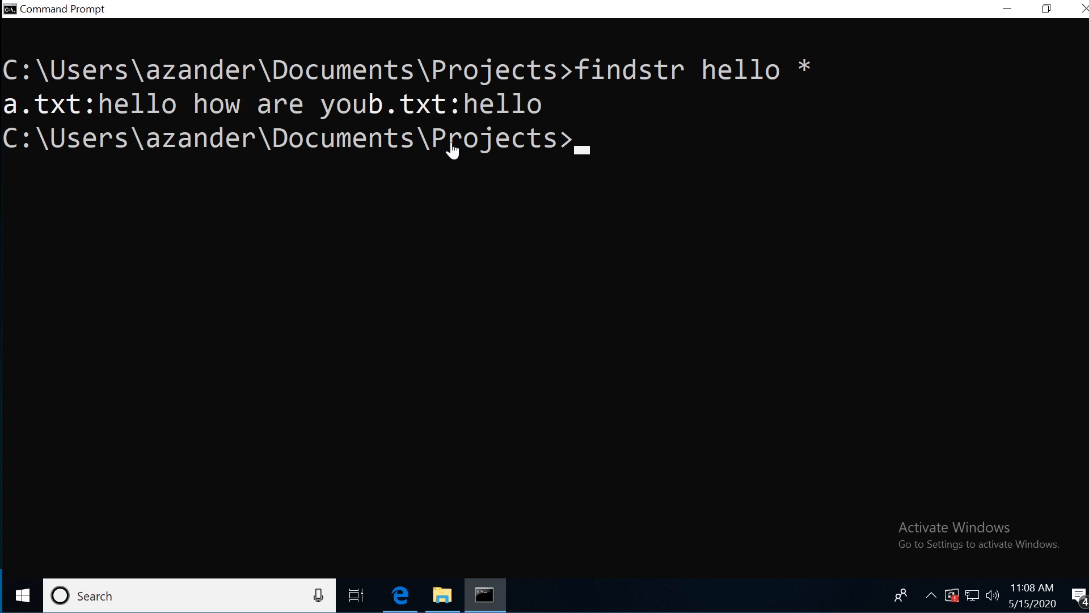
pyautogui.moveTo(541, 117)
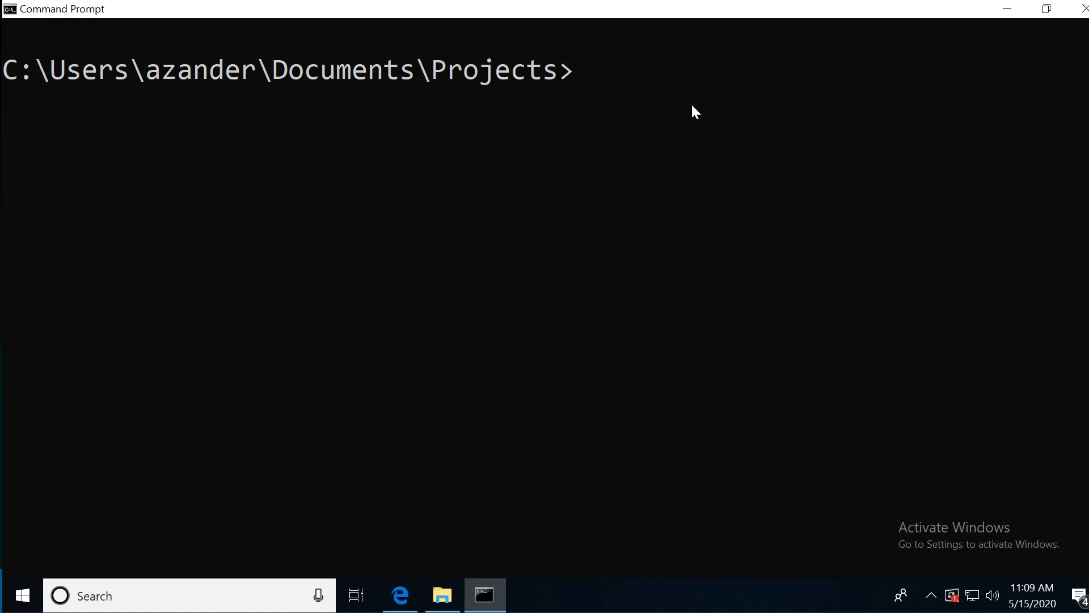
# - Show dir /? help, paging with space and scrolling to the last switch descriptions
pyautogui.write('dir')
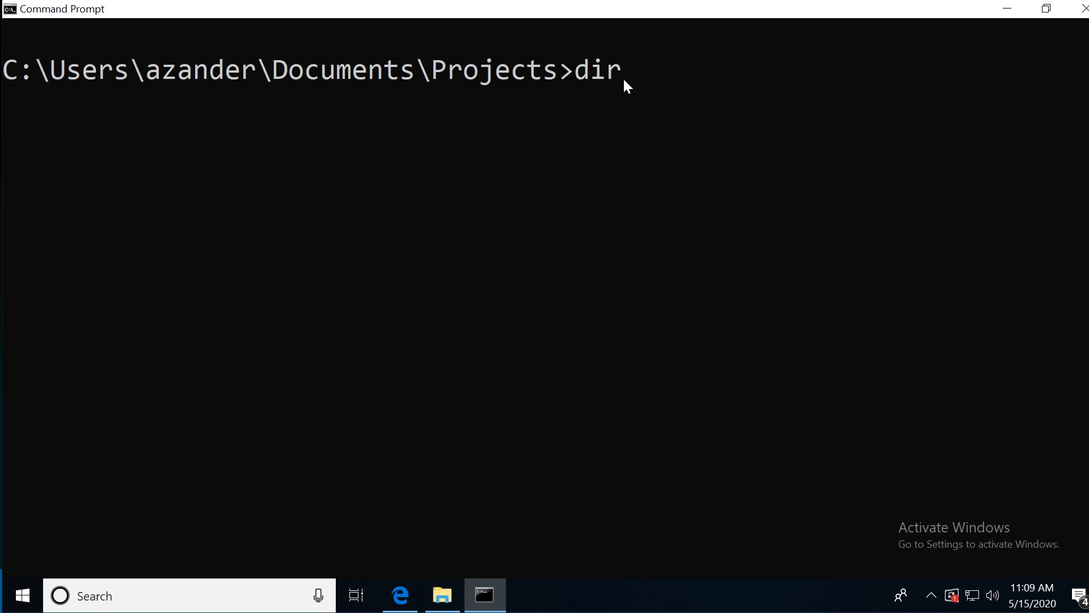
pyautogui.write('/')
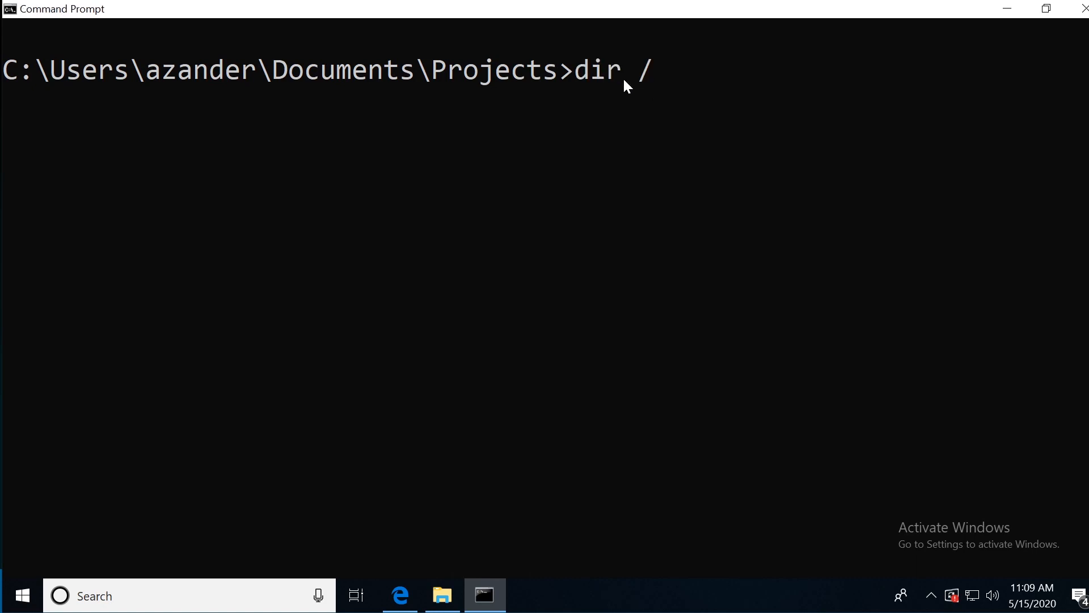
pyautogui.press('Return')
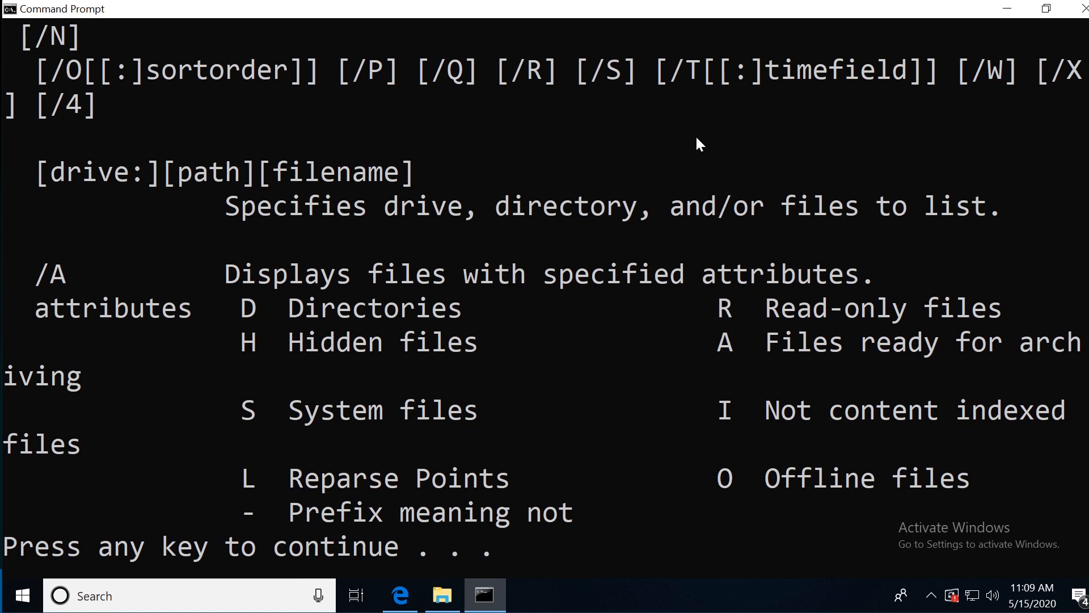
pyautogui.moveTo(452, 270)
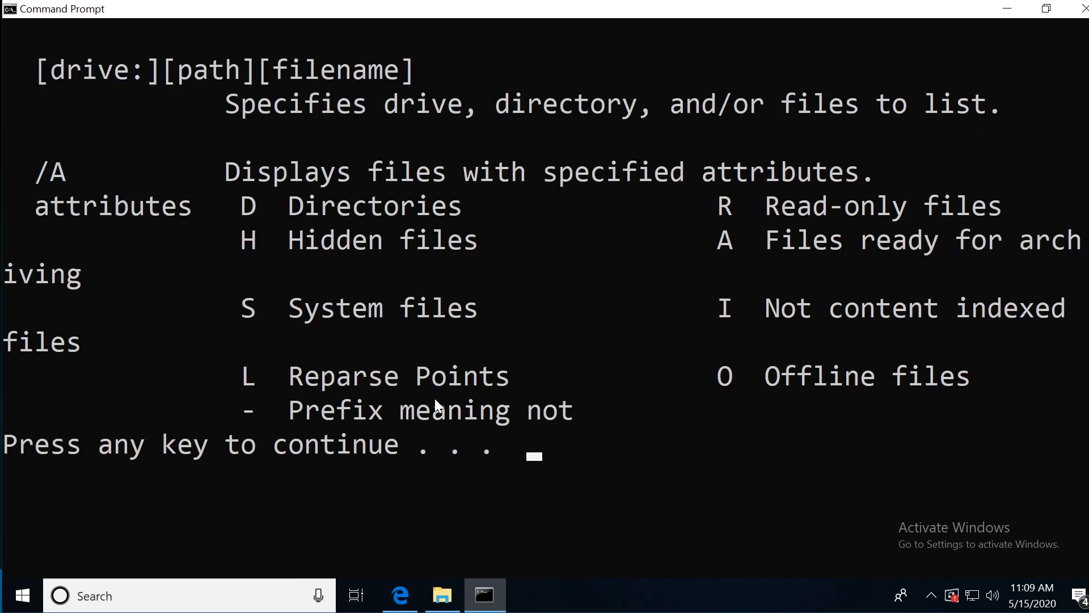
pyautogui.press('space')
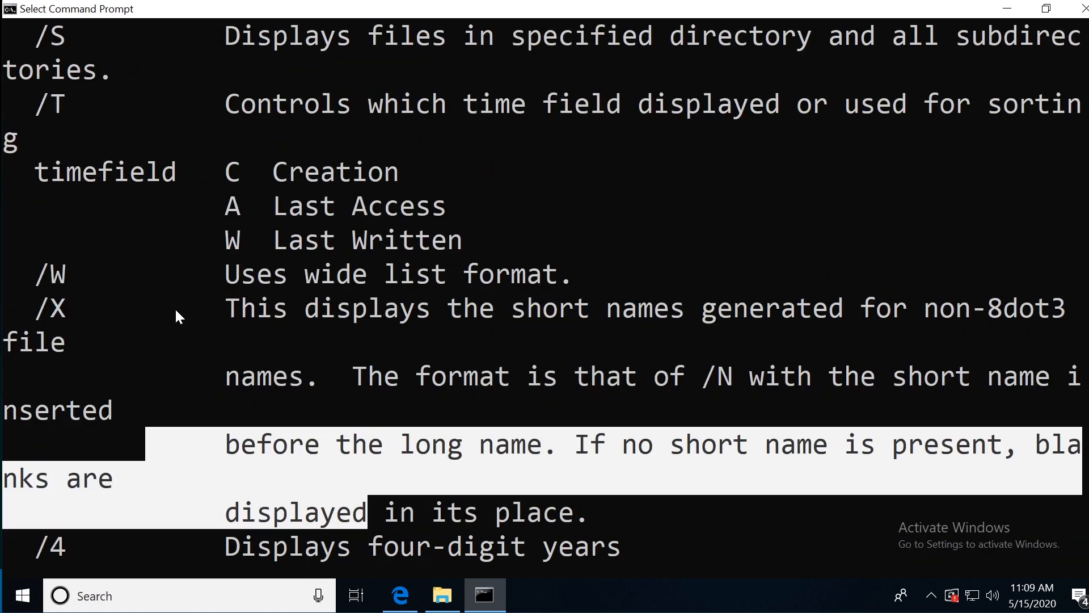
pyautogui.scroll(3)
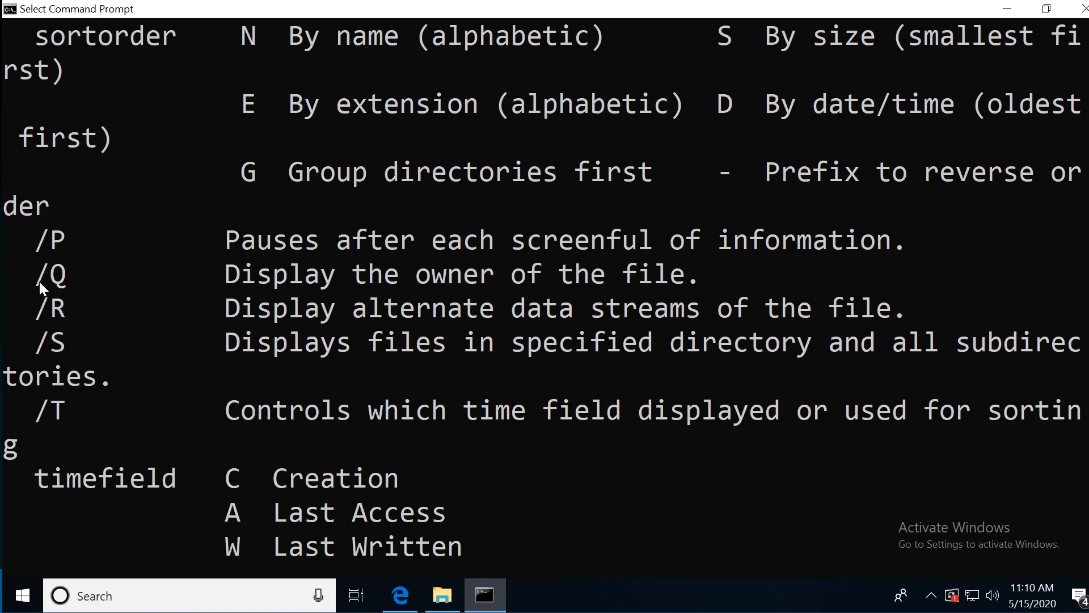
pyautogui.scroll(-3)
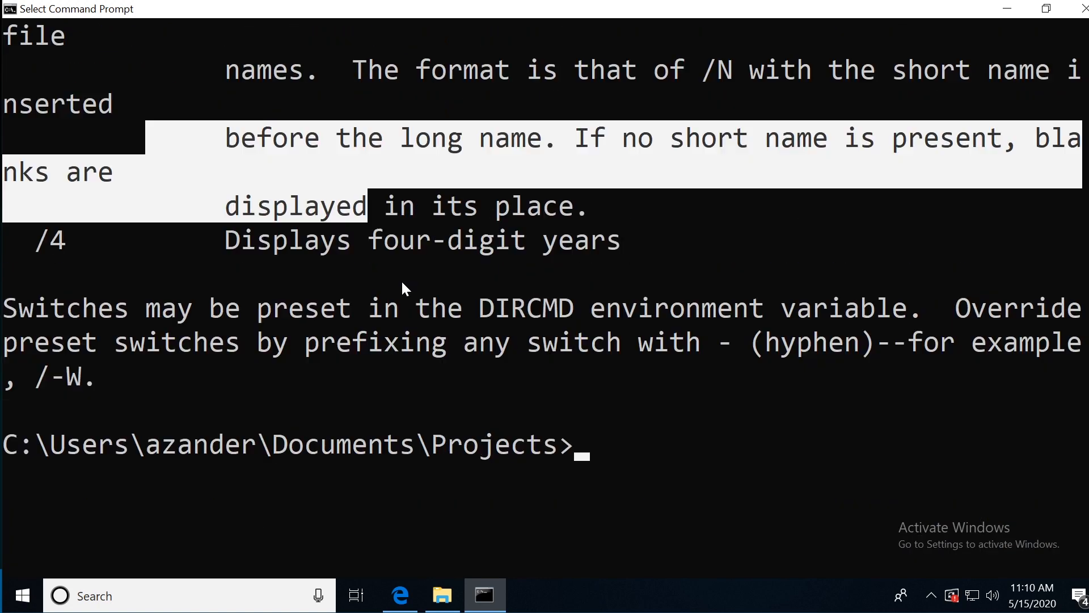
pyautogui.scroll(3)
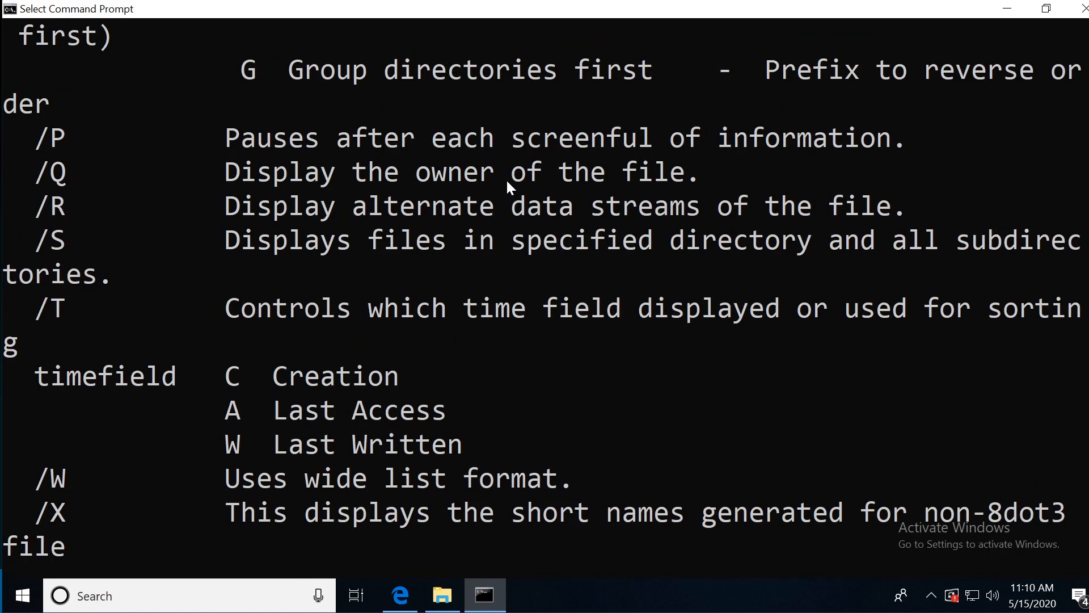
pyautogui.scroll(-3)
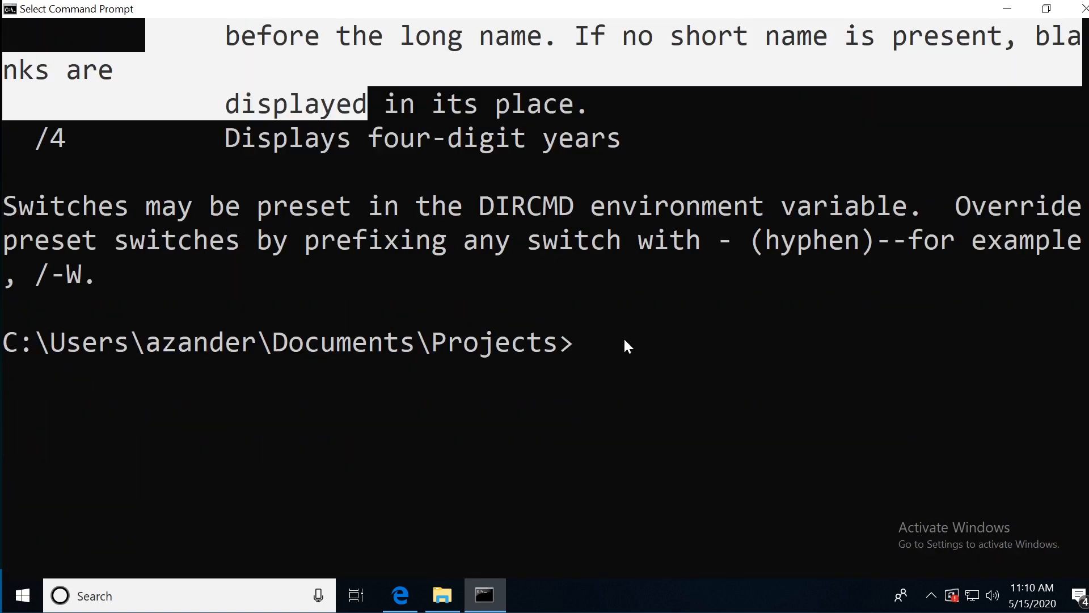
pyautogui.write('dir /q')
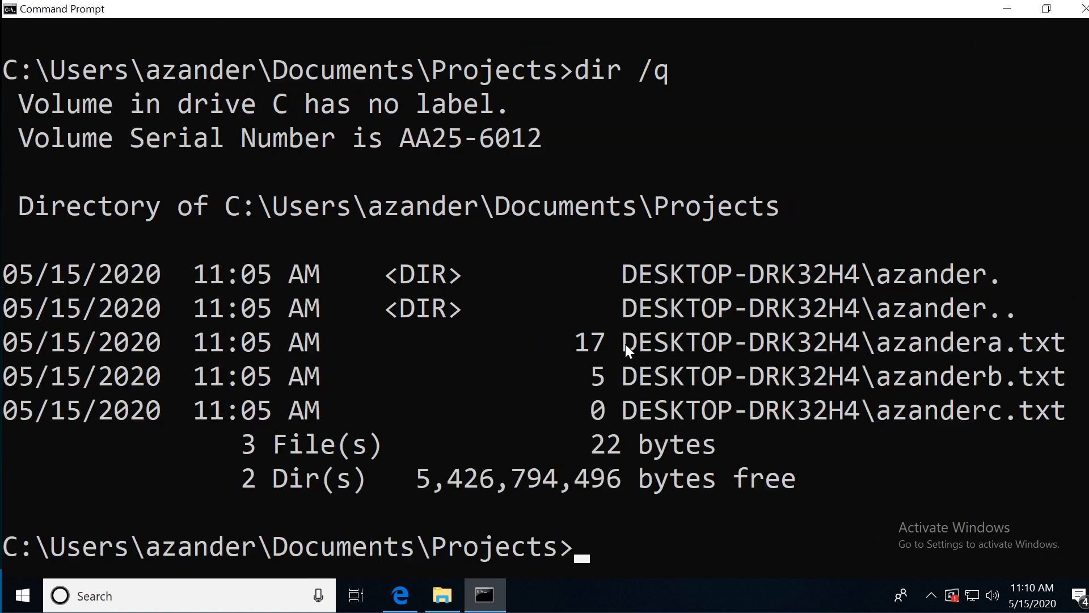
pyautogui.moveTo(929, 299)
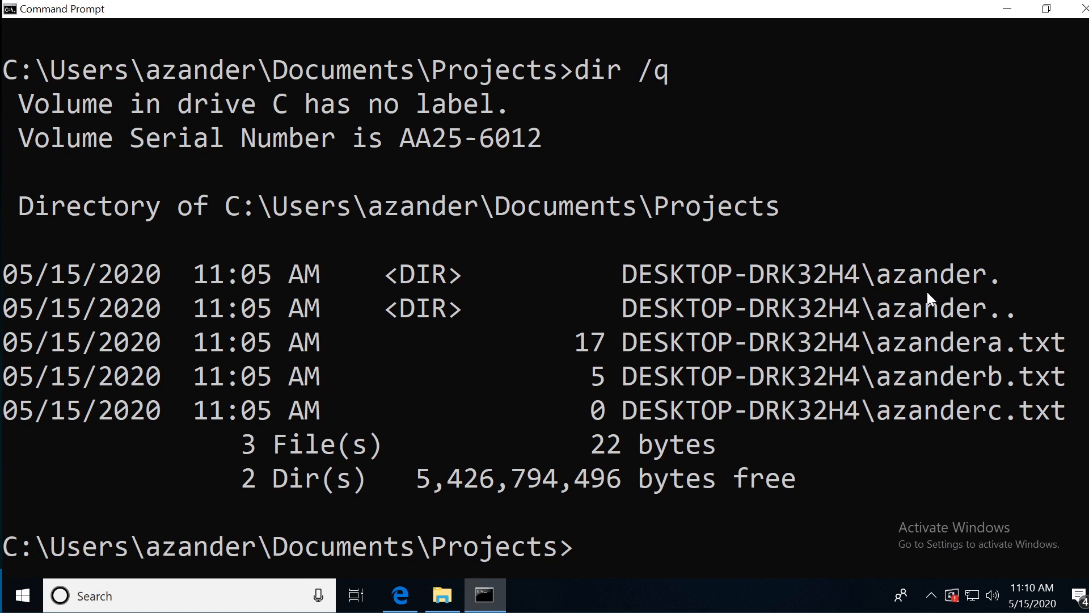
pyautogui.moveTo(931, 436)
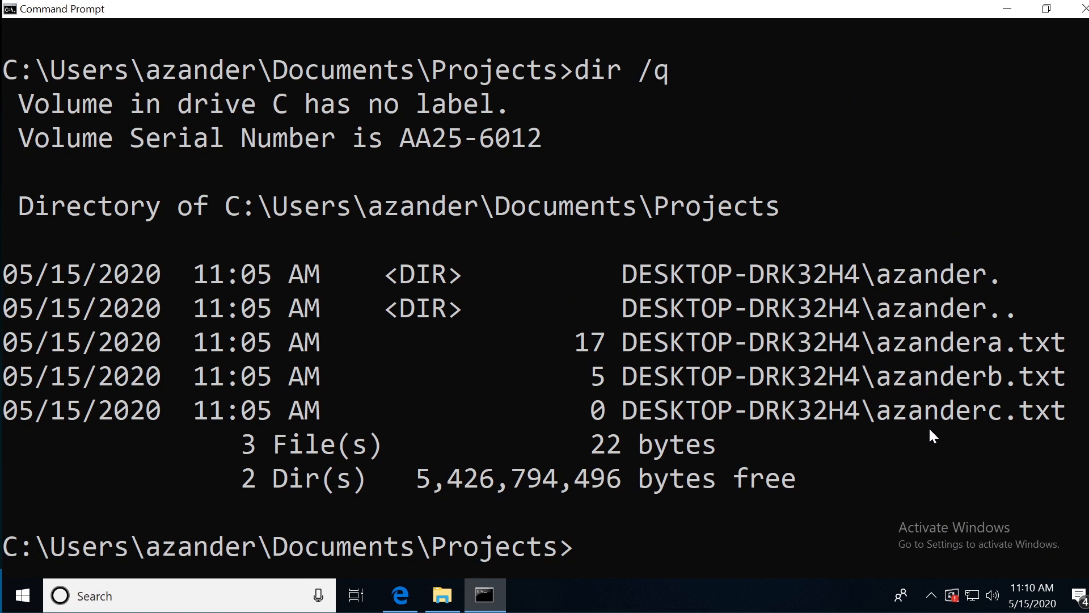
pyautogui.moveTo(976, 427)
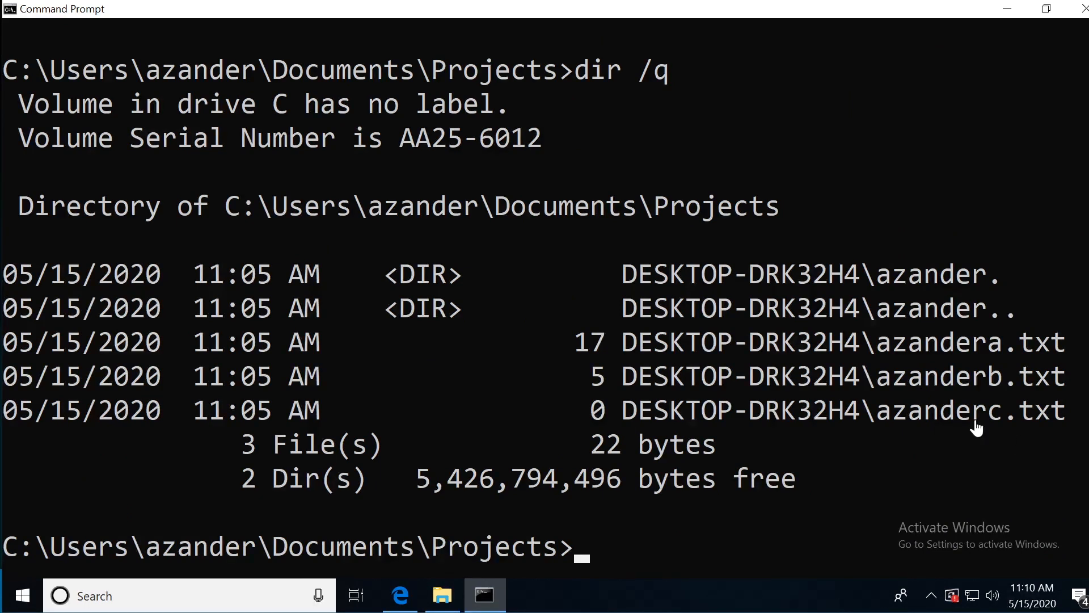
pyautogui.moveTo(612, 348)
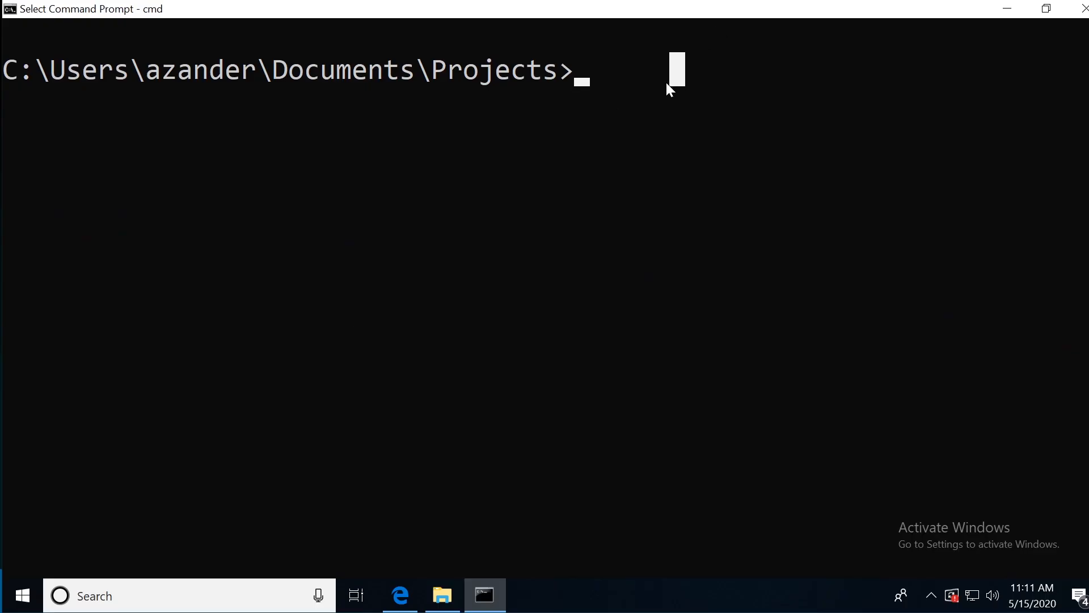
# - Run ipconfig to show Ethernet0 IPv4 192.168.249.137, subnet mask and gateway 192.168.249.2
pyautogui.write('ipon')
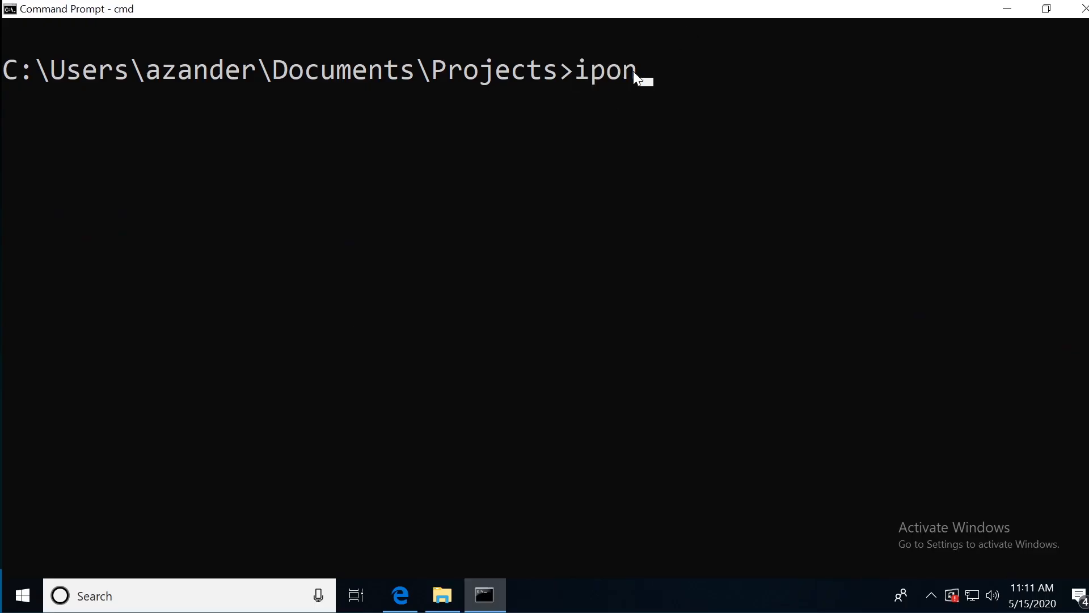
pyautogui.write('conf')
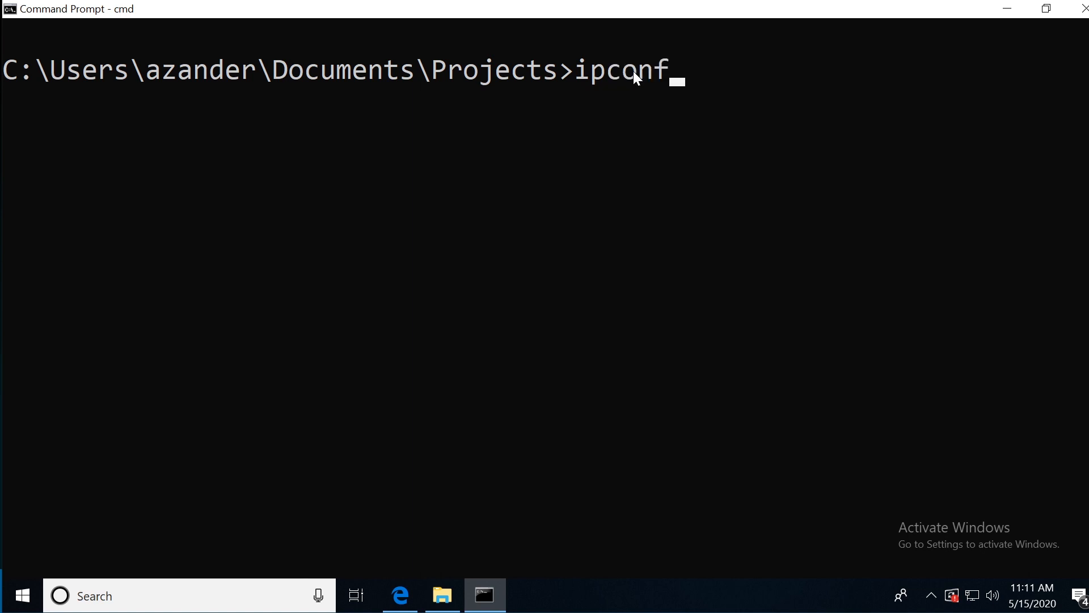
pyautogui.press('Return')
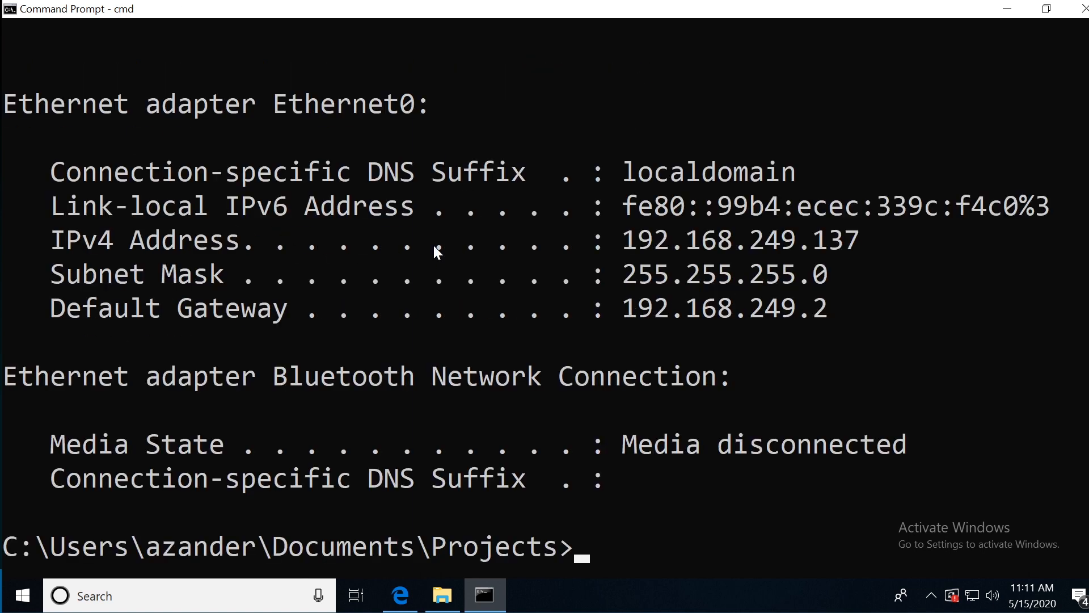
pyautogui.moveTo(481, 221)
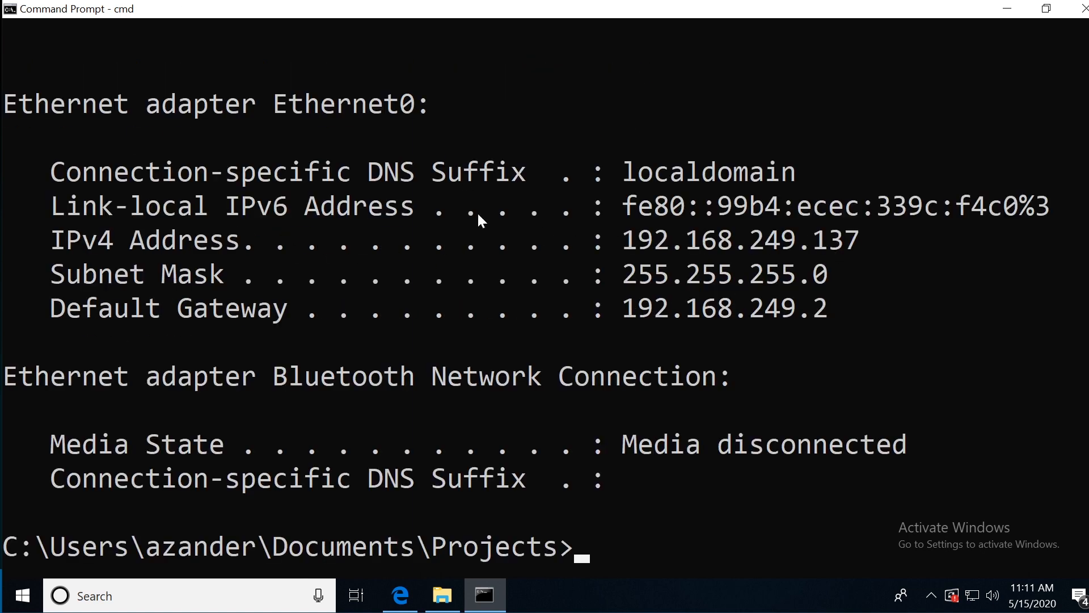
pyautogui.scroll(3)
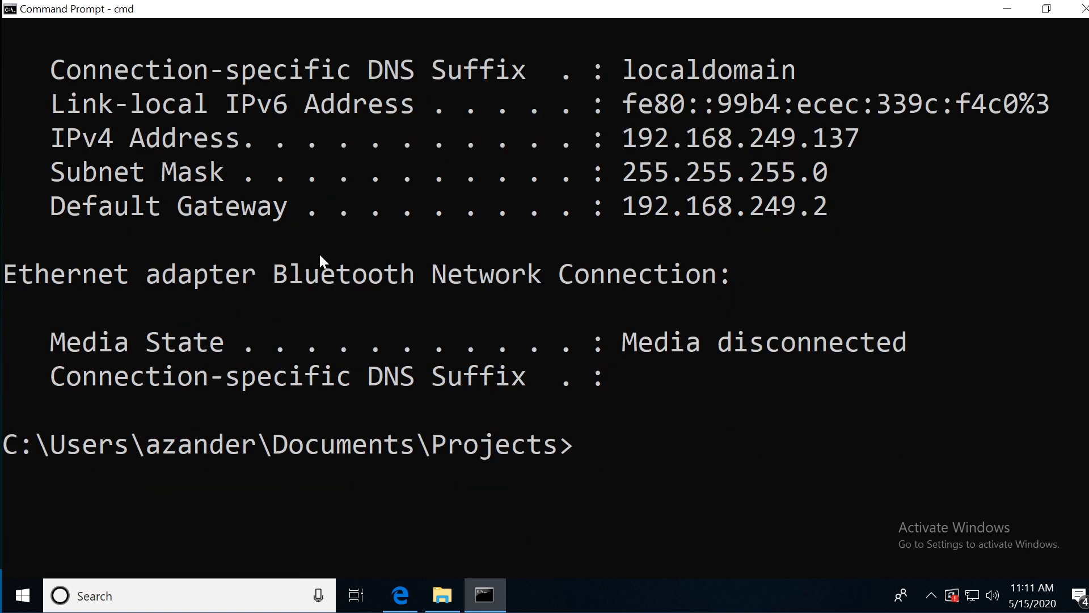
pyautogui.moveTo(358, 368)
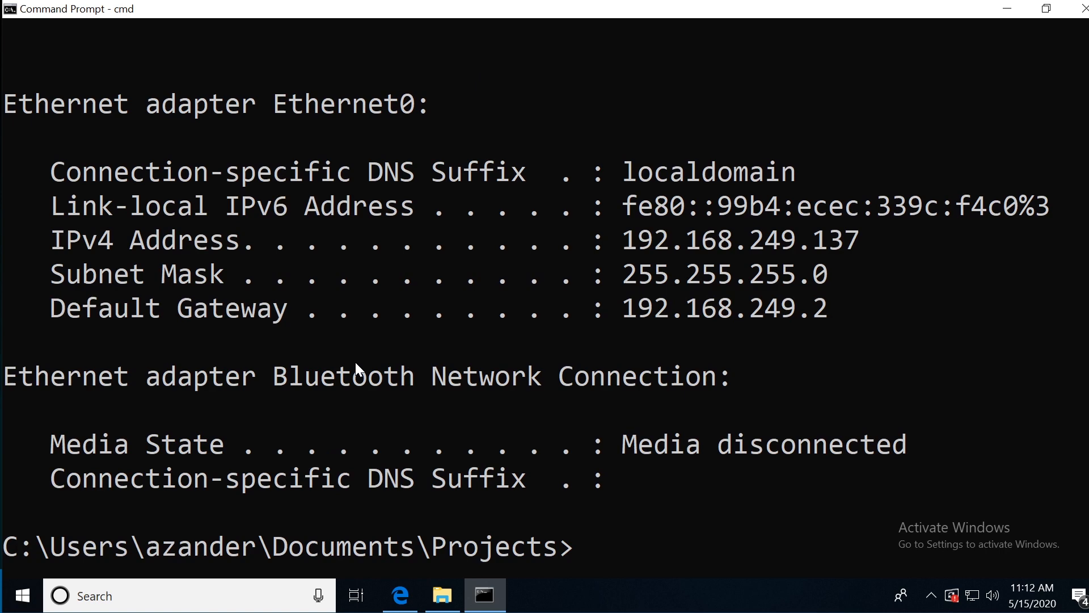
pyautogui.moveTo(212, 260)
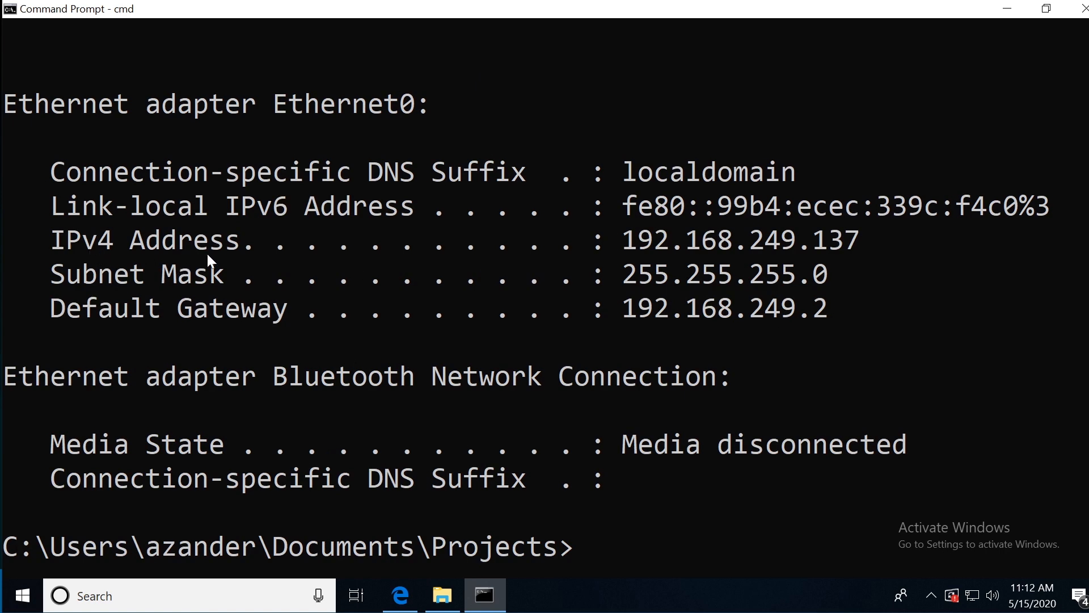
pyautogui.moveTo(786, 261)
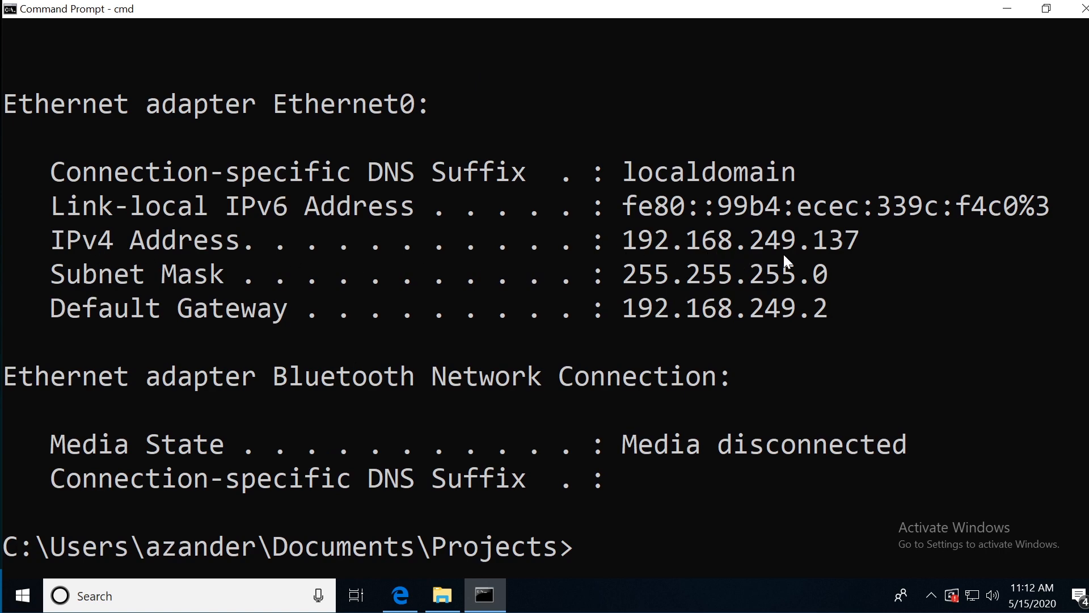
pyautogui.scroll(-3)
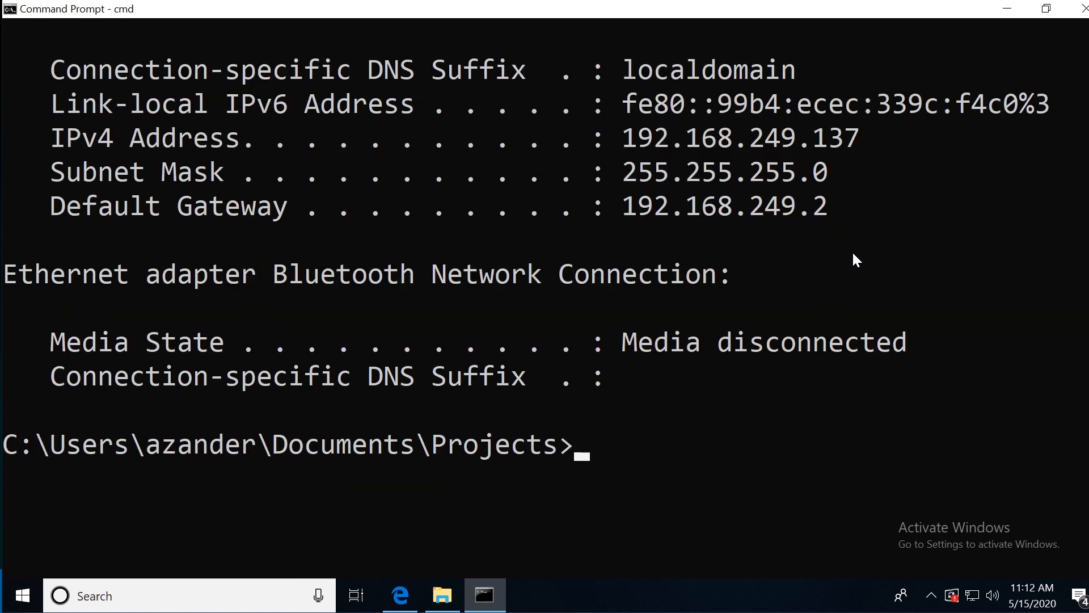
pyautogui.moveTo(682, 477)
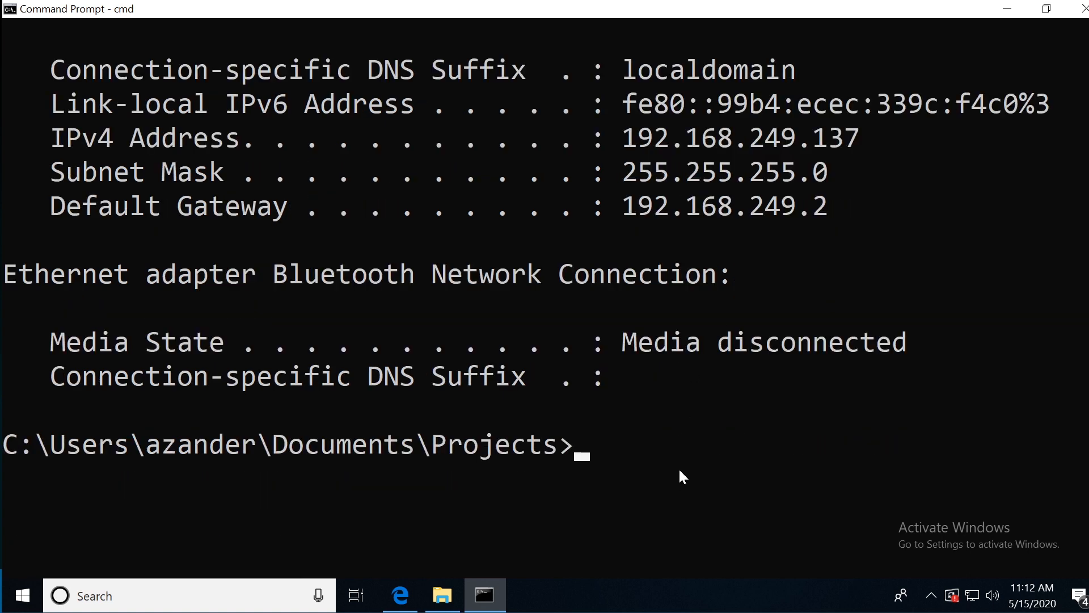
# - Run ipconfig /all and scroll through host name, physical address and lease times
pyautogui.write('ipcon')
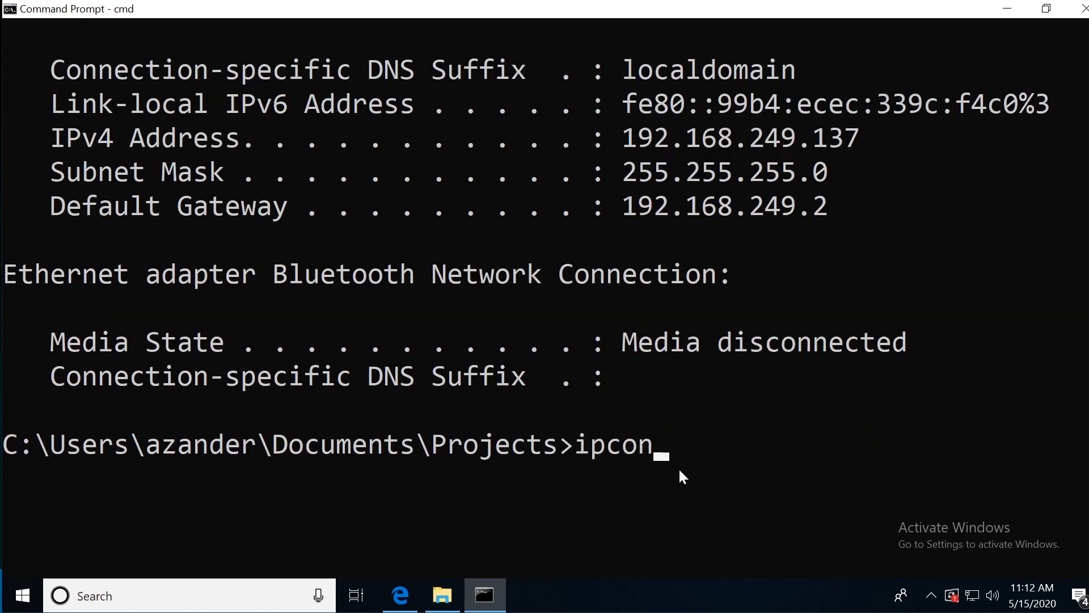
pyautogui.write('fig /all')
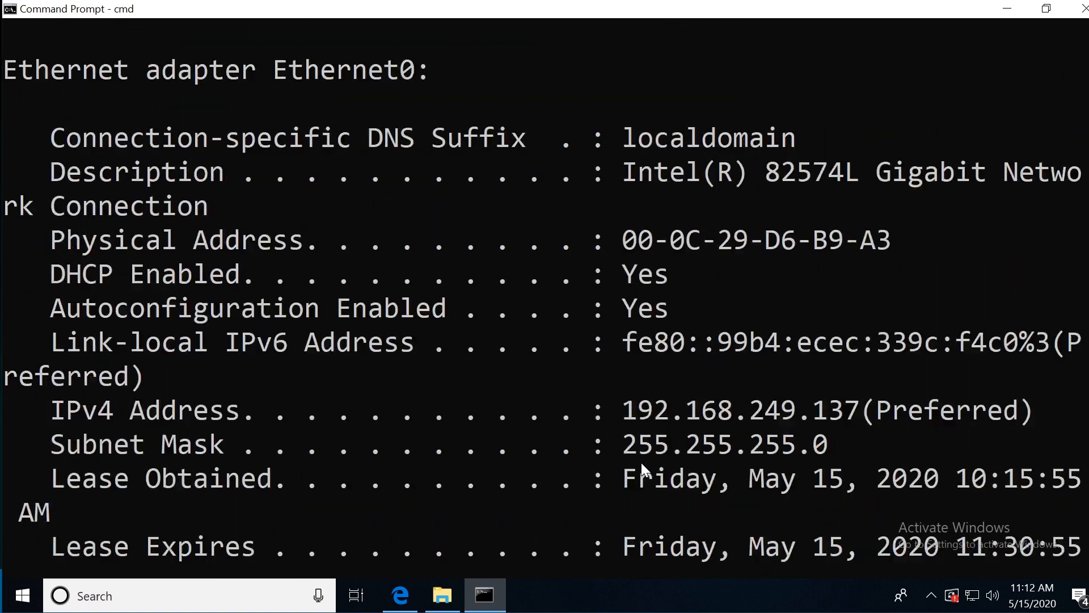
pyautogui.scroll(-3)
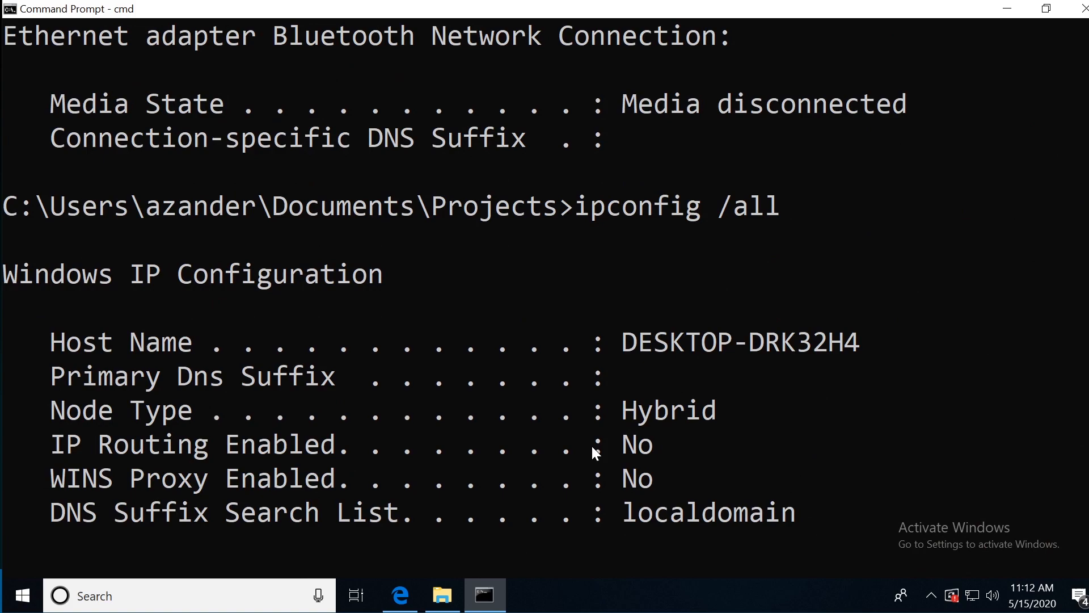